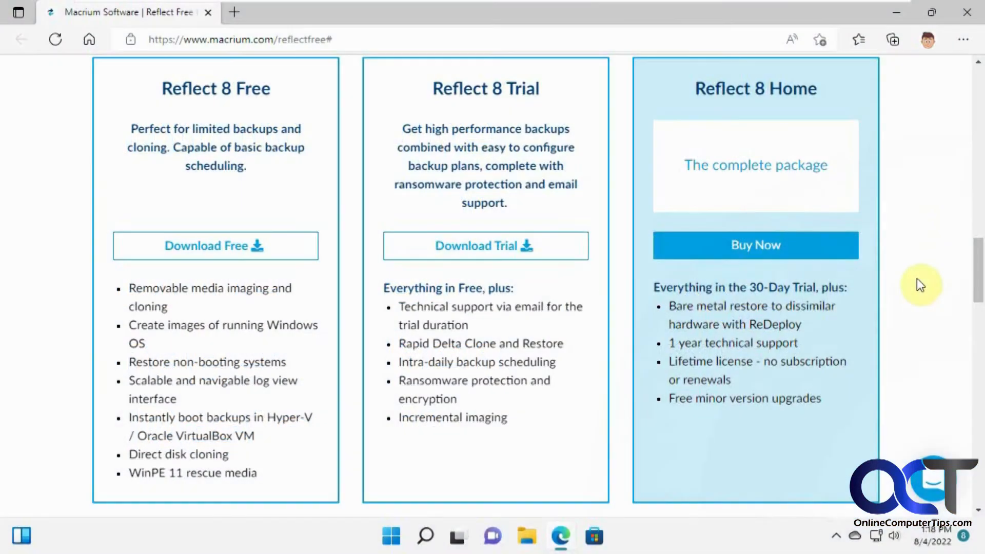
mouse_move(909, 307)
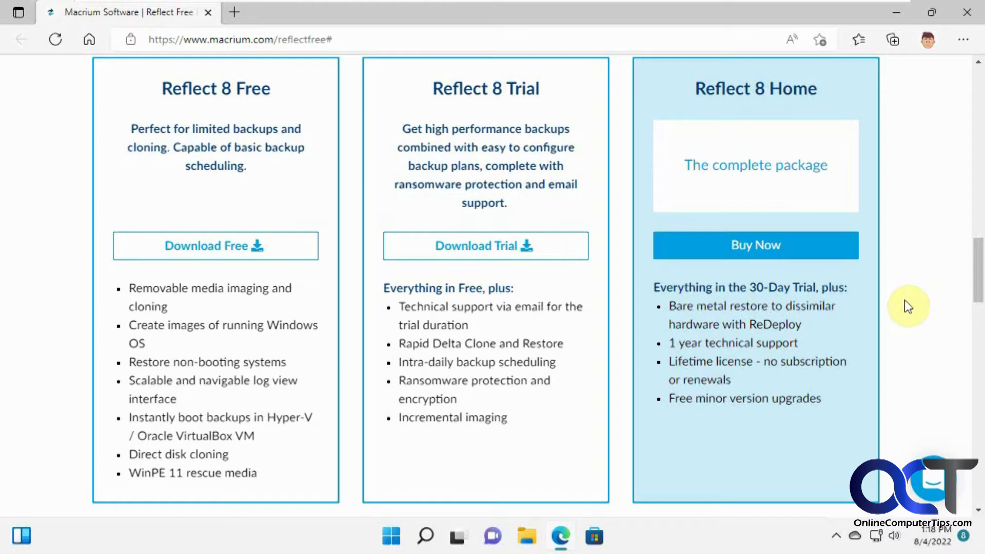
mouse_move(147, 197)
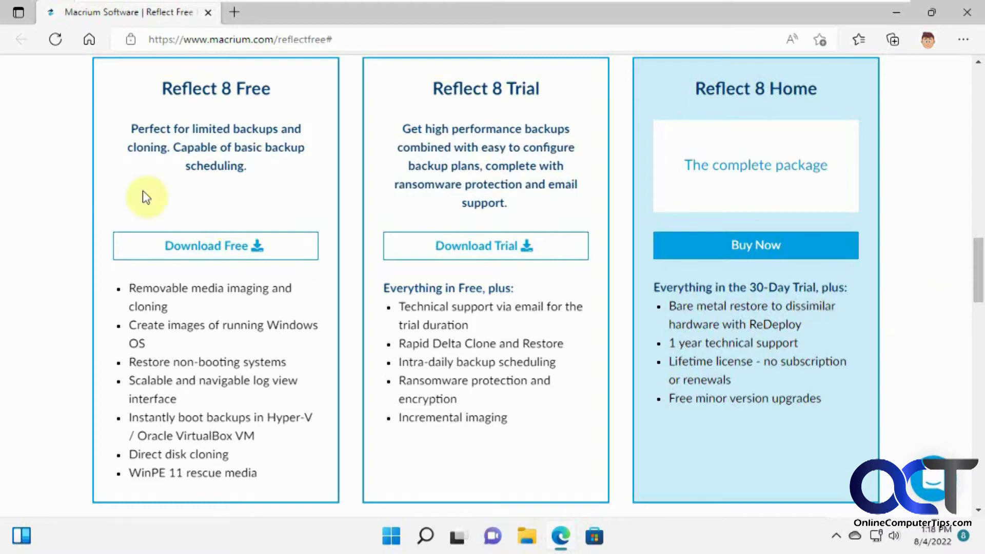
mouse_move(272, 110)
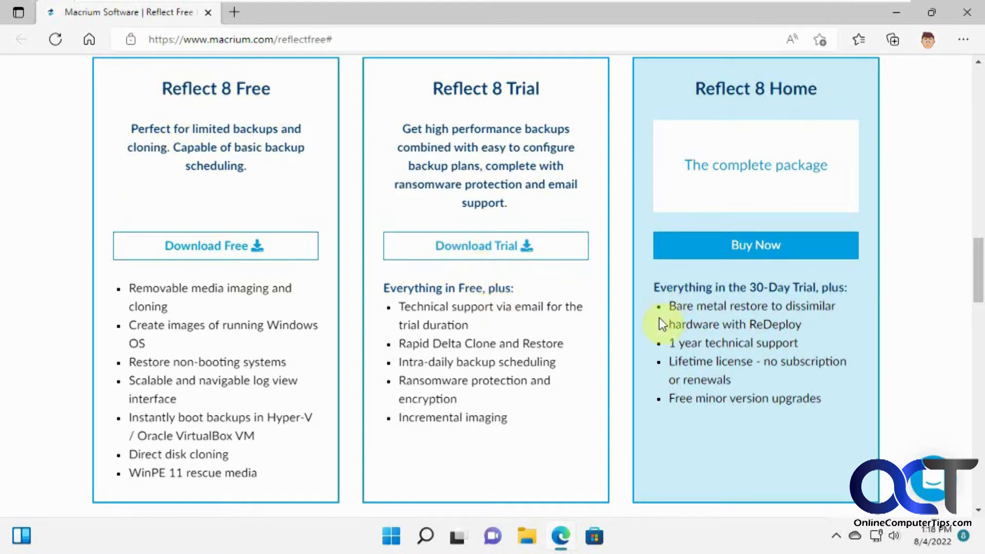
mouse_move(550, 347)
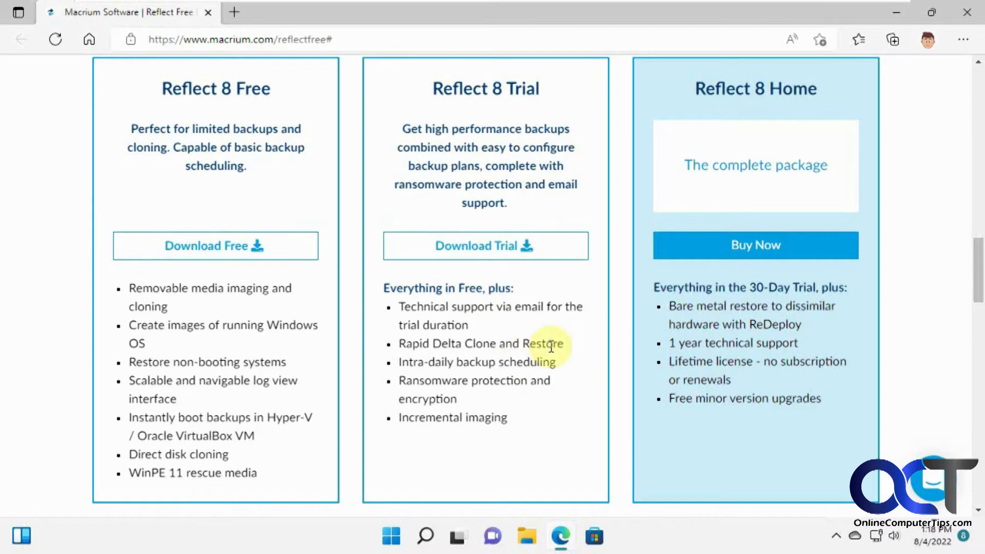
mouse_move(258, 245)
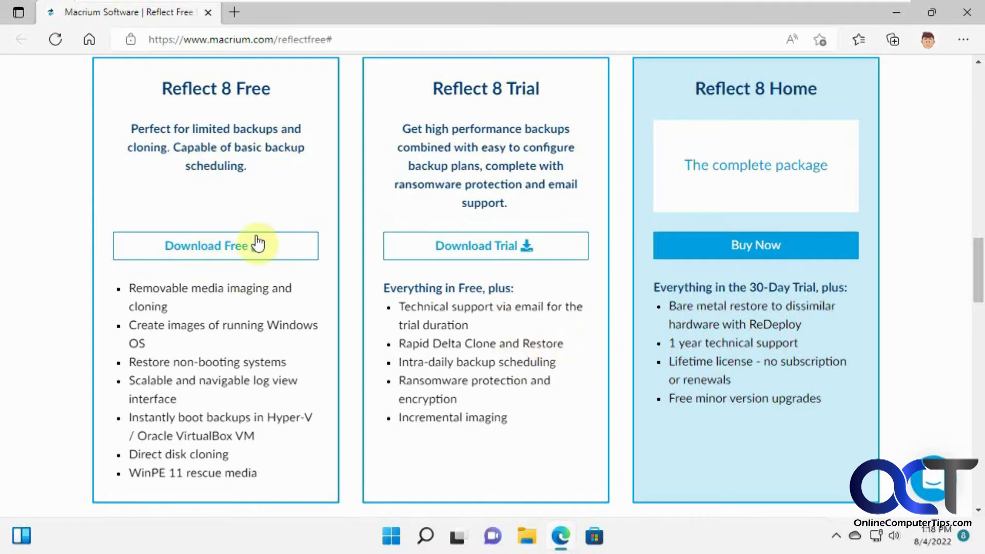
mouse_move(332, 263)
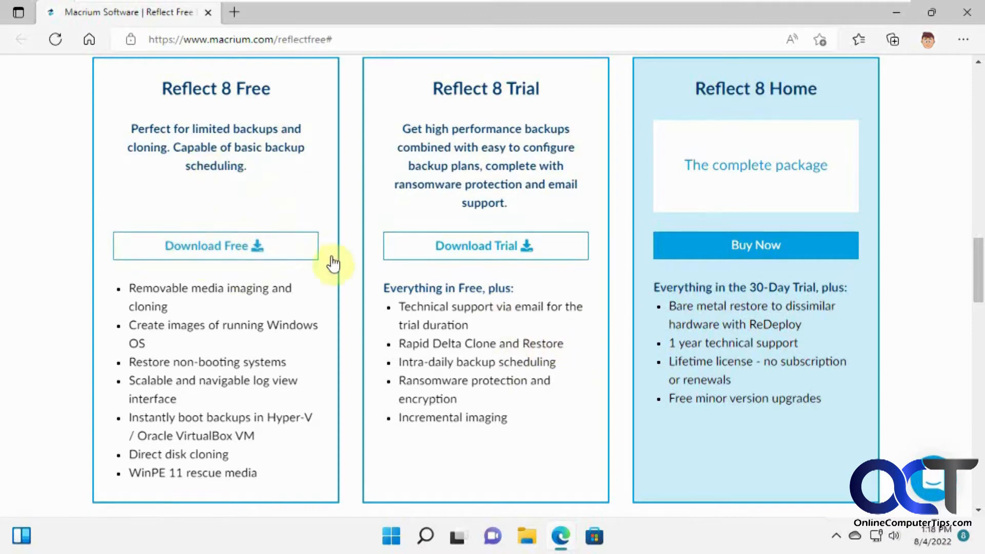
Step: Scroll the macrium.com/reflectfree page to review the Free, Trial and Home editions
scroll("up", 3)
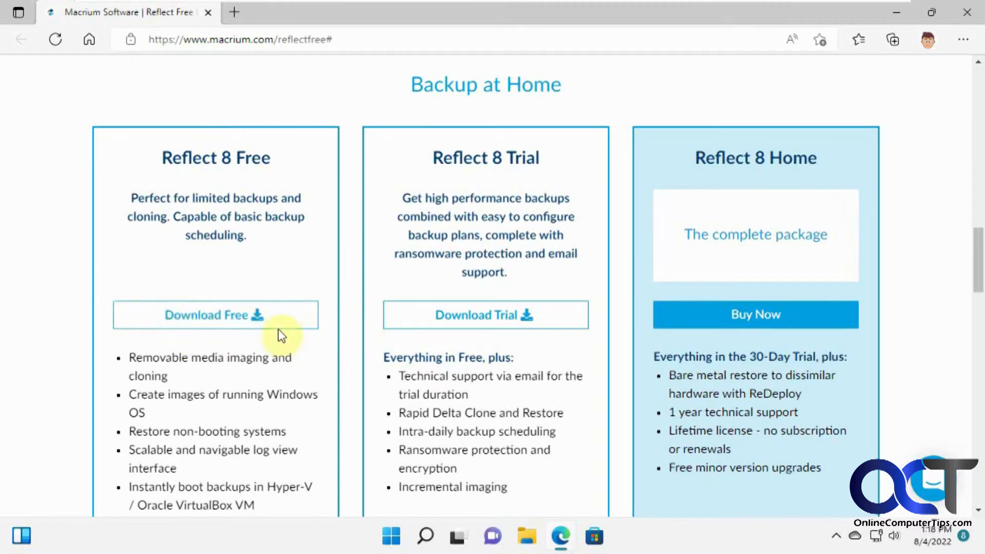
mouse_move(933, 86)
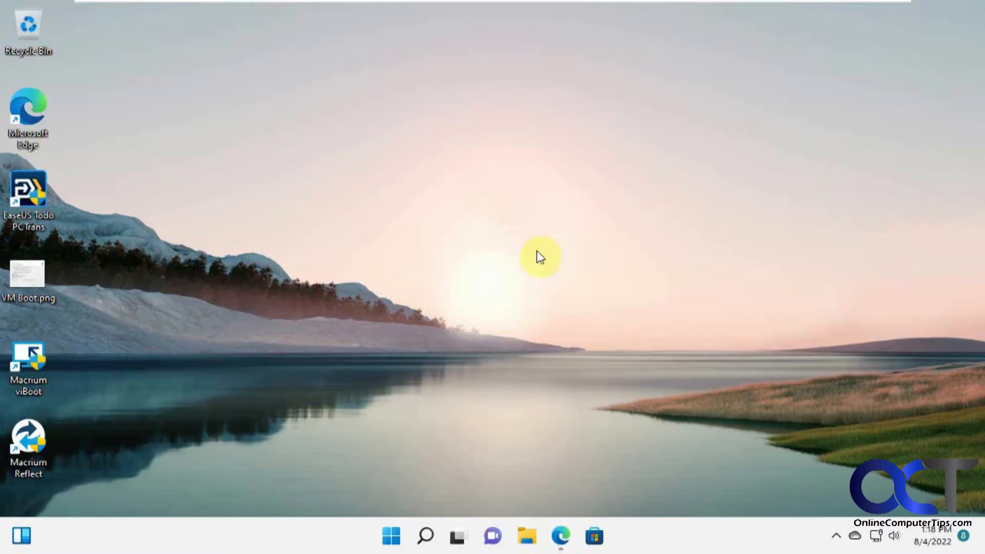
mouse_move(275, 332)
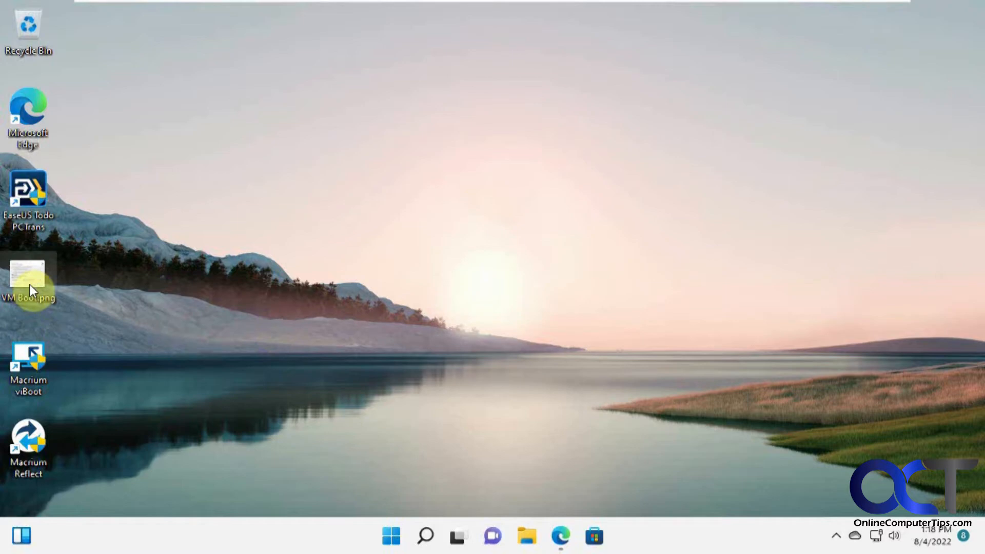
double_click(28, 279)
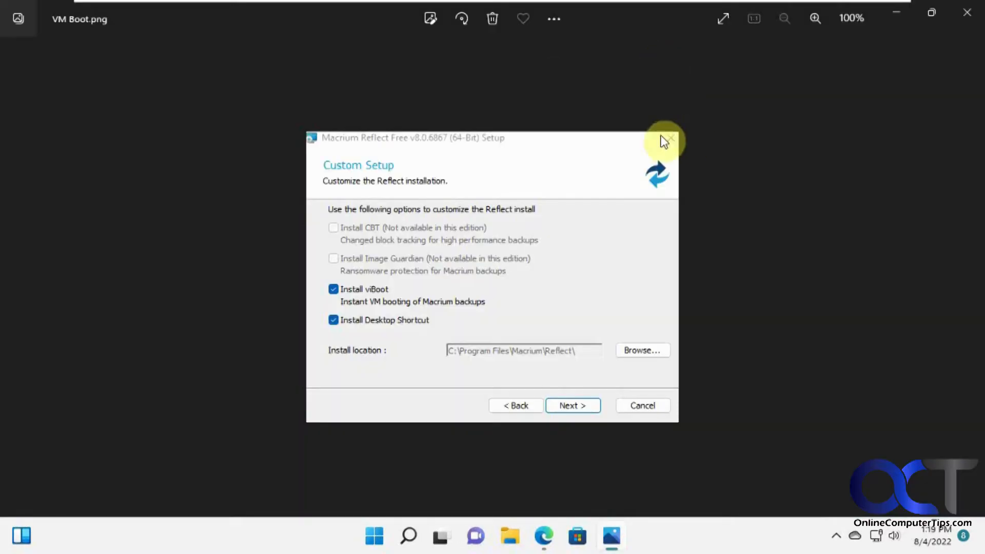
mouse_move(345, 310)
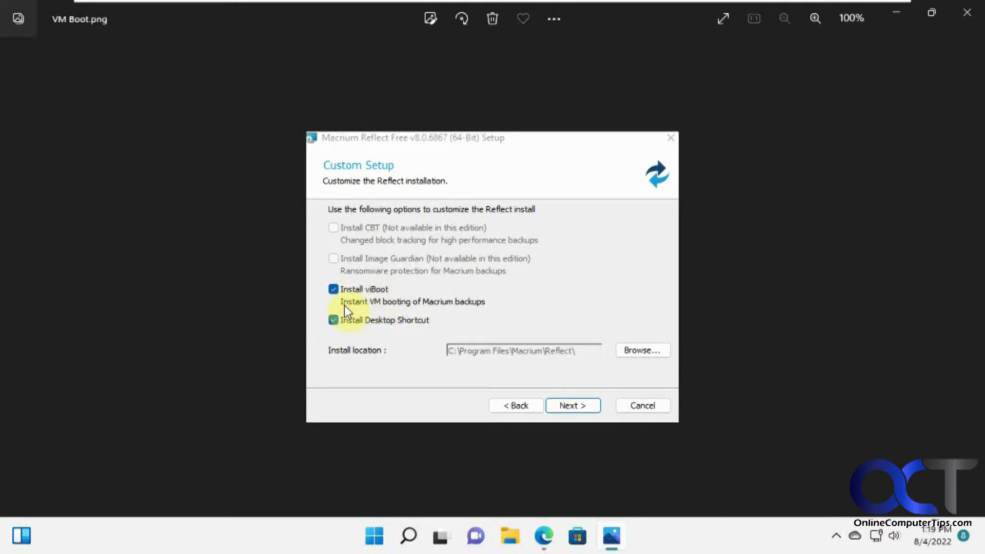
mouse_move(494, 308)
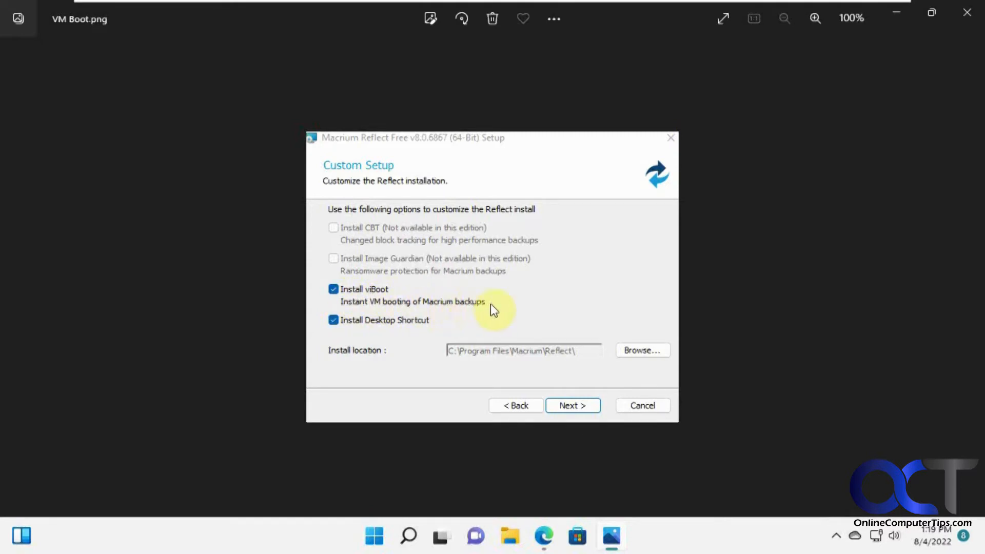
mouse_move(542, 368)
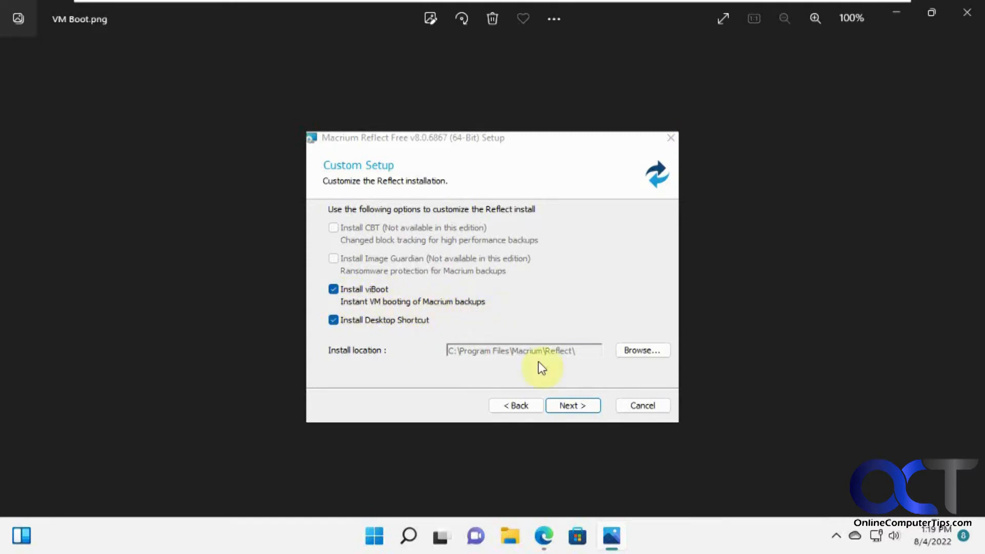
mouse_move(542, 310)
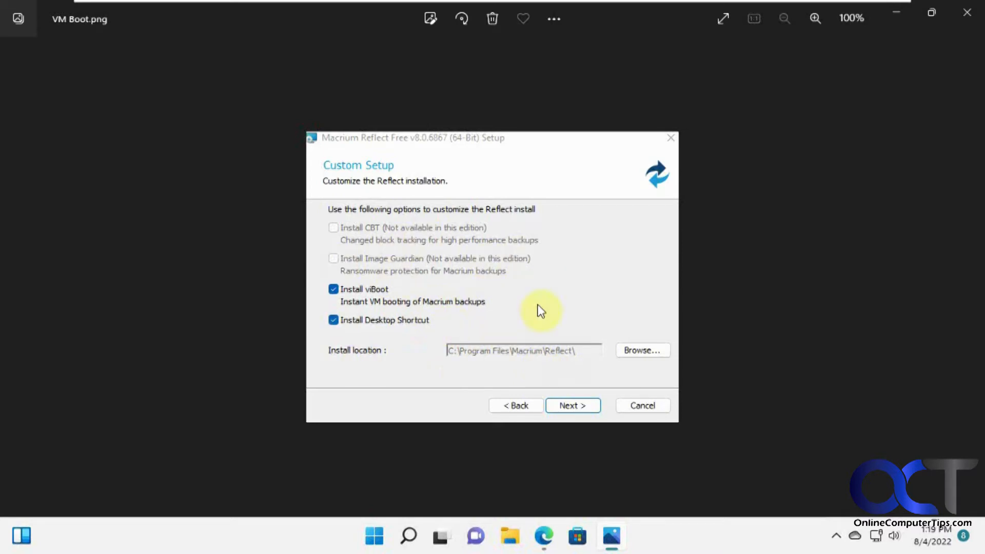
mouse_move(406, 303)
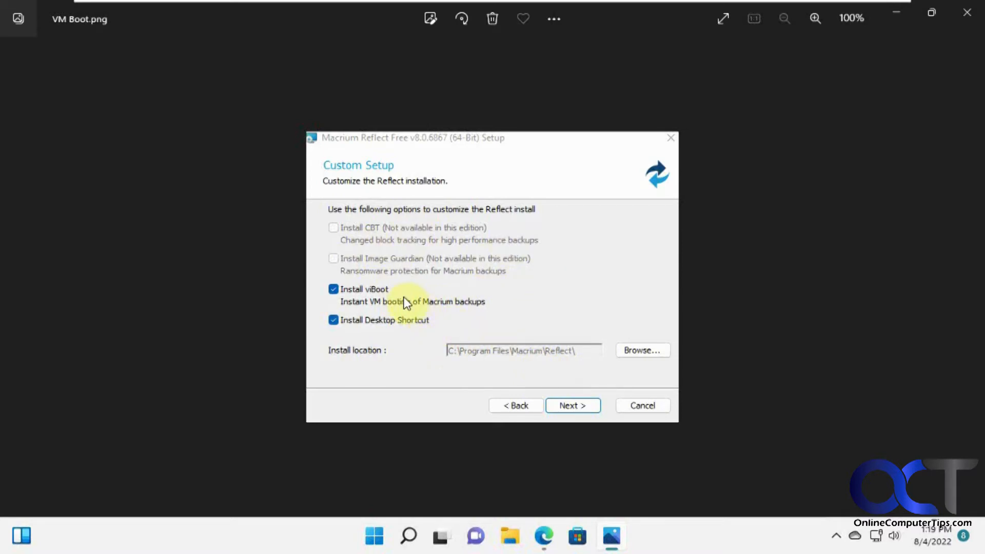
mouse_move(380, 287)
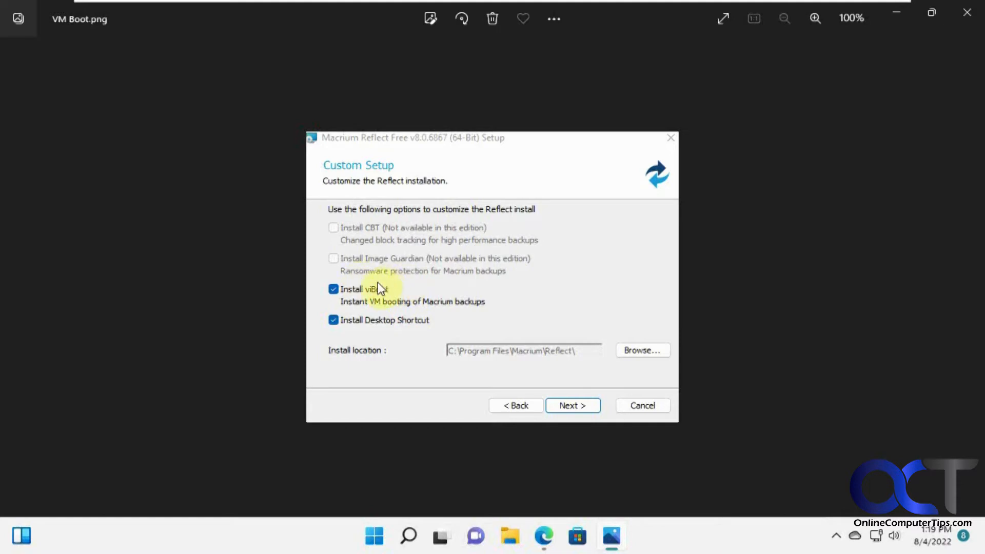
mouse_move(387, 308)
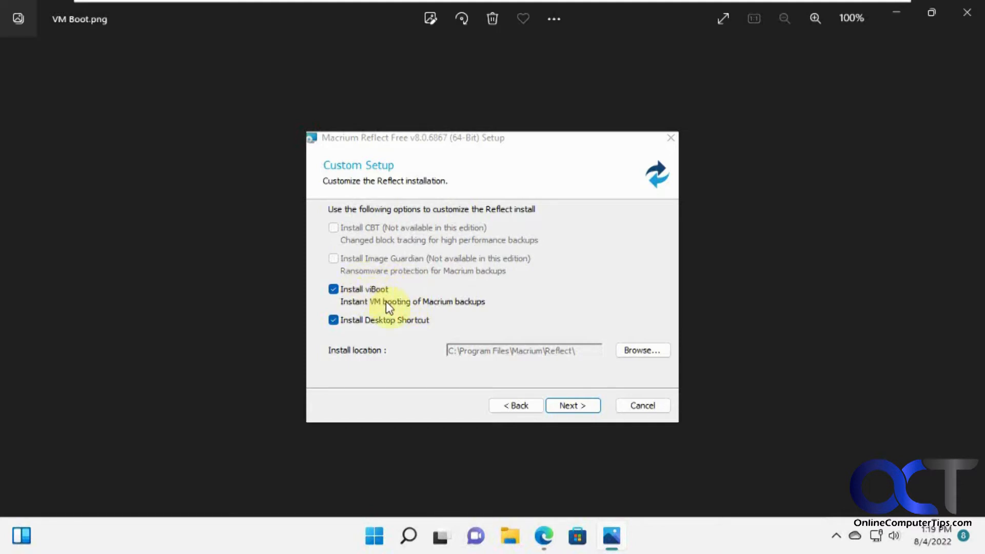
mouse_move(388, 283)
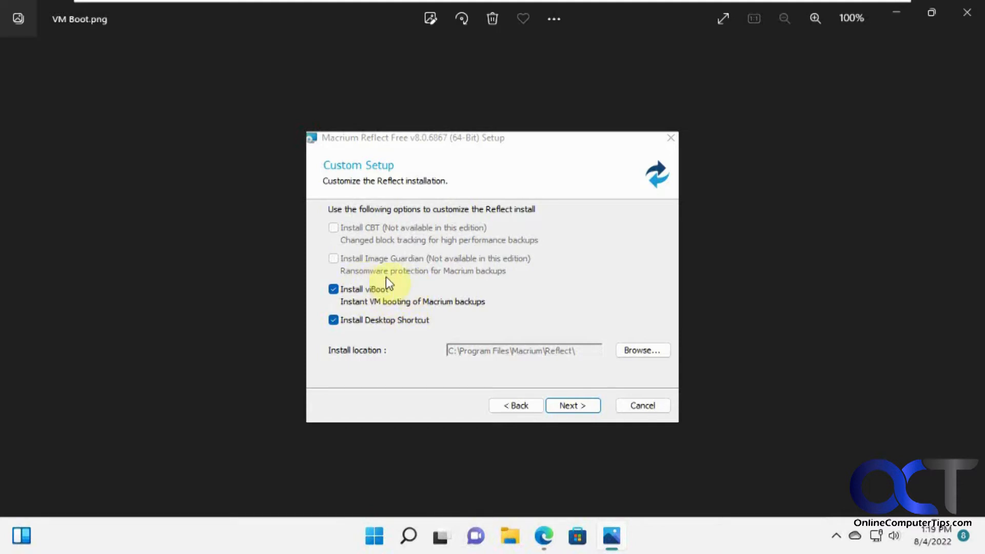
mouse_move(388, 296)
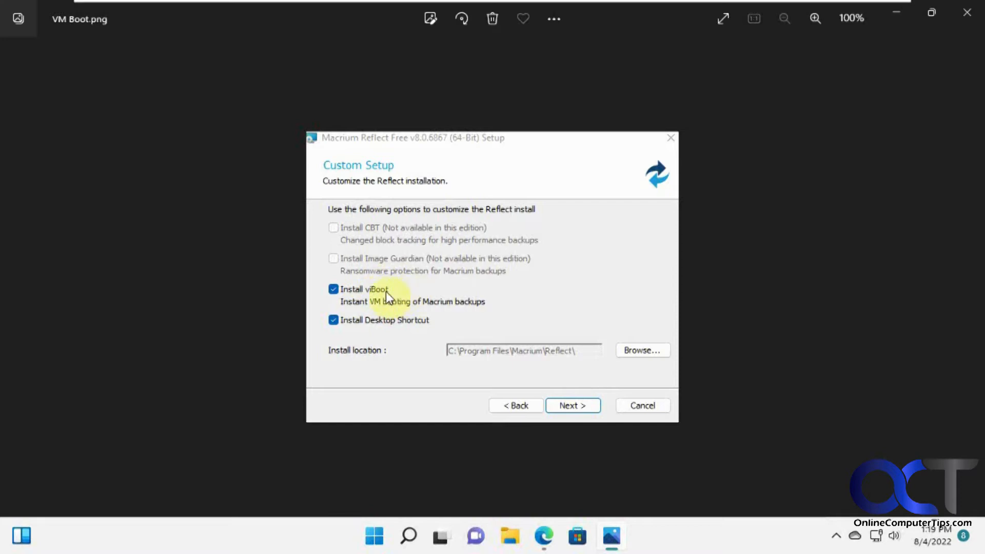
mouse_move(477, 290)
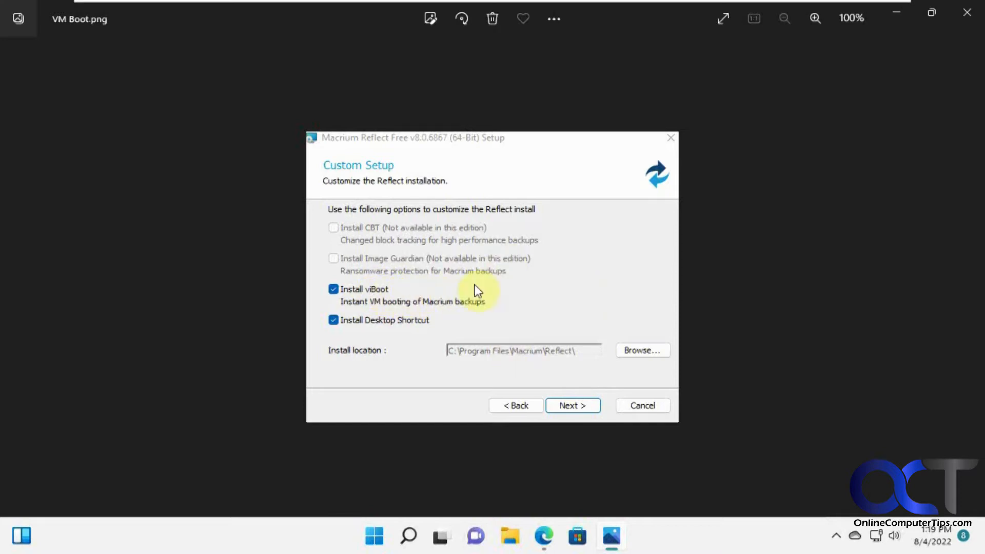
mouse_move(464, 267)
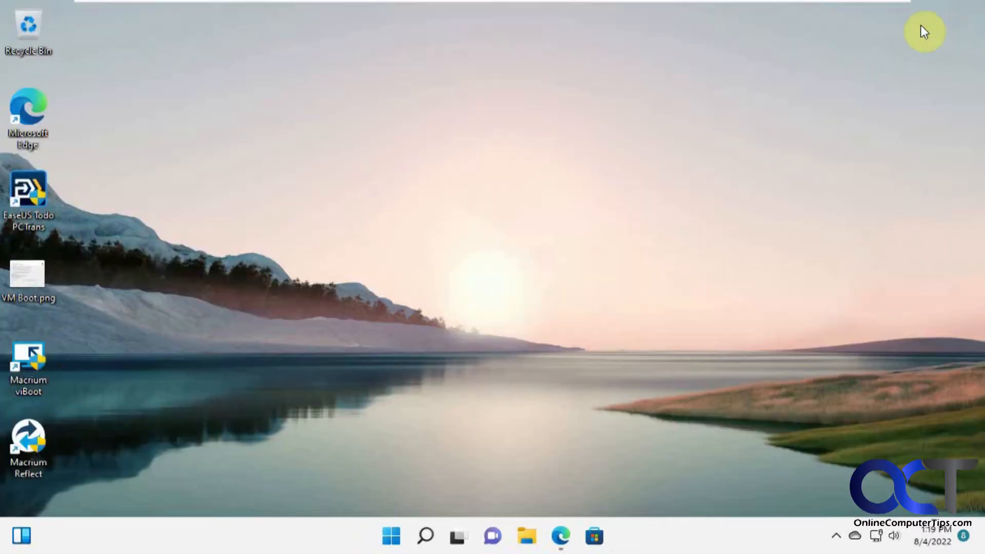
mouse_move(29, 447)
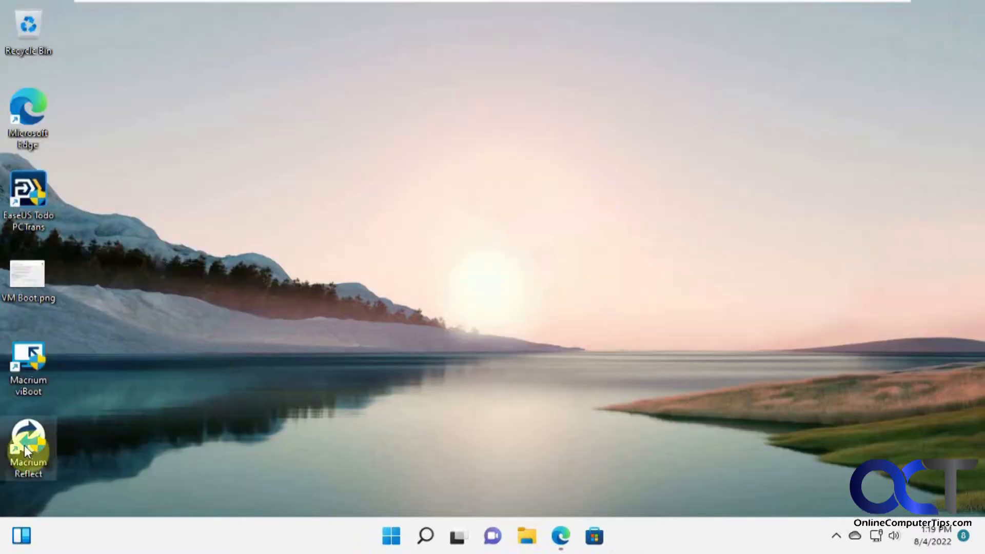
Step: Launch Macrium Reflect from its desktop shortcut and allow it through User Account Control
double_click(28, 446)
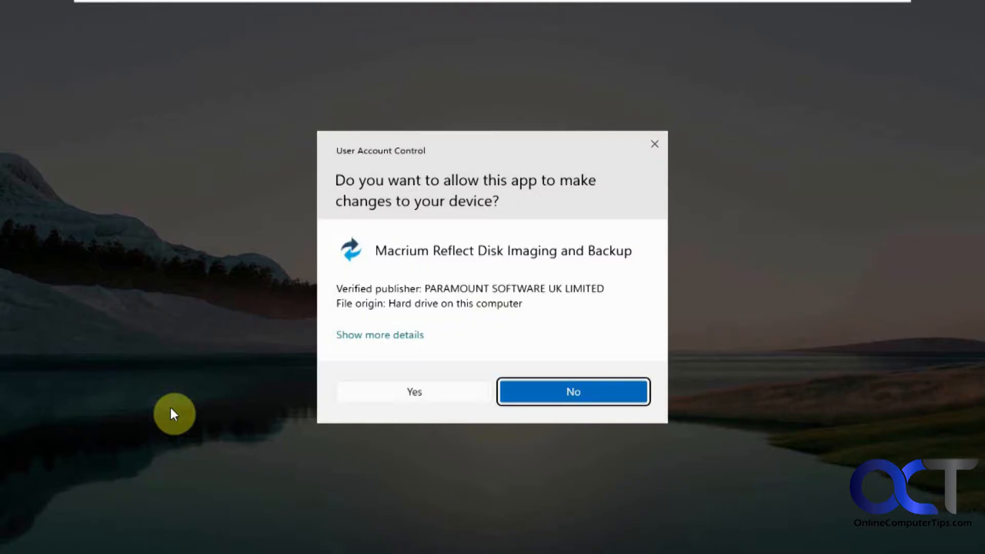
left_click(414, 391)
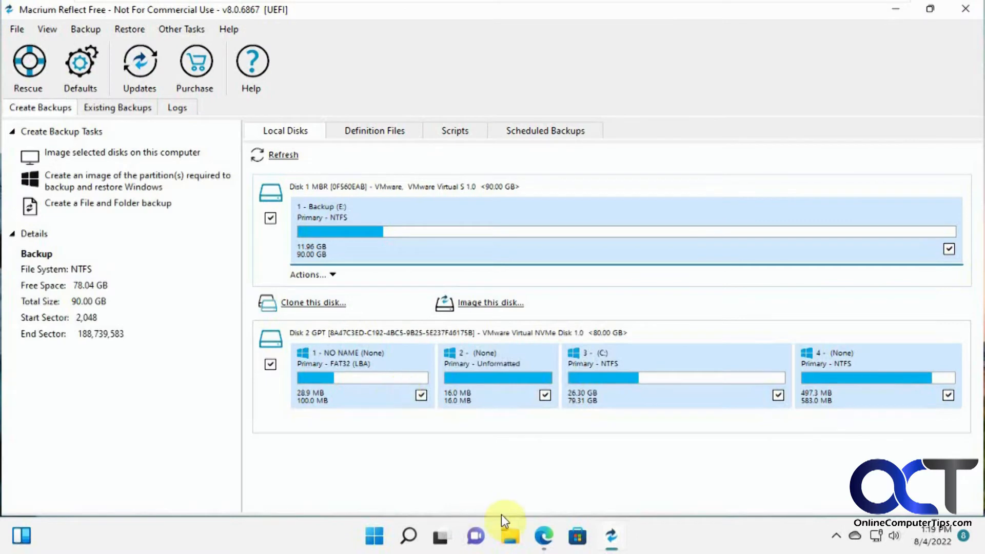
mouse_move(510, 536)
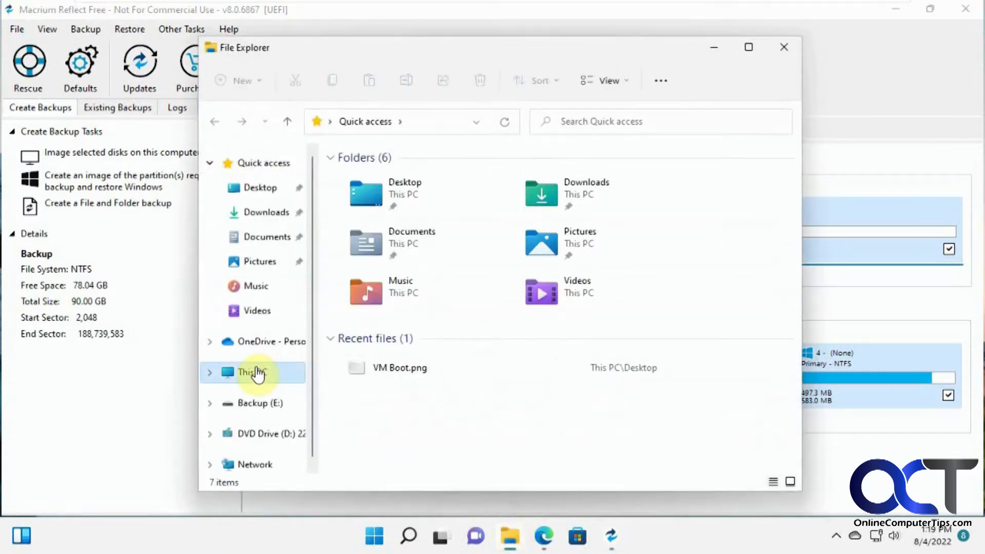
Step: Show This PC's drives in File Explorer and open Backup (E:) with its Test image file
left_click(251, 372)
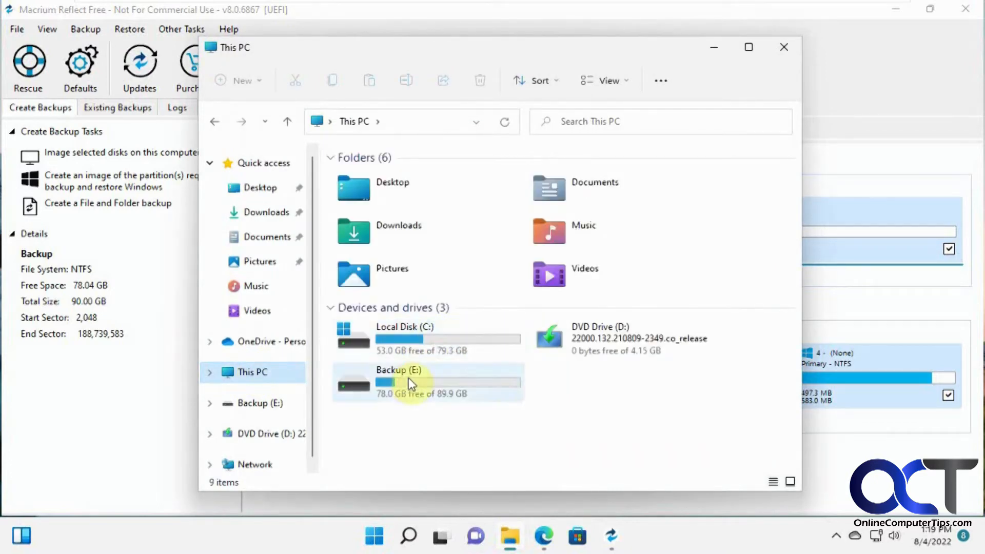
double_click(399, 371)
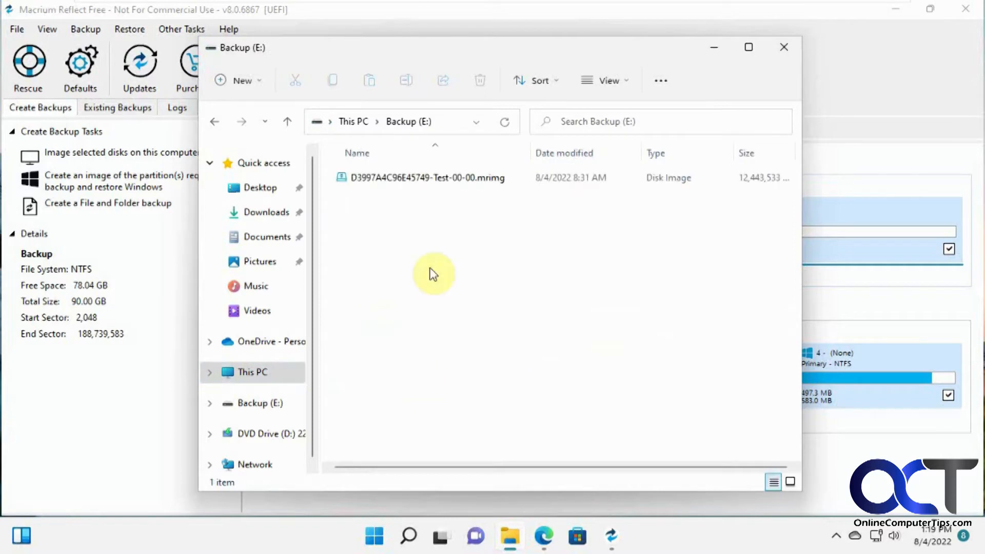
mouse_move(491, 178)
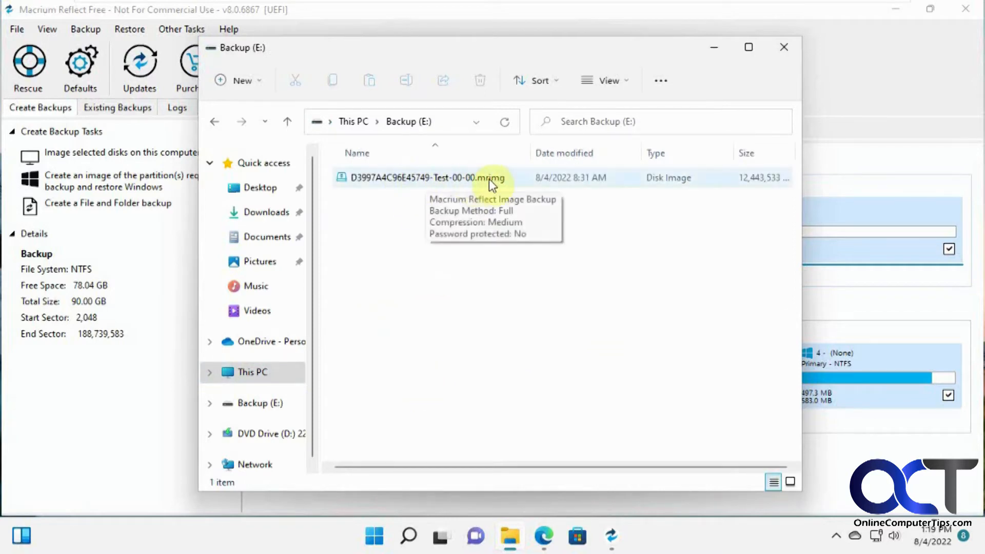
mouse_move(441, 287)
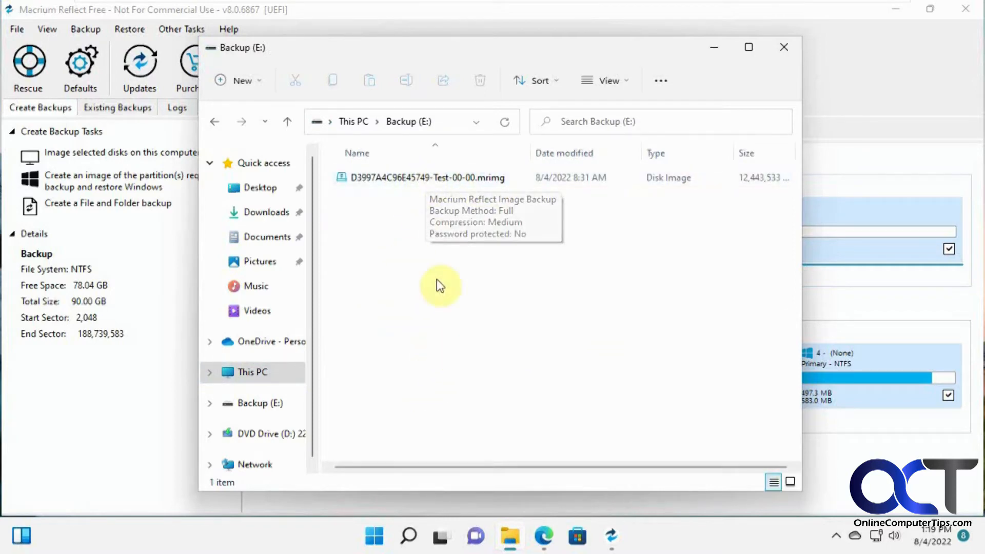
mouse_move(415, 272)
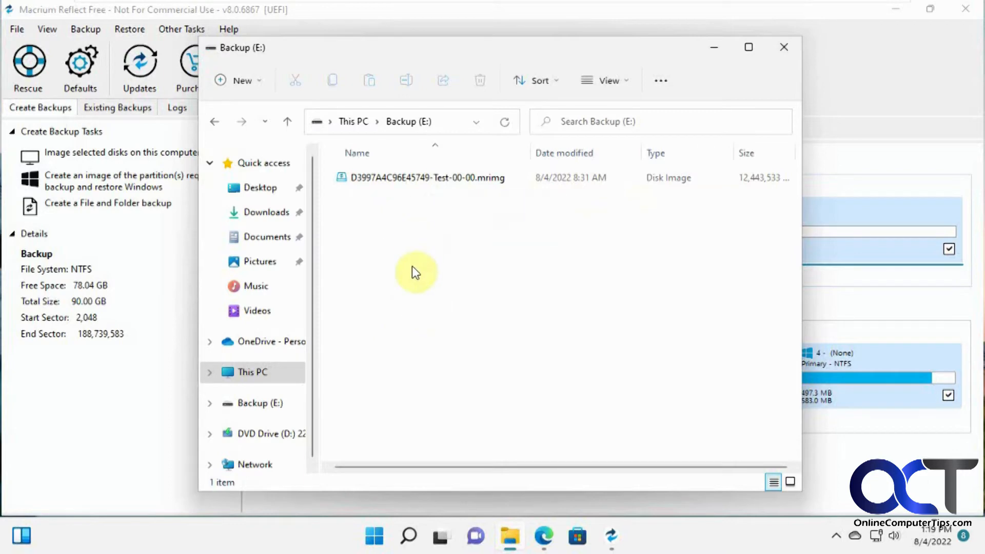
mouse_move(454, 356)
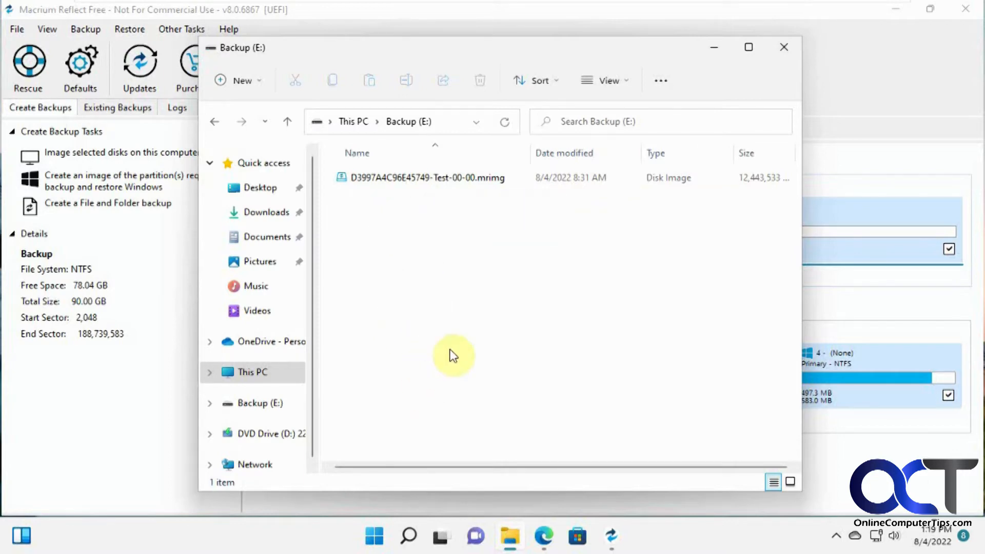
mouse_move(290, 399)
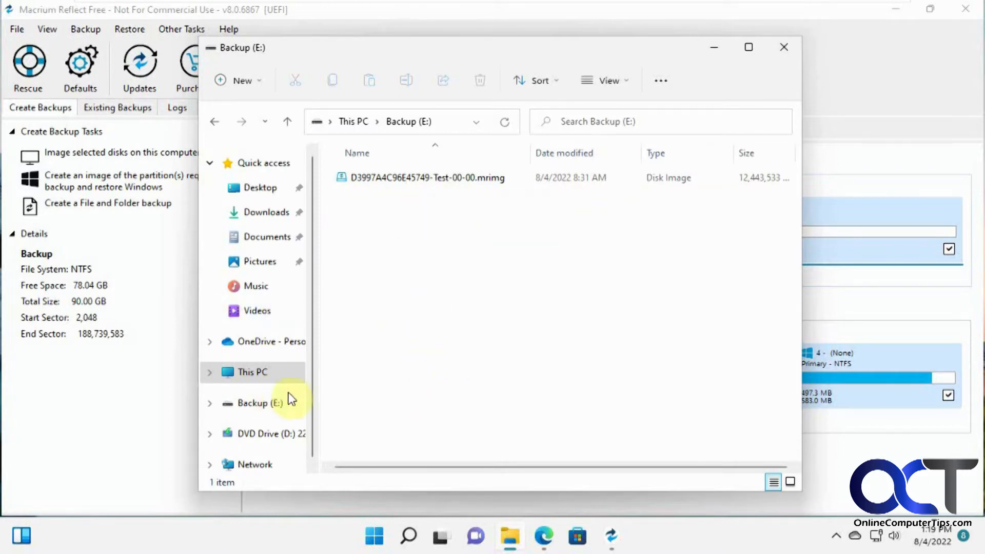
mouse_move(717, 57)
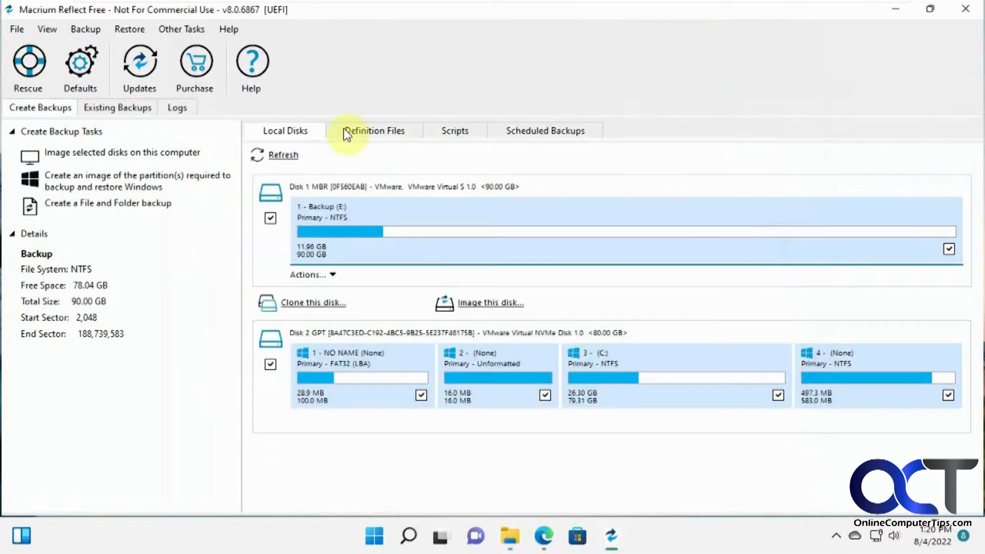
mouse_move(141, 147)
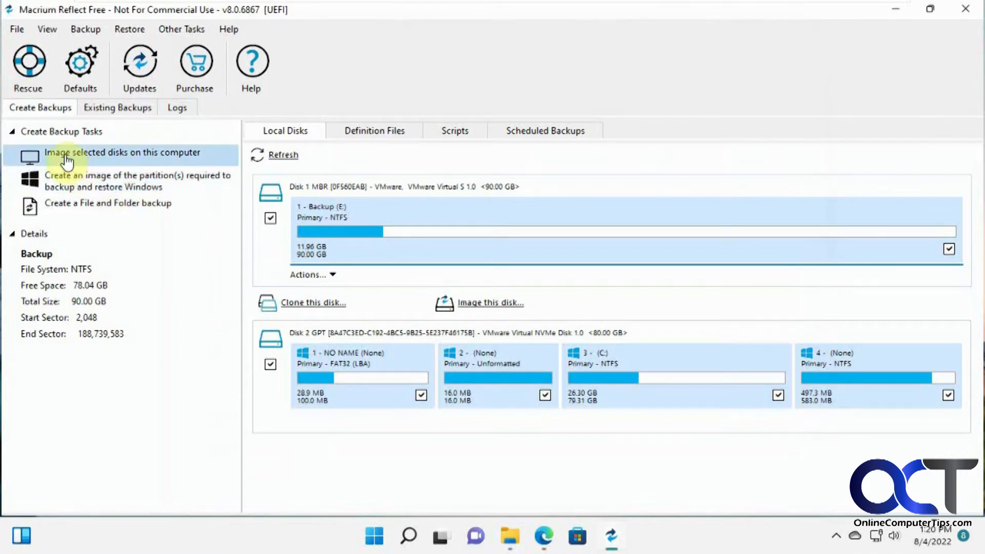
mouse_move(161, 157)
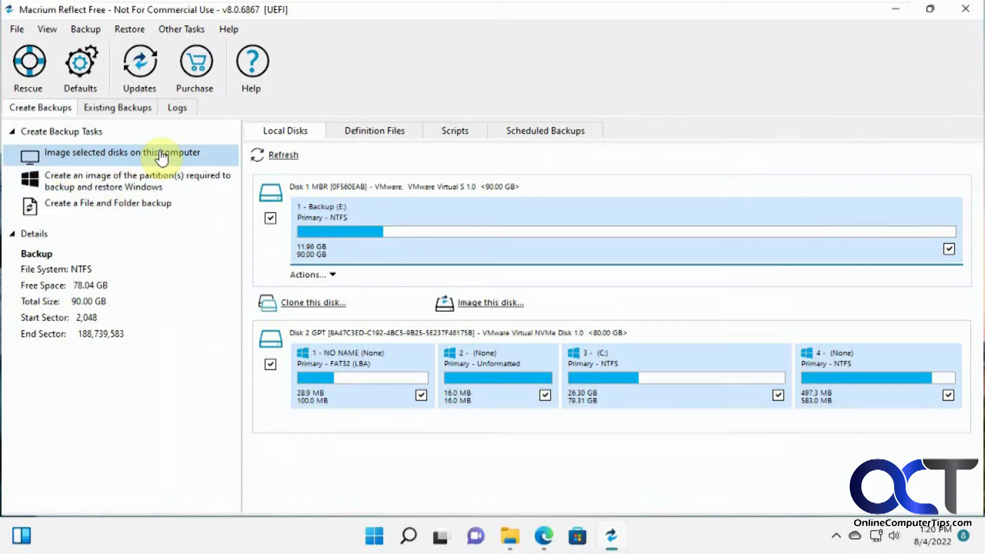
Step: Start 'Image selected disks on this computer' from Create Backup Tasks
left_click(125, 181)
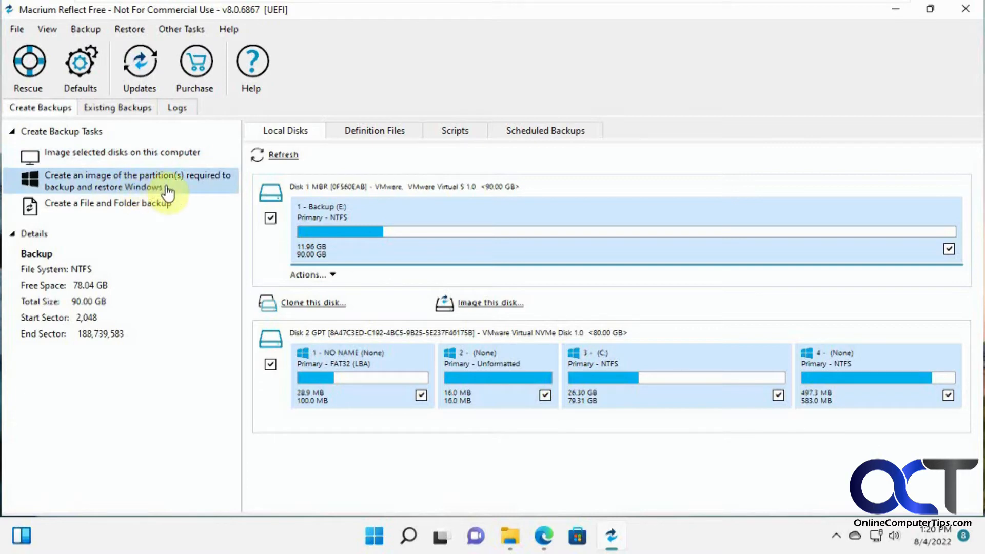
left_click(108, 203)
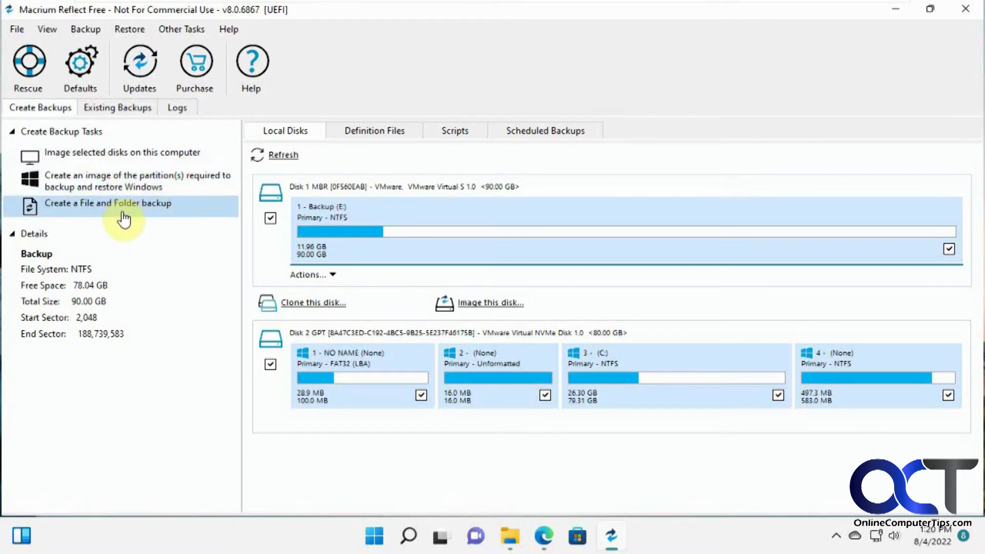
mouse_move(140, 258)
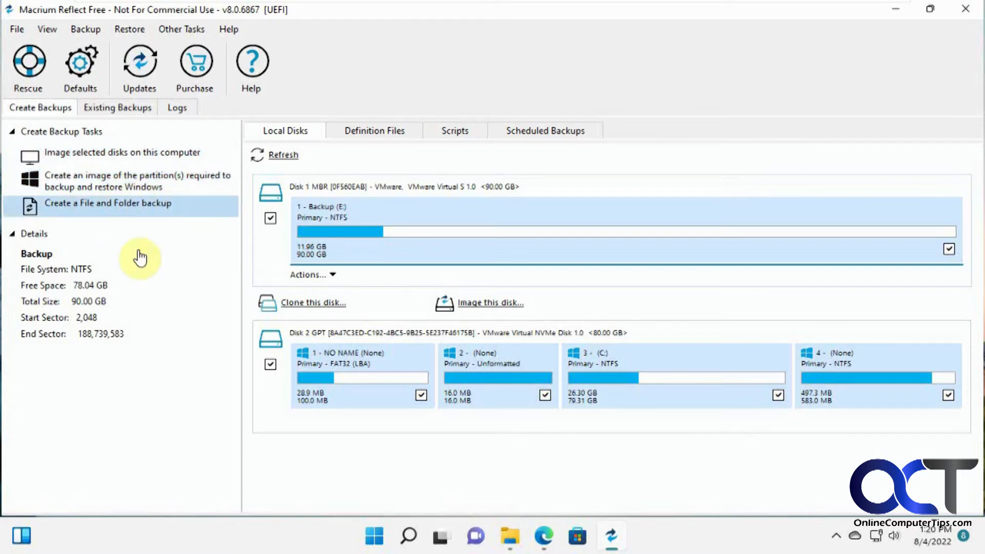
left_click(126, 181)
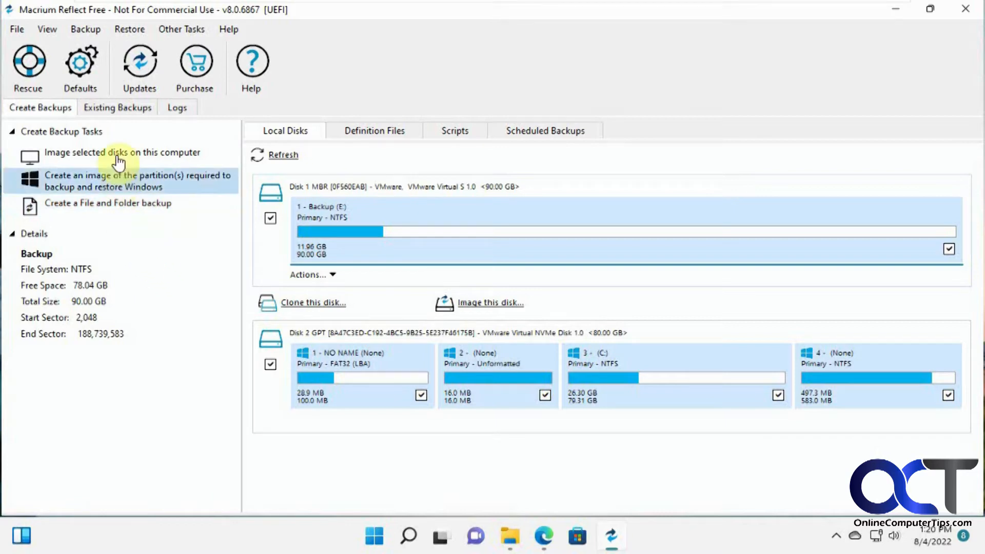
left_click(121, 152)
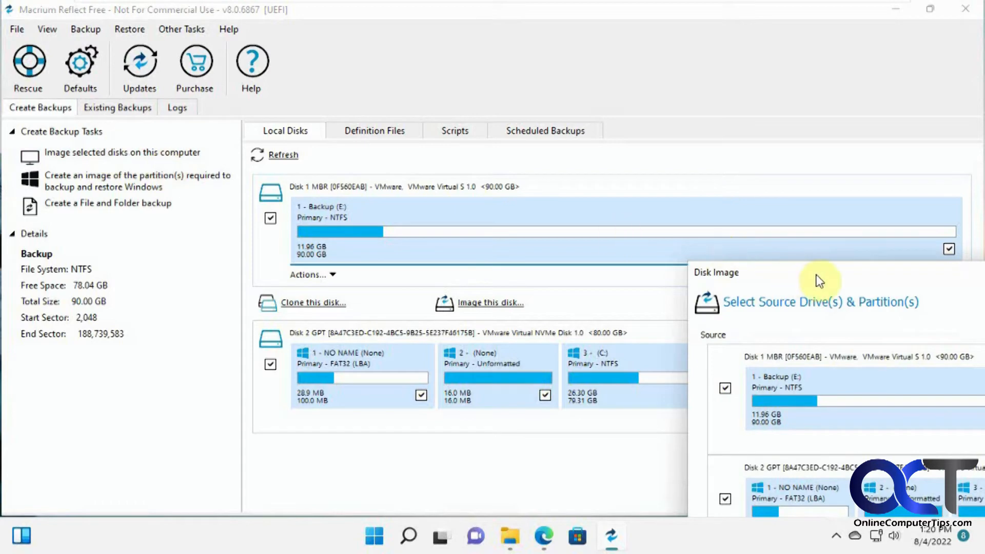
Step: Uncheck Disk 1 (Backup E:) so only Disk 2, the Windows system disk, is imaged
left_click(490, 302)
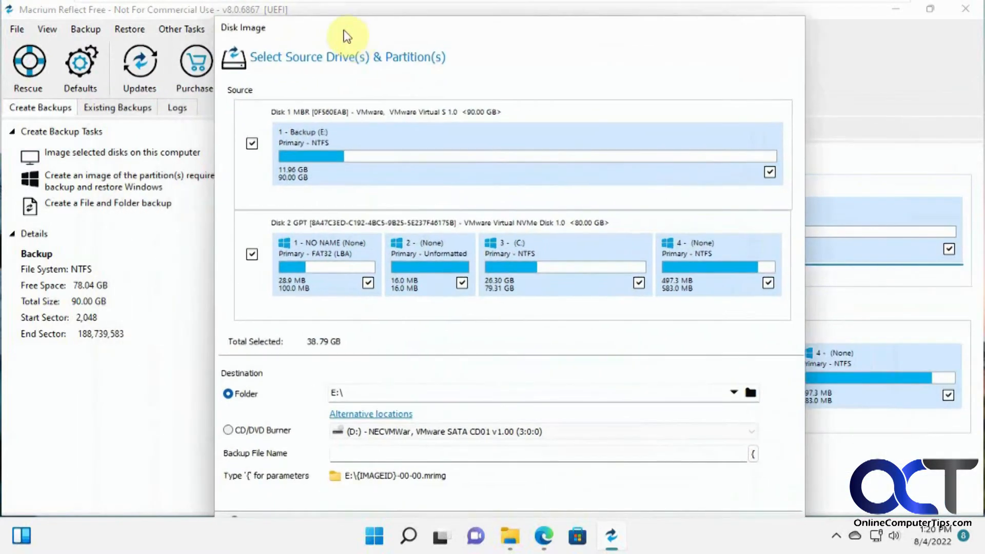
mouse_move(331, 314)
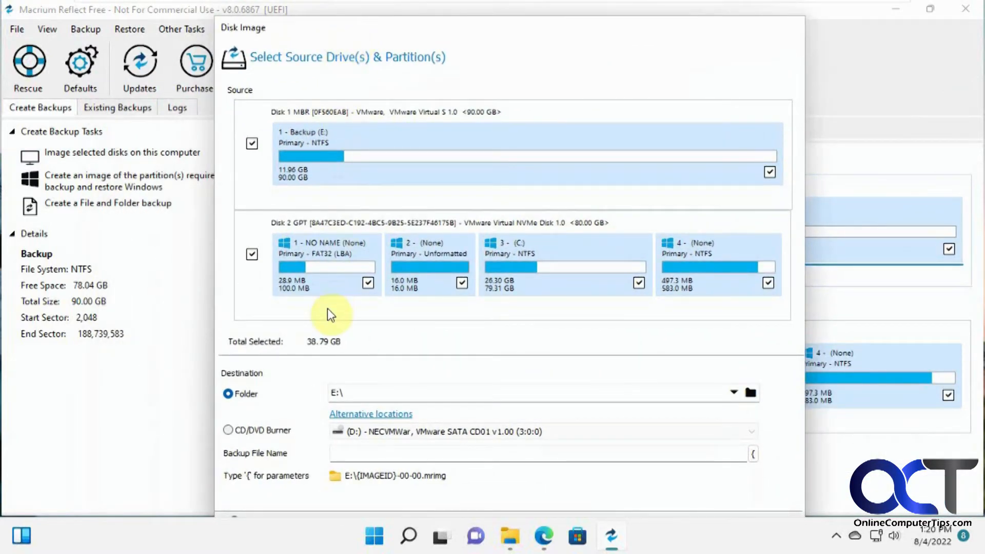
left_click(252, 144)
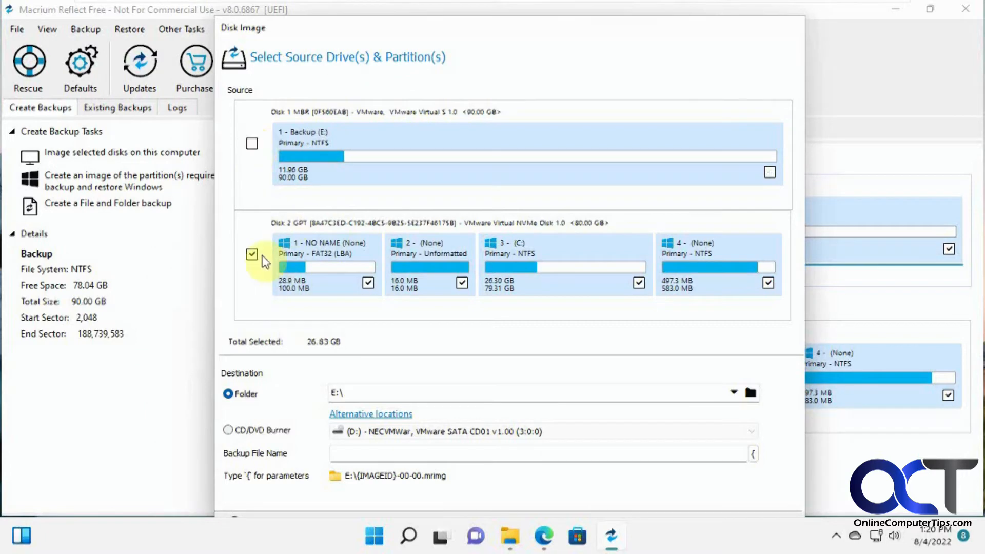
mouse_move(296, 234)
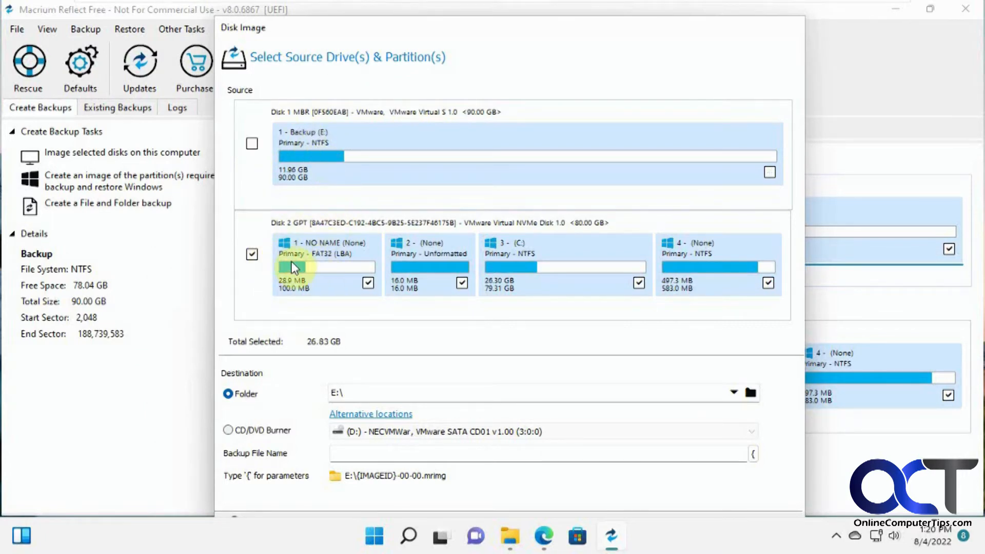
mouse_move(637, 283)
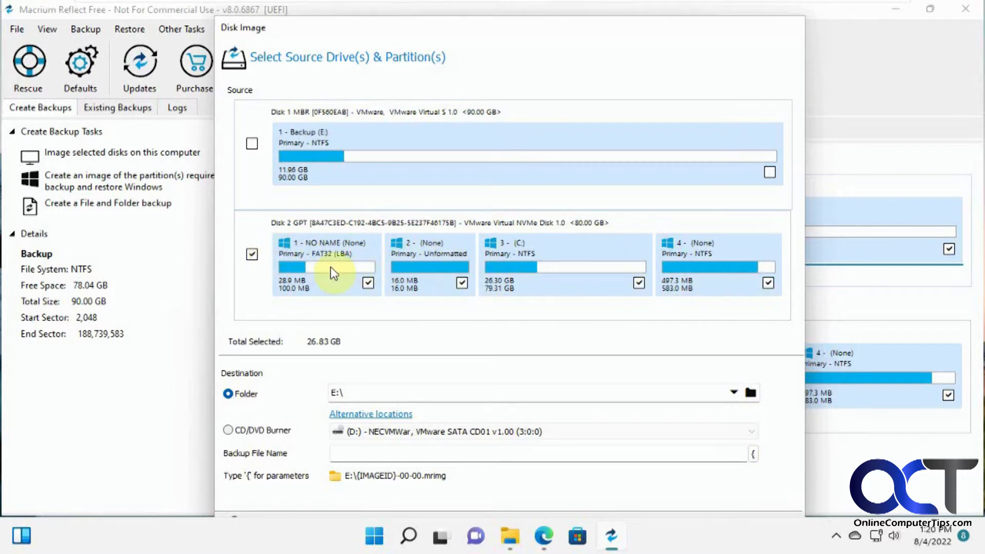
mouse_move(628, 276)
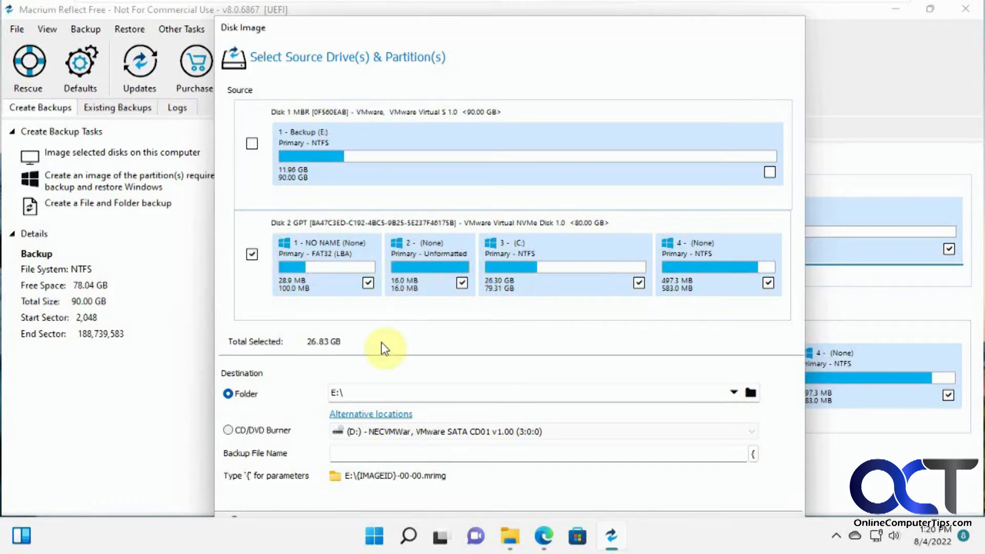
mouse_move(322, 409)
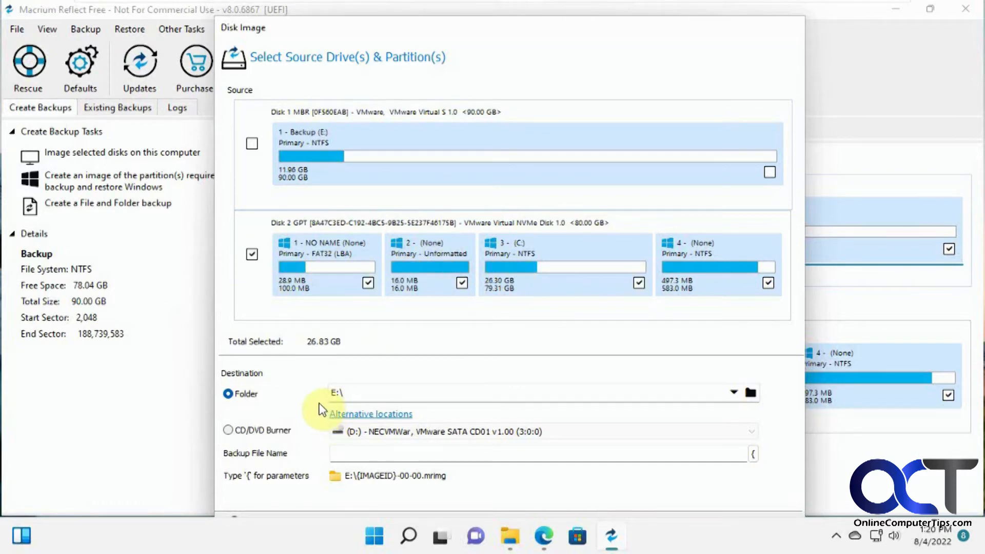
mouse_move(512, 541)
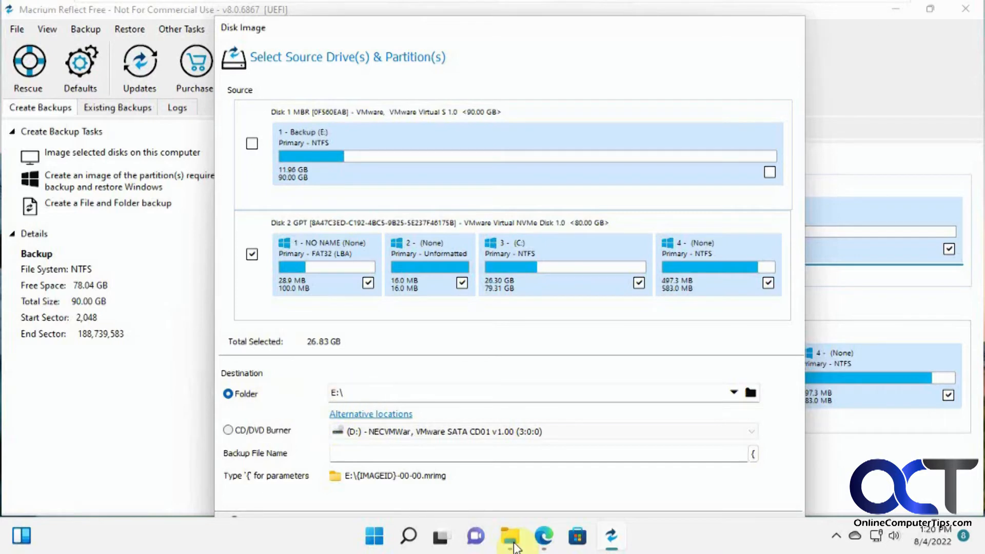
Step: Briefly check the Backup (E:) drive in File Explorer, then minimize it back to the wizard
left_click(509, 537)
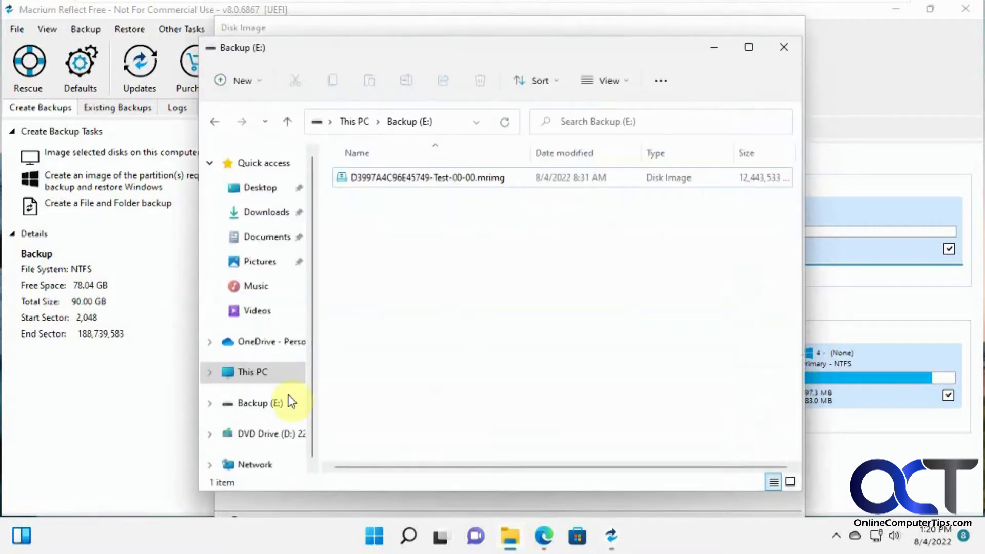
left_click(257, 402)
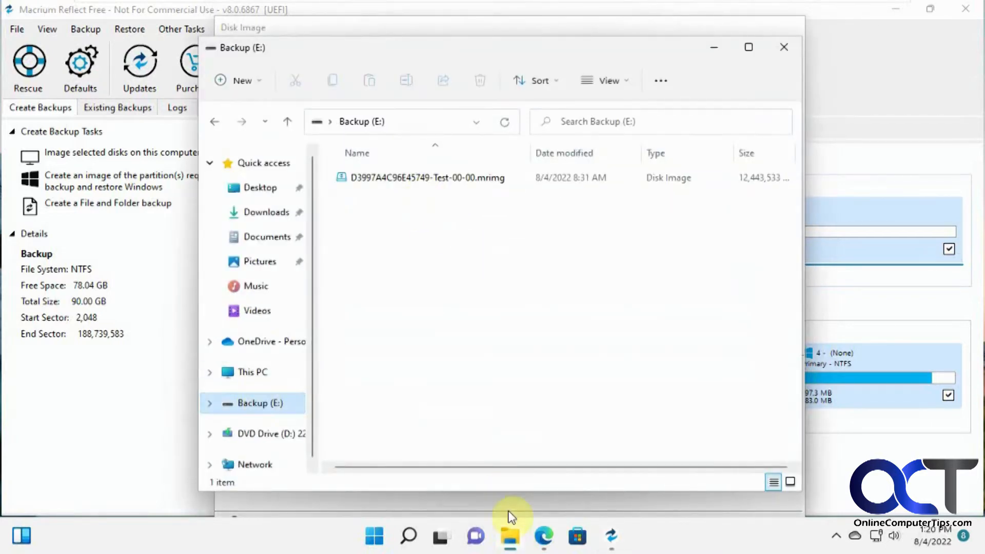
left_click(783, 48)
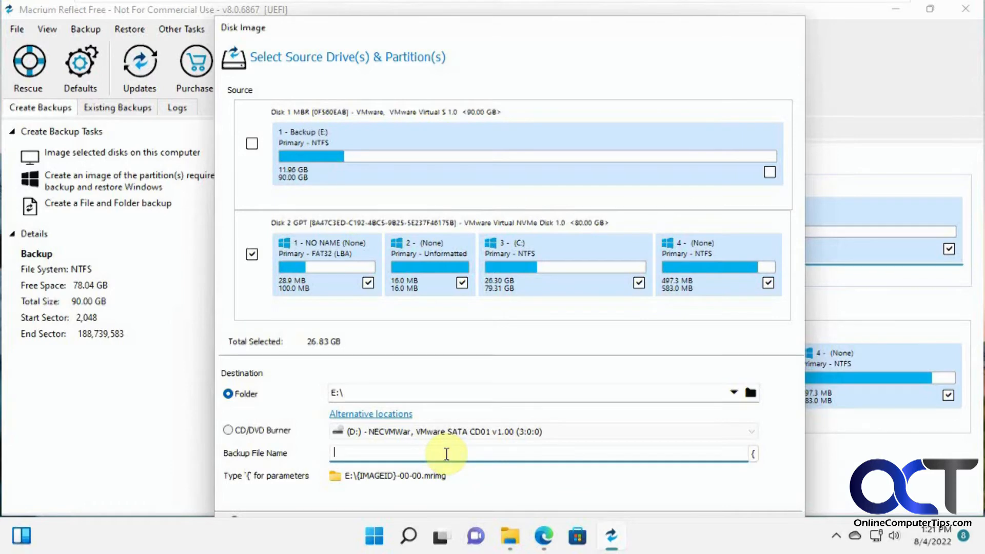
Step: Begin entering Win11Backup as the backup file name
type("WIn")
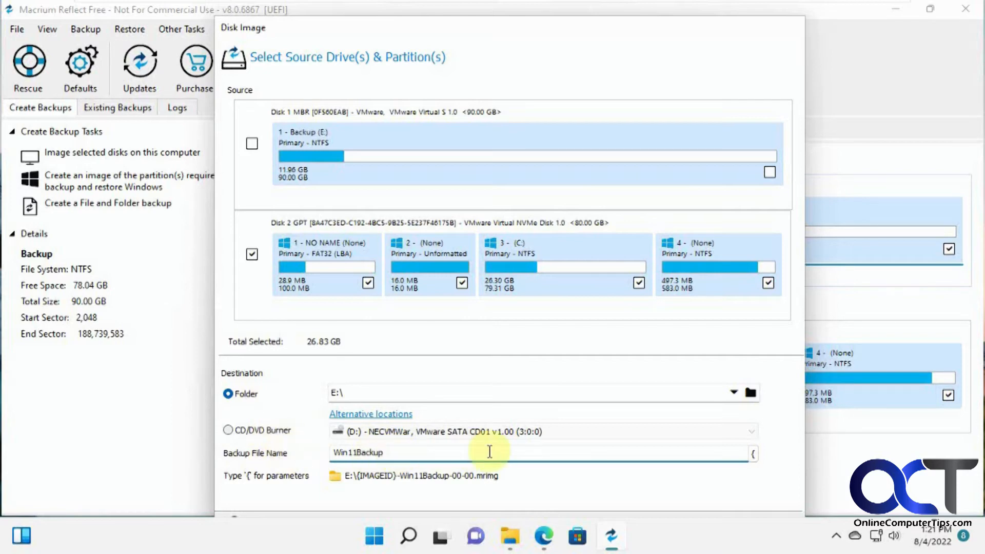
mouse_move(664, 427)
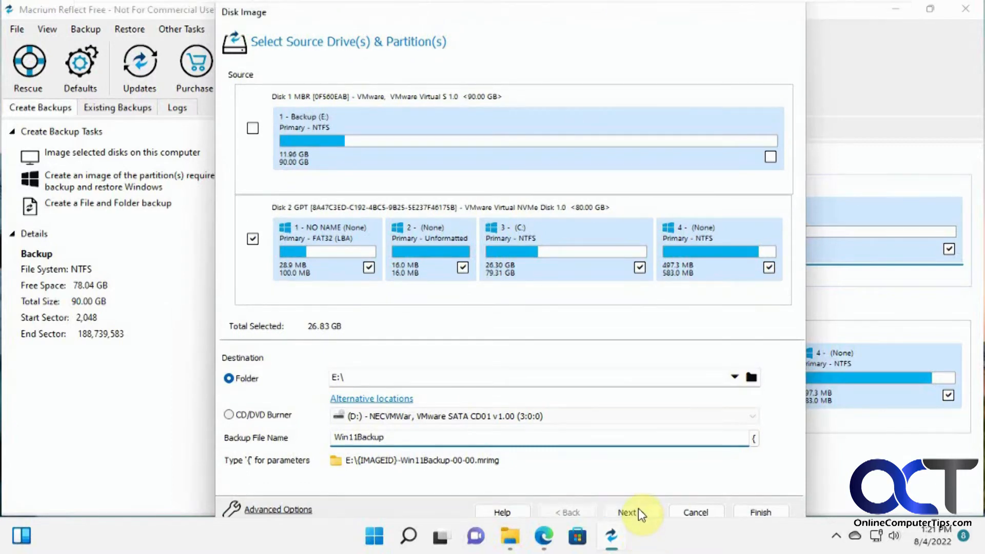
Step: Move to the Edit the Plan page and browse the template list, leaving Template as None
left_click(626, 512)
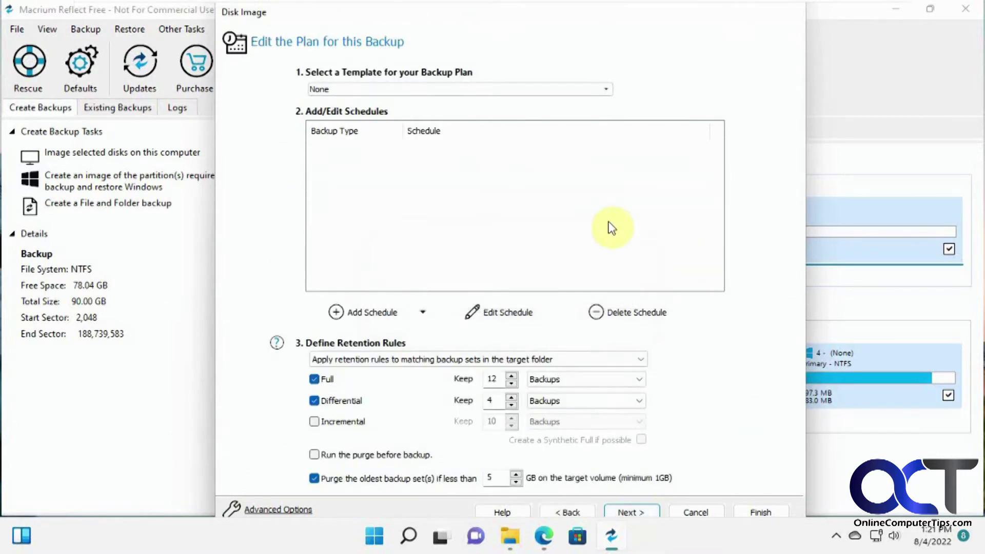
left_click(458, 88)
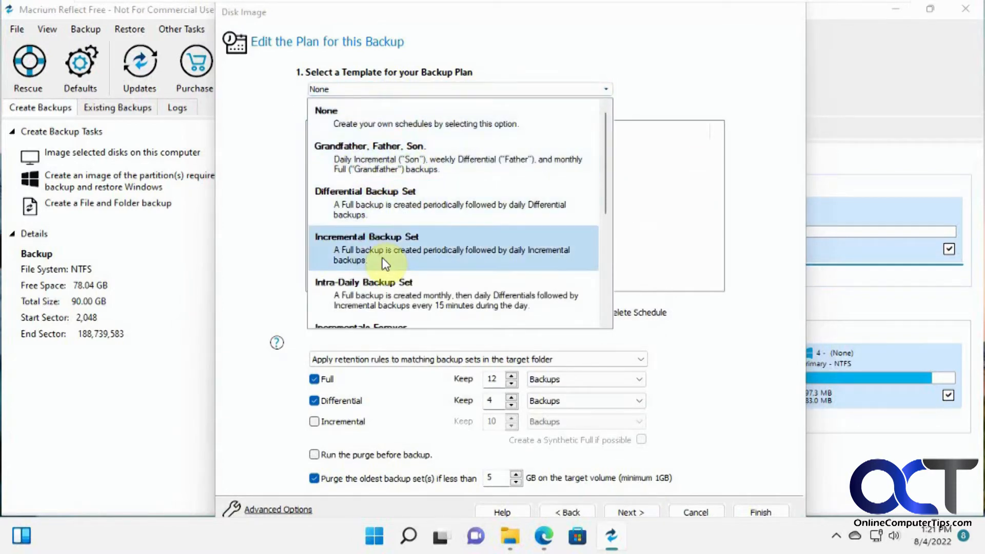
scroll("down", 3)
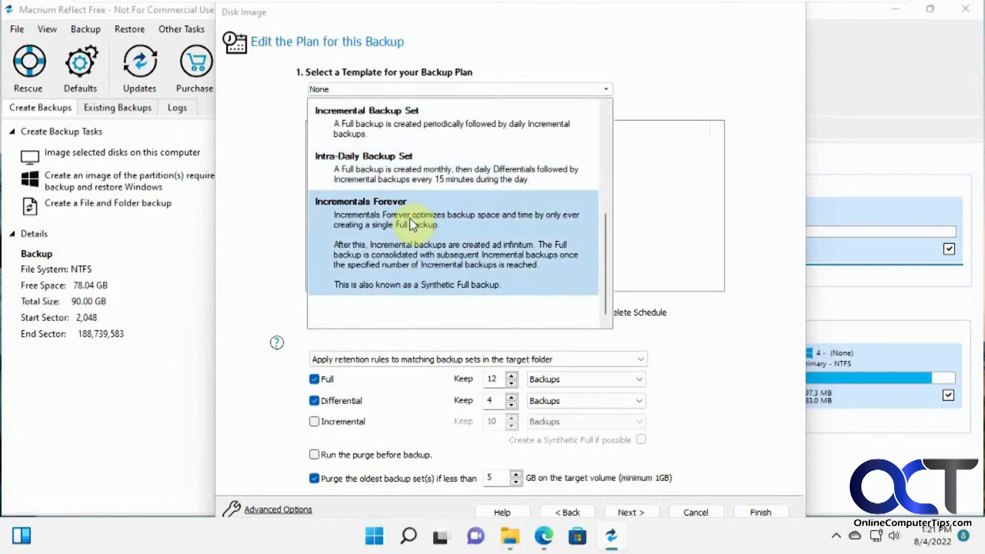
scroll("up", 3)
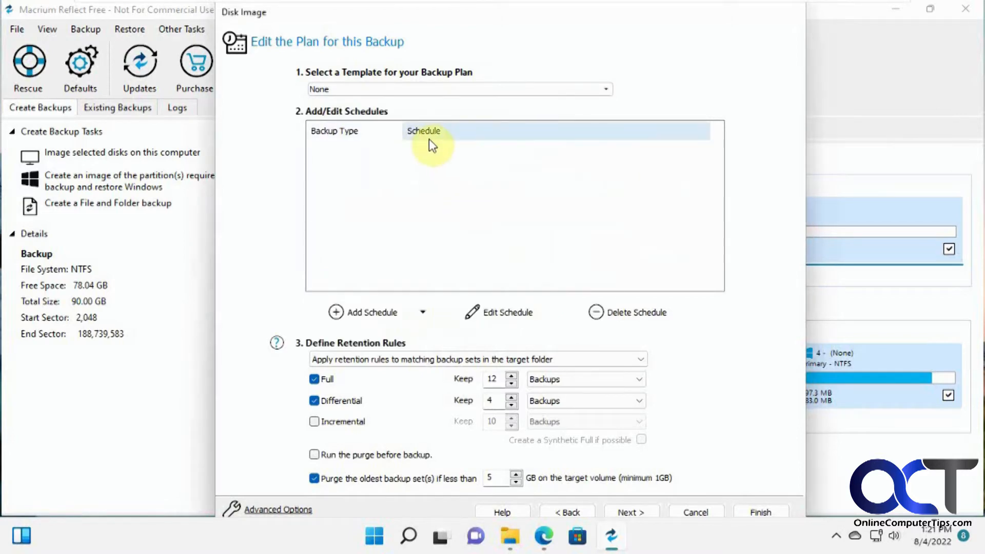
mouse_move(427, 186)
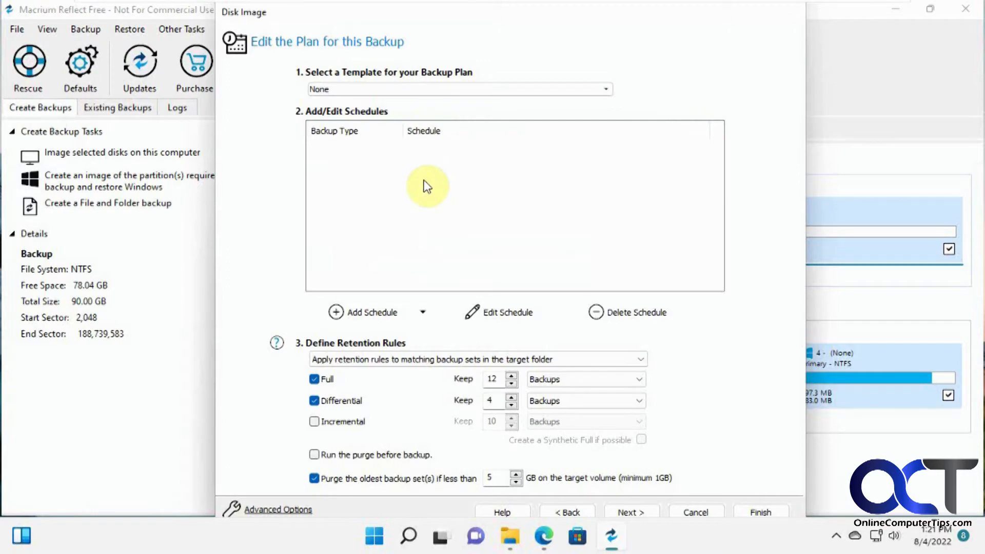
mouse_move(356, 415)
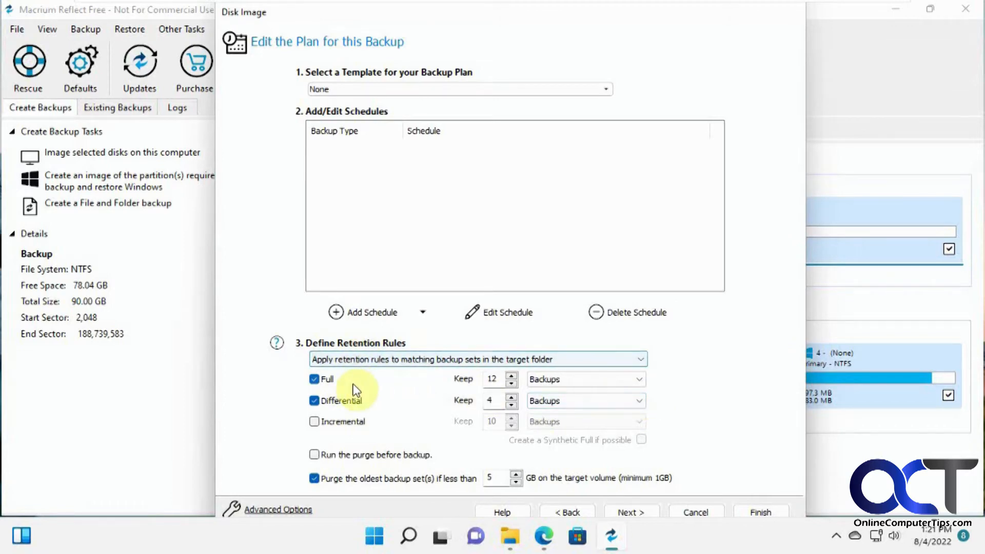
mouse_move(463, 428)
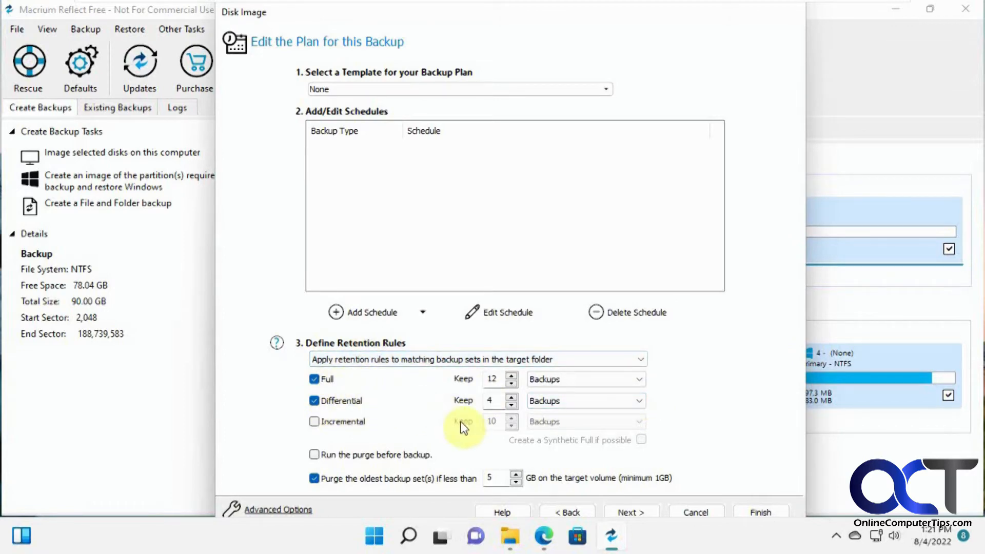
mouse_move(559, 429)
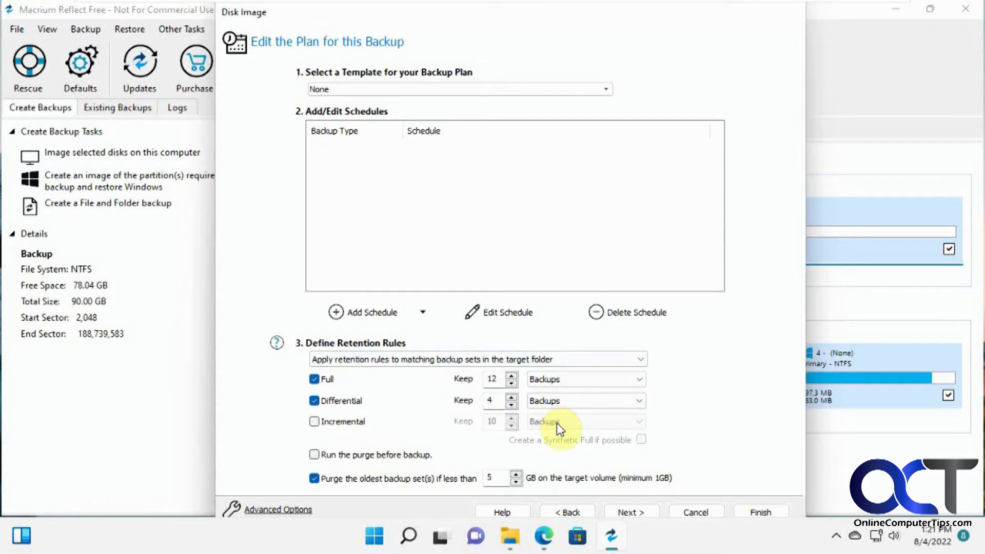
mouse_move(361, 104)
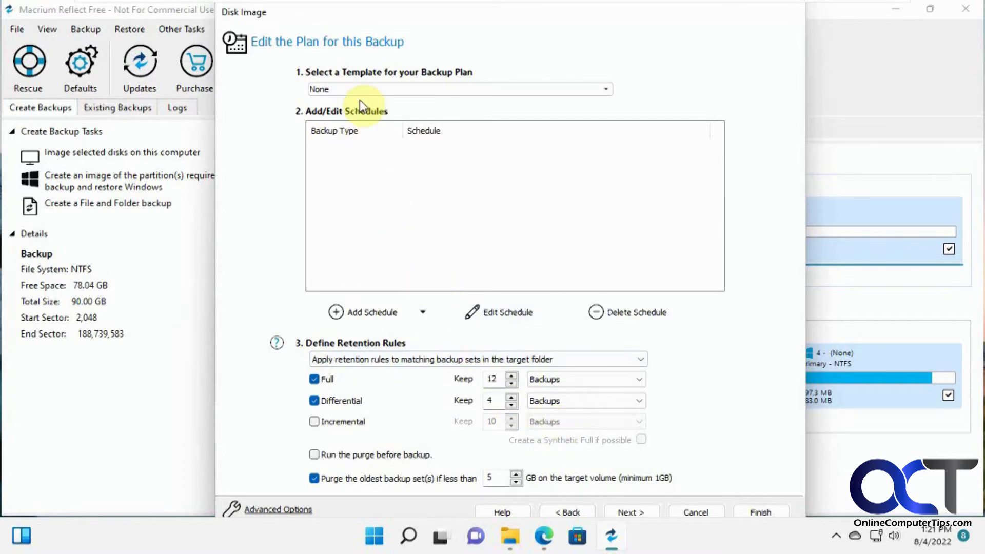
mouse_move(384, 254)
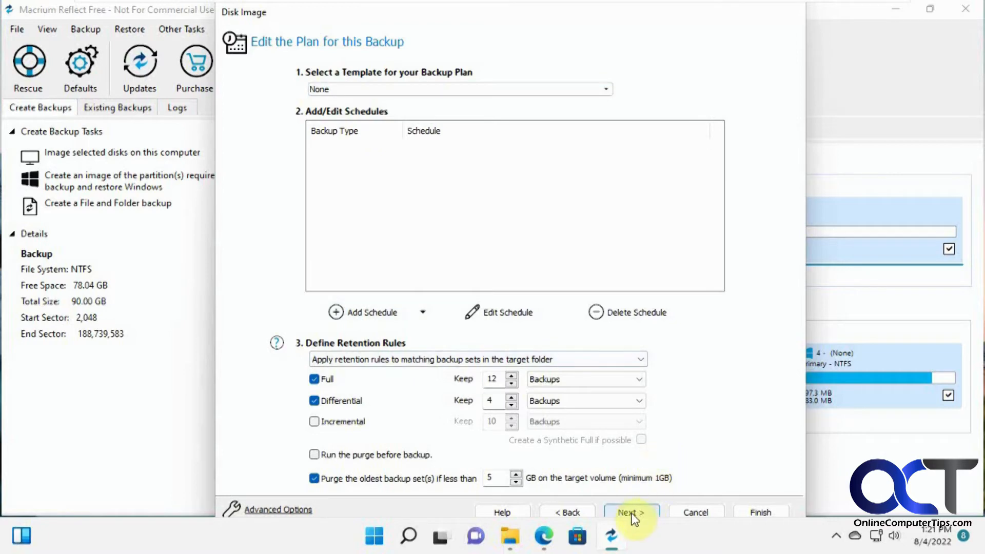
Step: Advance to the Imaging Summary and scroll through partition Operations 1 to 4
left_click(631, 512)
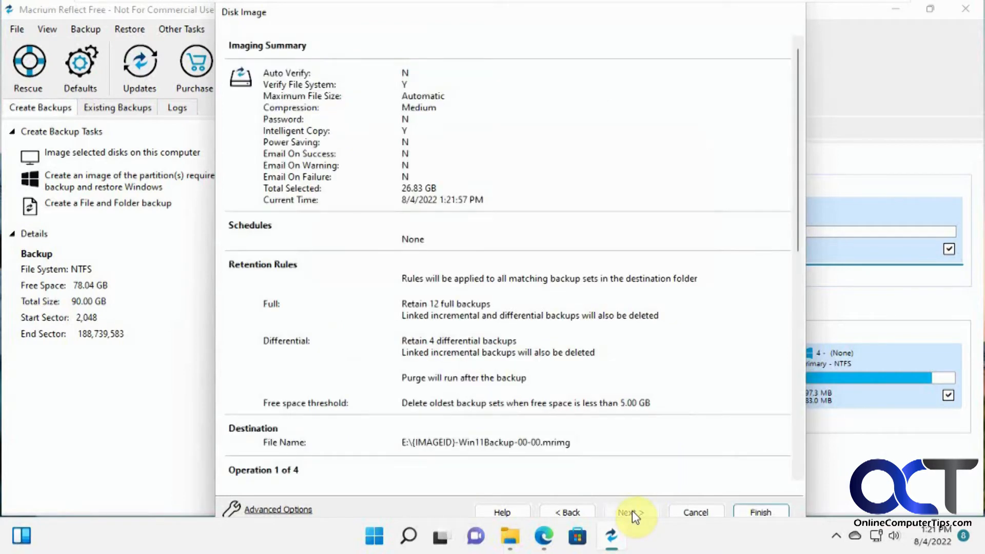
mouse_move(317, 69)
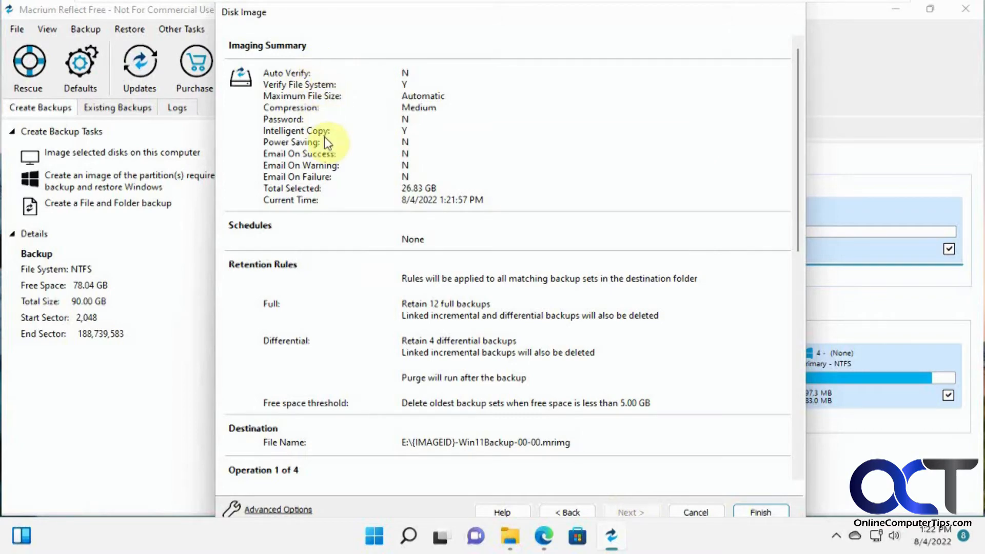
mouse_move(384, 332)
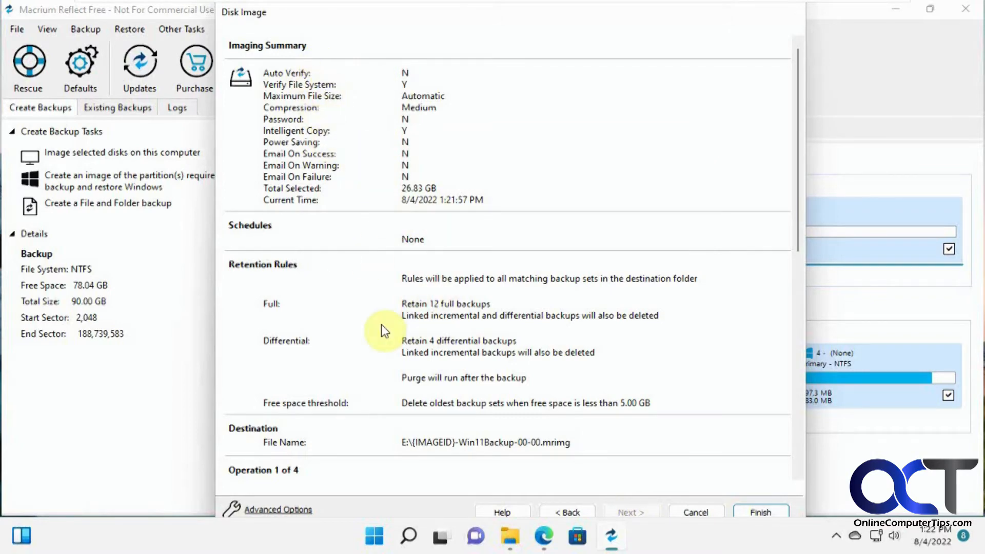
mouse_move(396, 437)
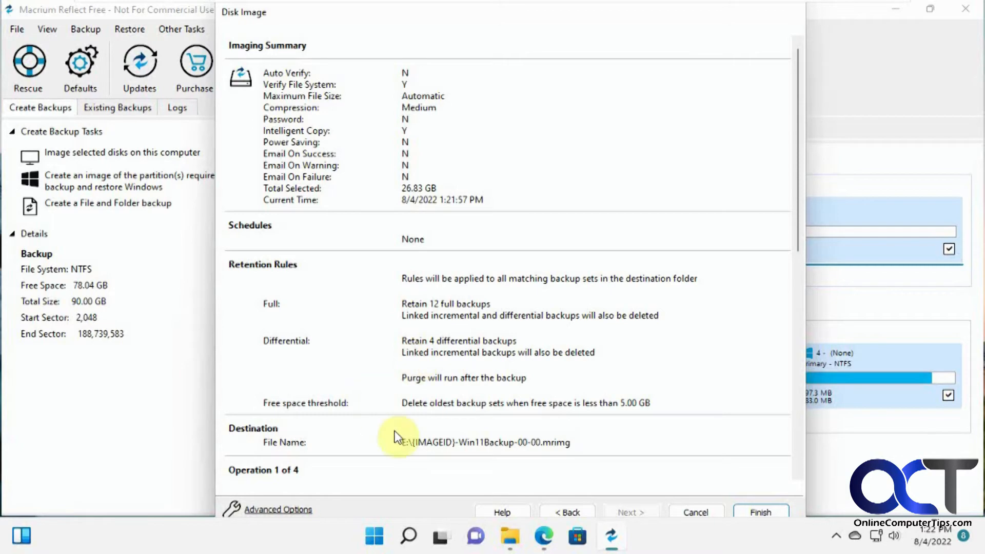
scroll("down", 3)
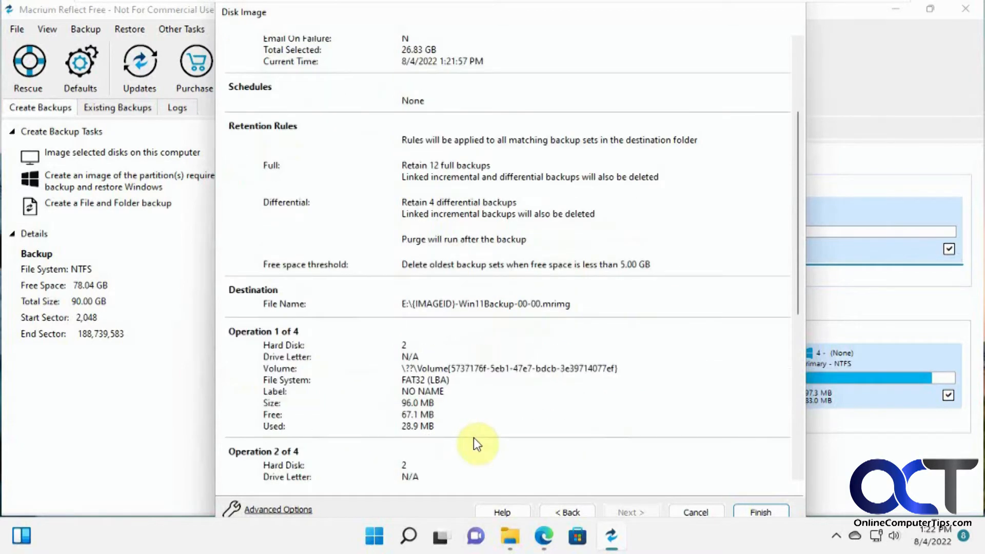
scroll("down", 3)
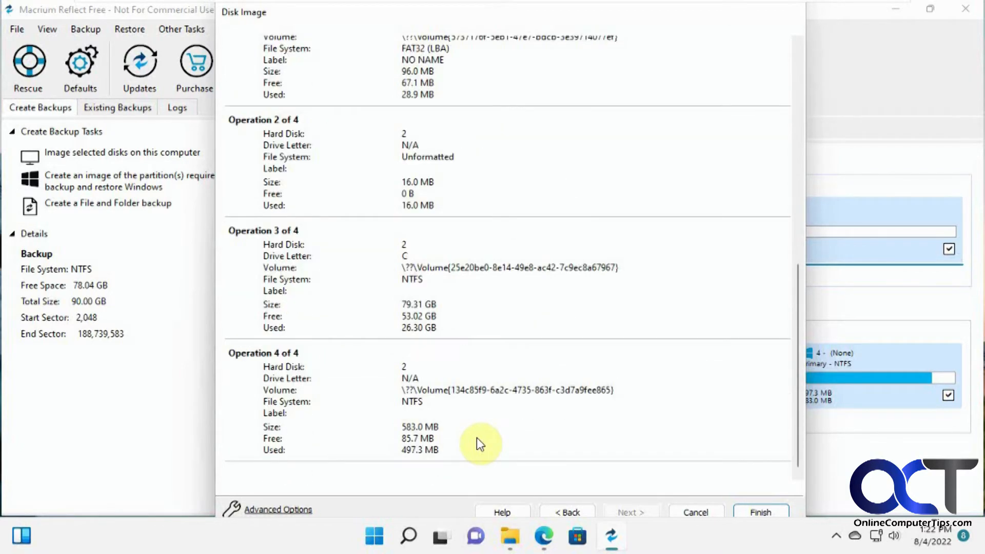
scroll("up", 3)
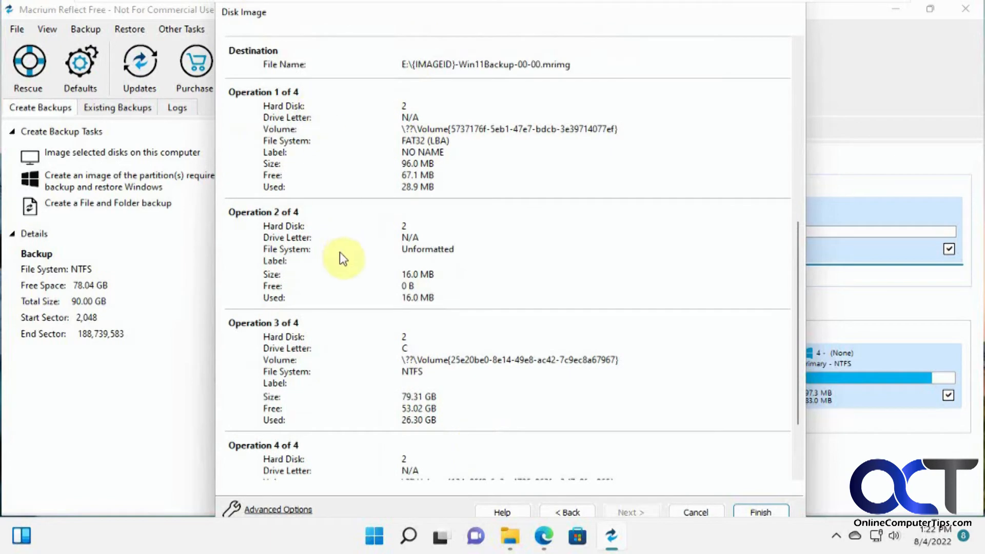
scroll("down", 3)
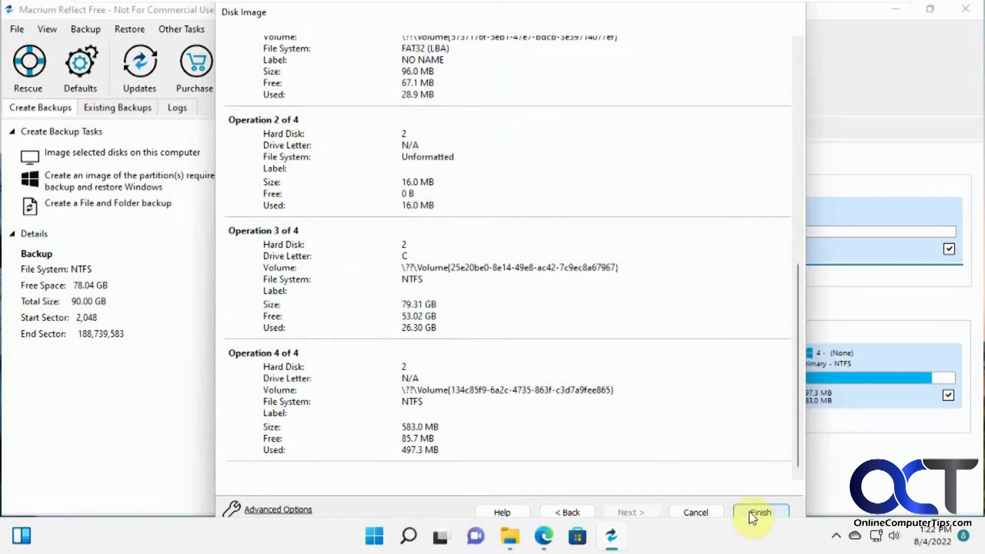
Step: Finish the wizard, uncheck 'Save as a Backup Definition File', and run the backup now
left_click(760, 512)
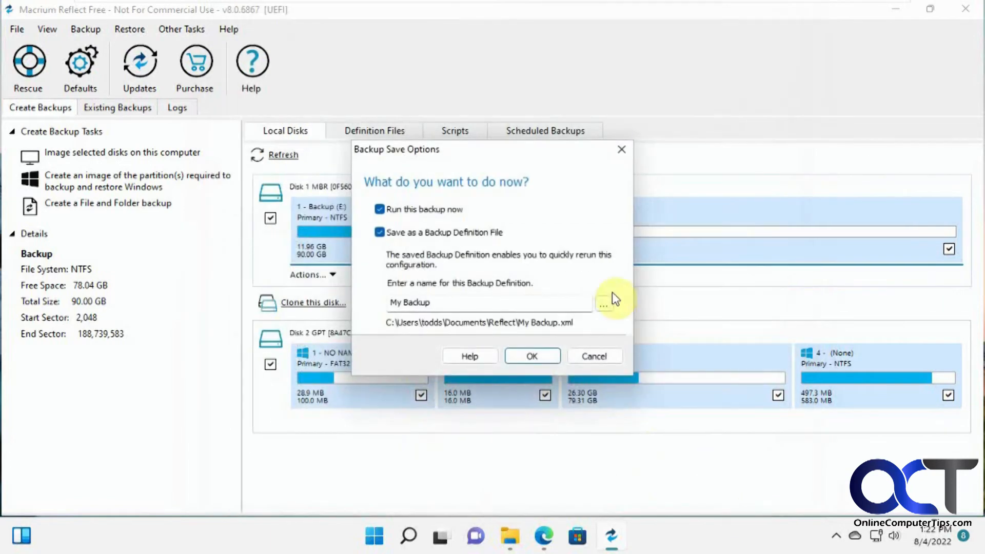
mouse_move(450, 241)
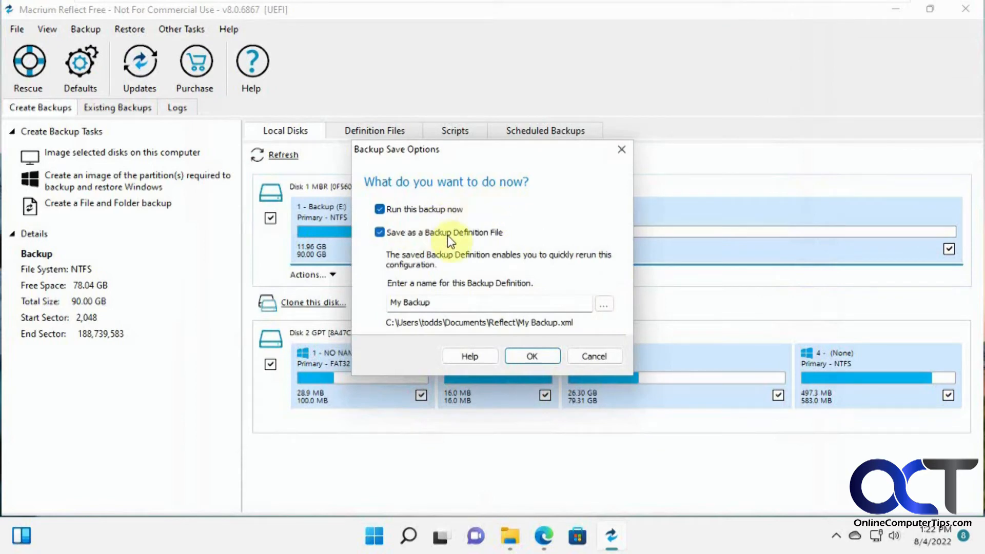
mouse_move(494, 245)
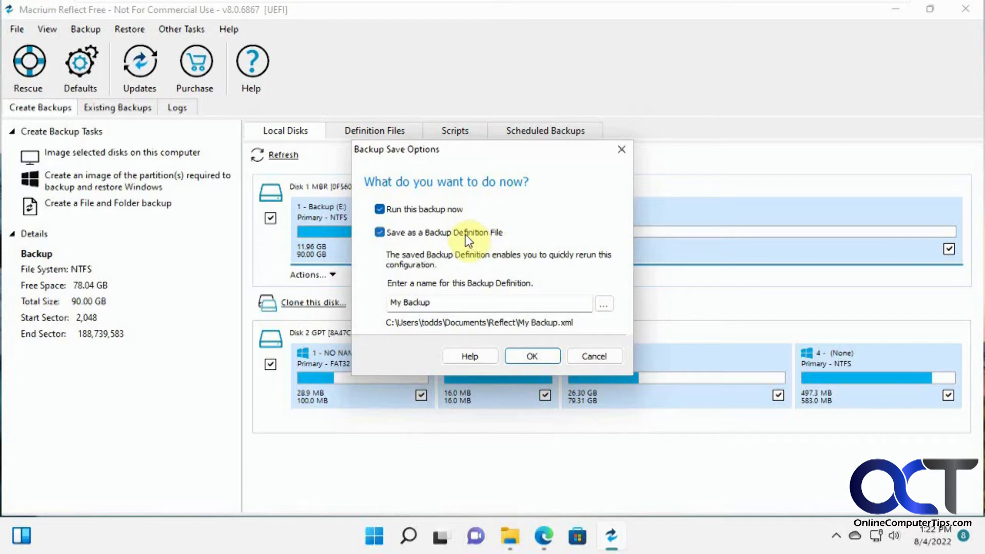
left_click(380, 232)
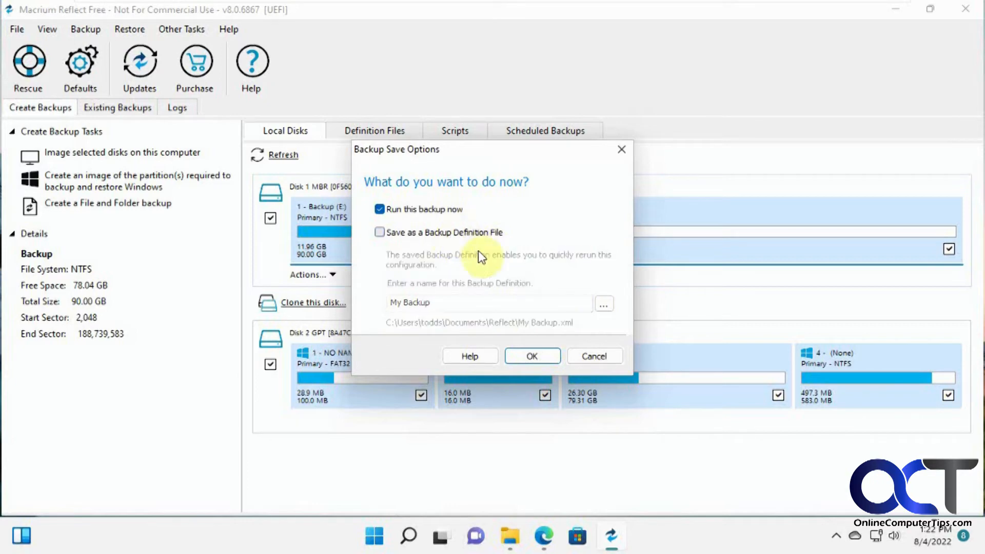
mouse_move(432, 215)
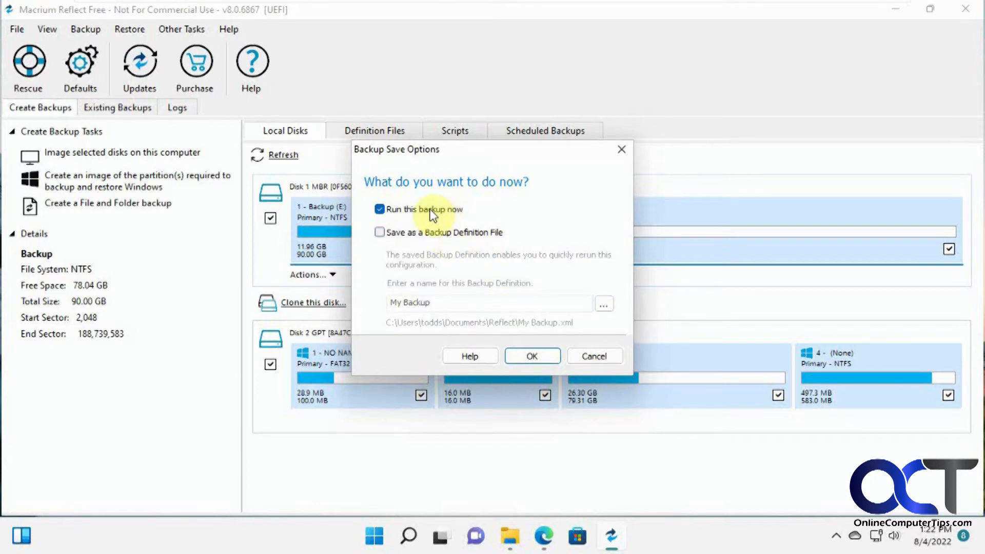
left_click(531, 356)
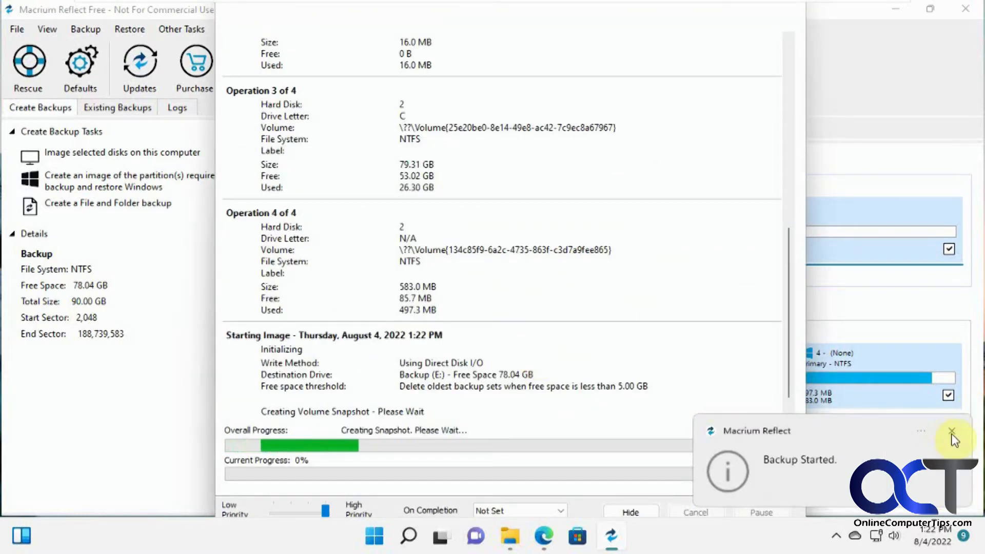
Step: Dismiss the 'Backup Started' toast while the Win11Backup image is created
left_click(951, 432)
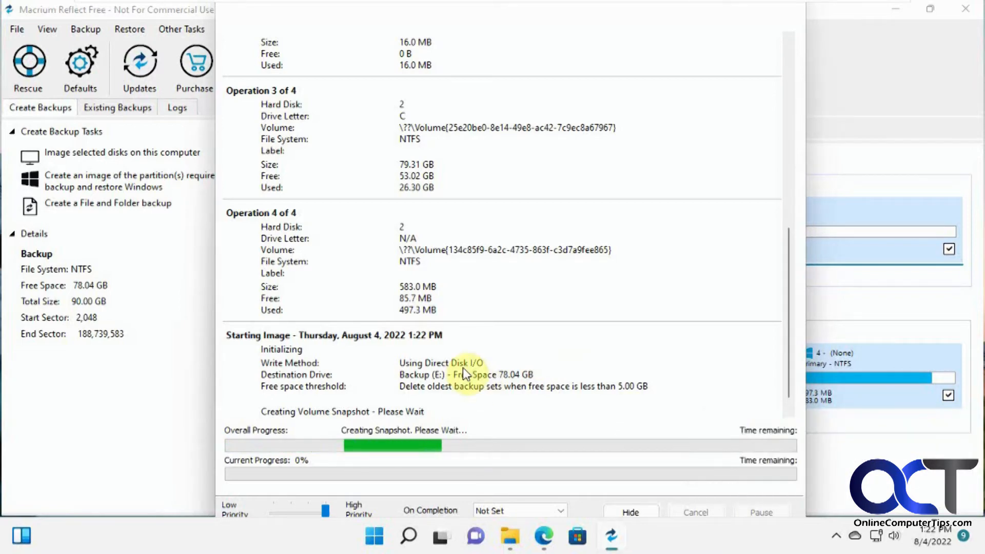
mouse_move(355, 470)
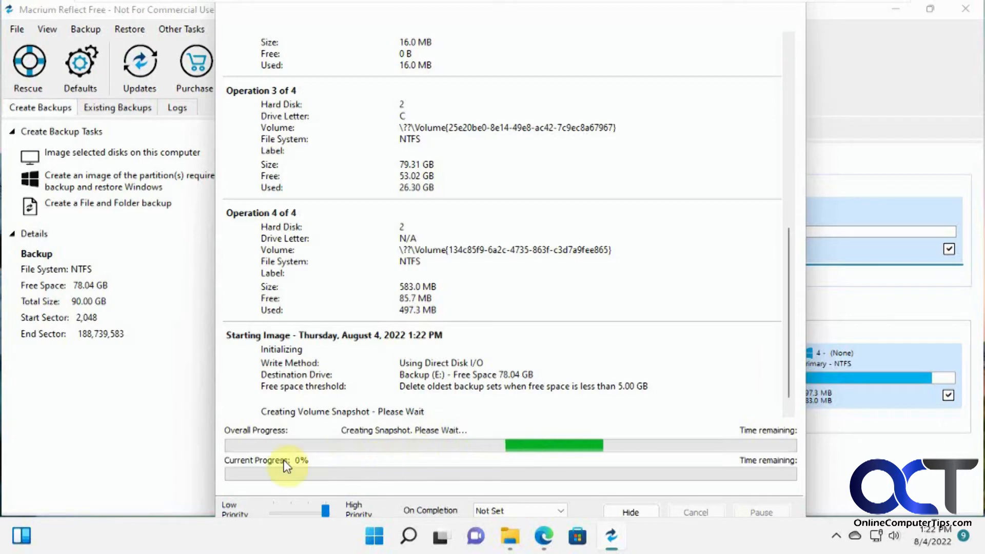
mouse_move(589, 469)
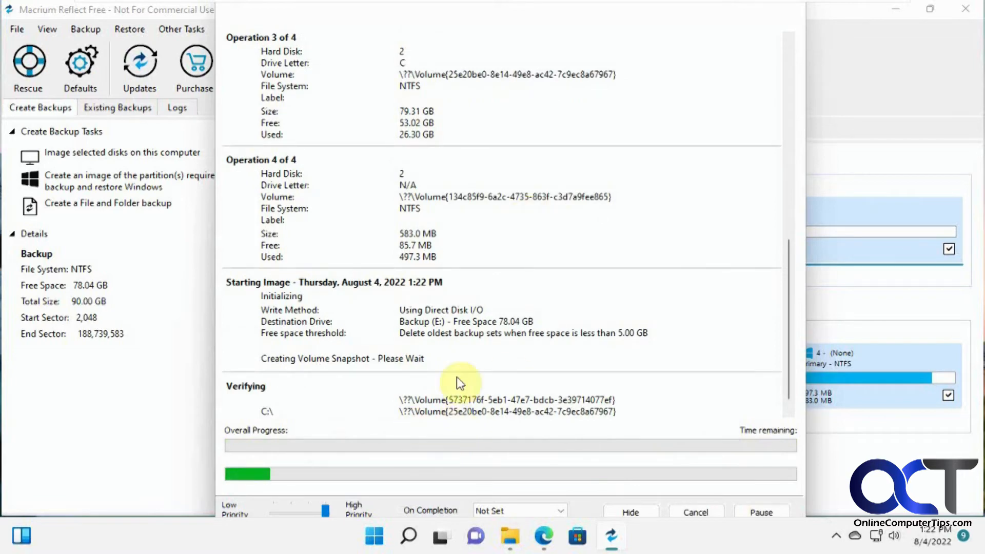
mouse_move(367, 361)
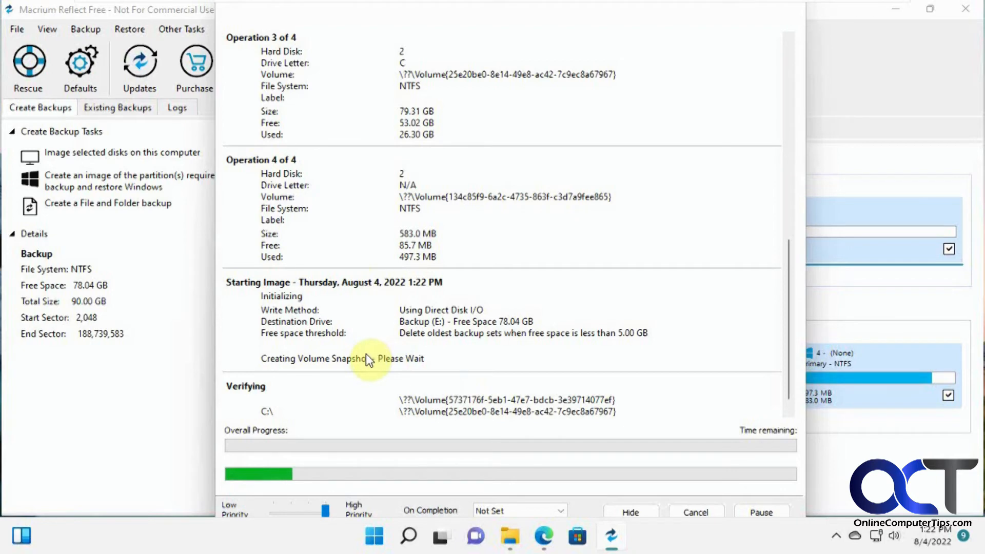
mouse_move(390, 259)
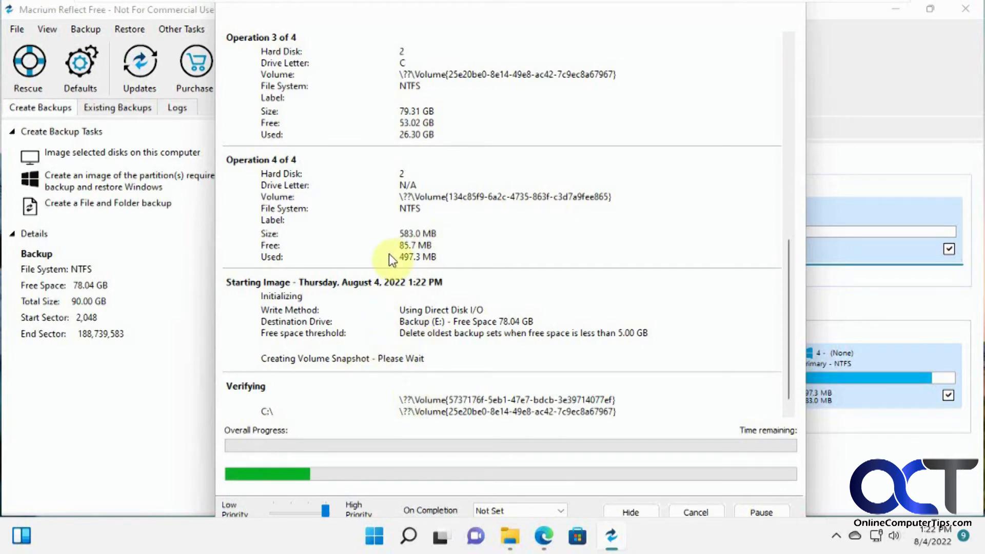
mouse_move(112, 296)
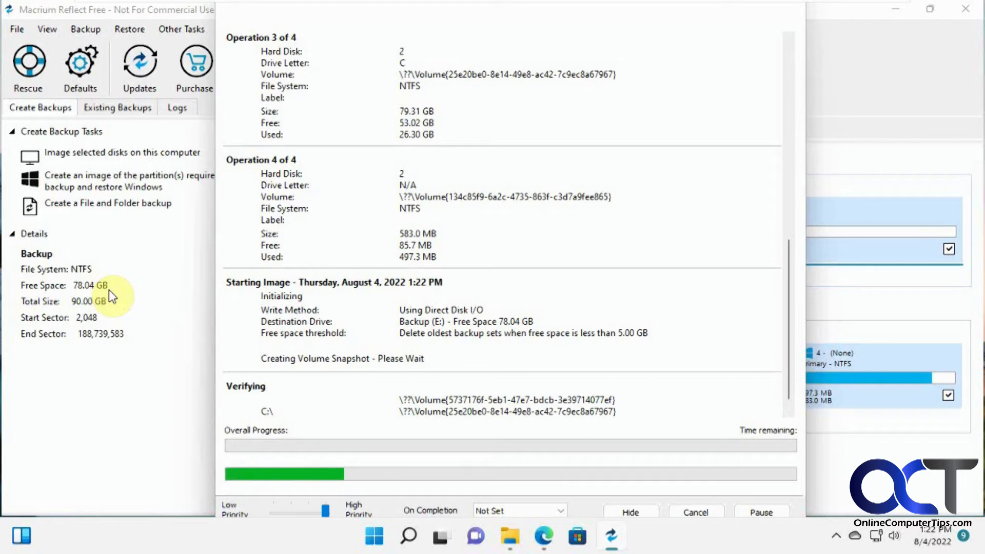
mouse_move(352, 320)
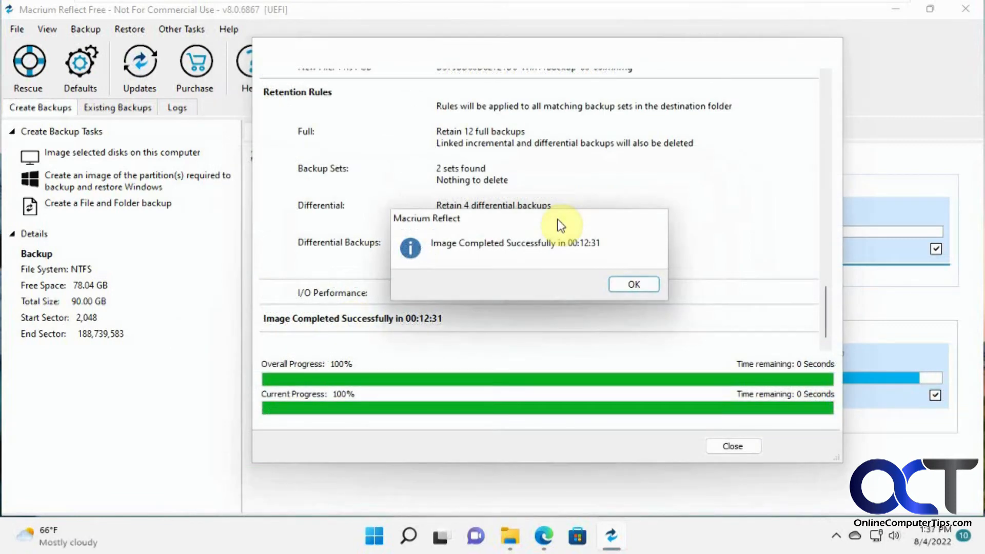
mouse_move(608, 247)
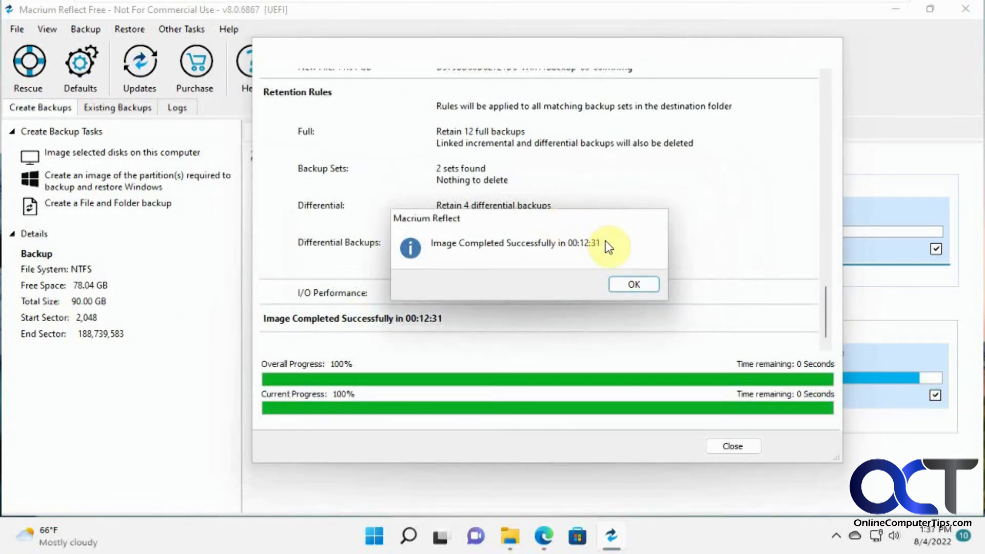
Step: Acknowledge the completed image, then view the .mrimg files on Backup (E:) in File Explorer
left_click(633, 285)
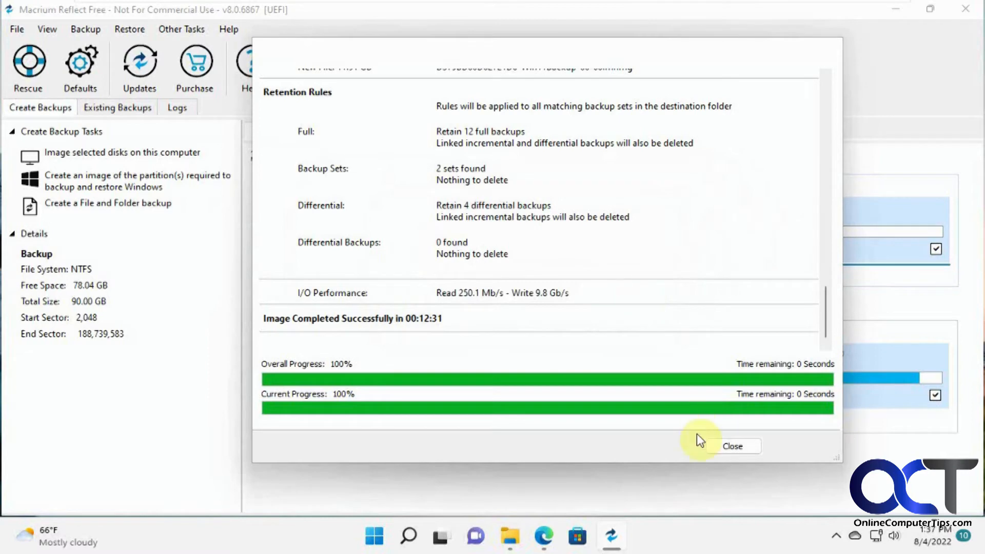
left_click(732, 446)
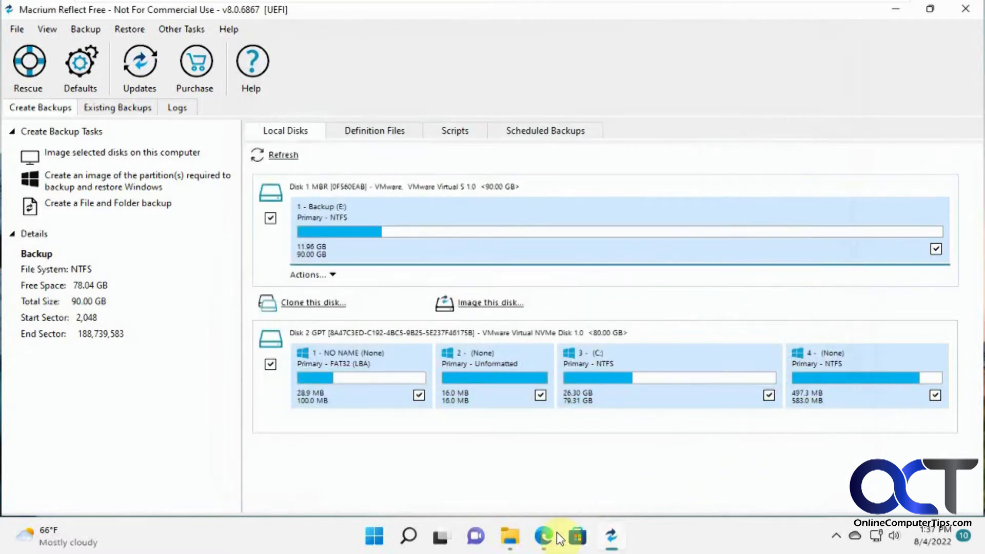
left_click(509, 539)
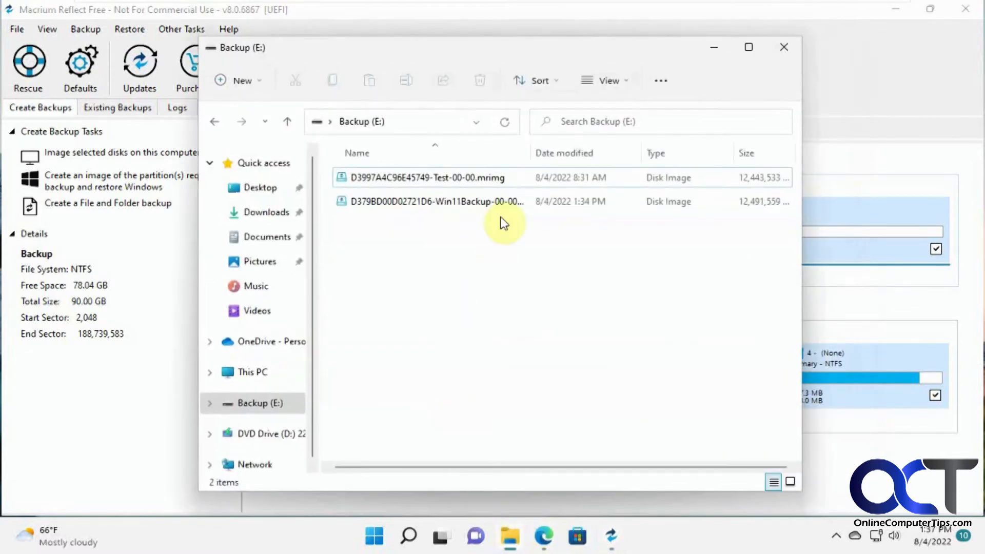
mouse_move(471, 201)
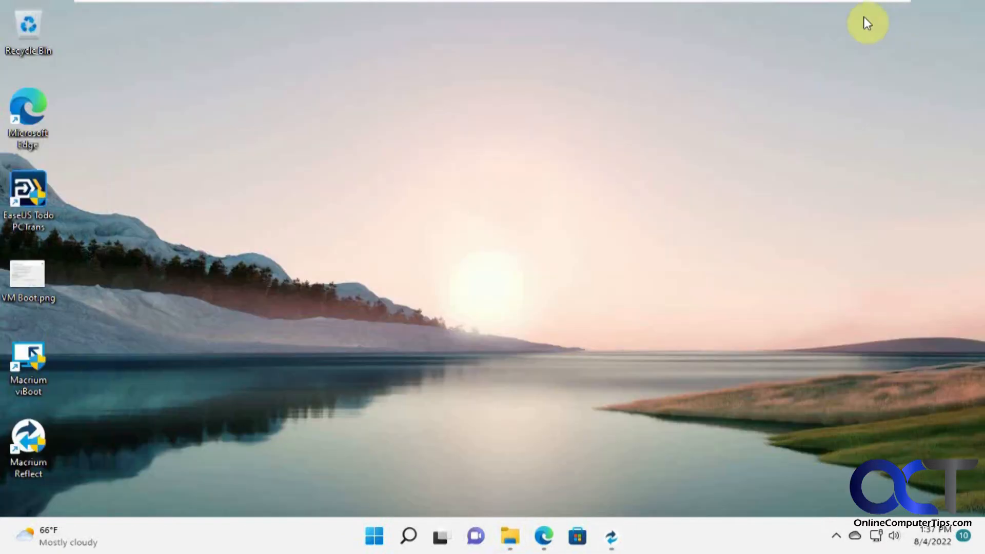
mouse_move(261, 326)
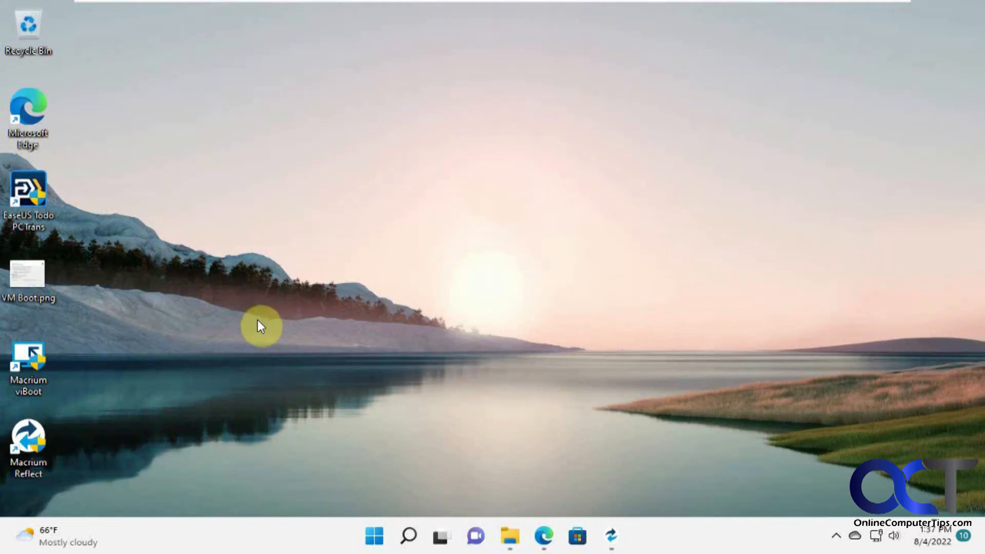
Step: Create a new folder and a new text document on the desktop from its context menu
right_click(260, 325)
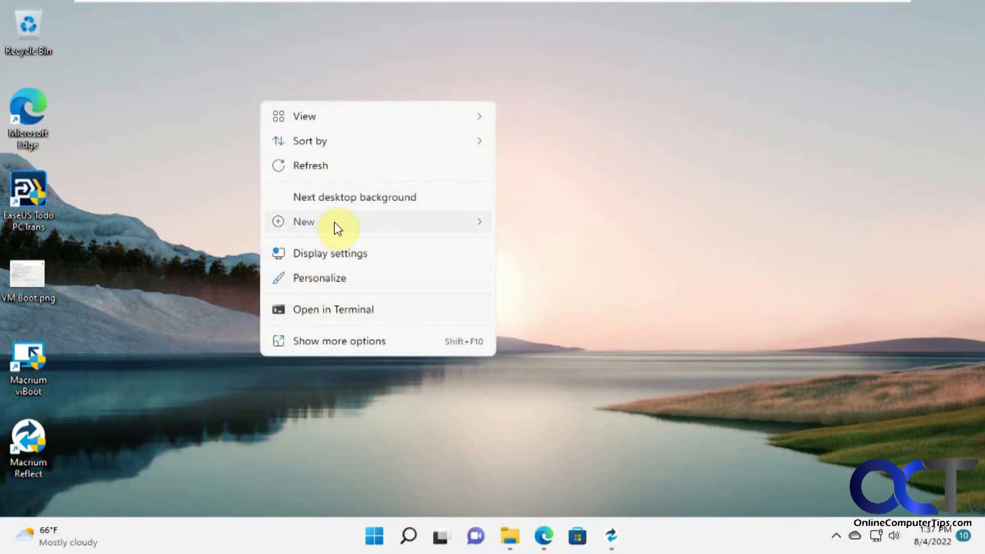
left_click(304, 221)
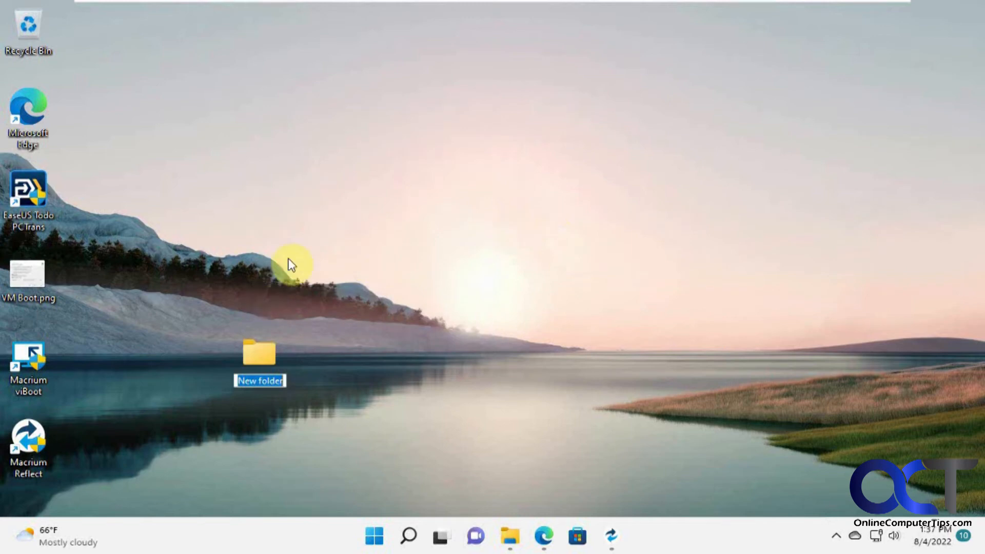
right_click(293, 264)
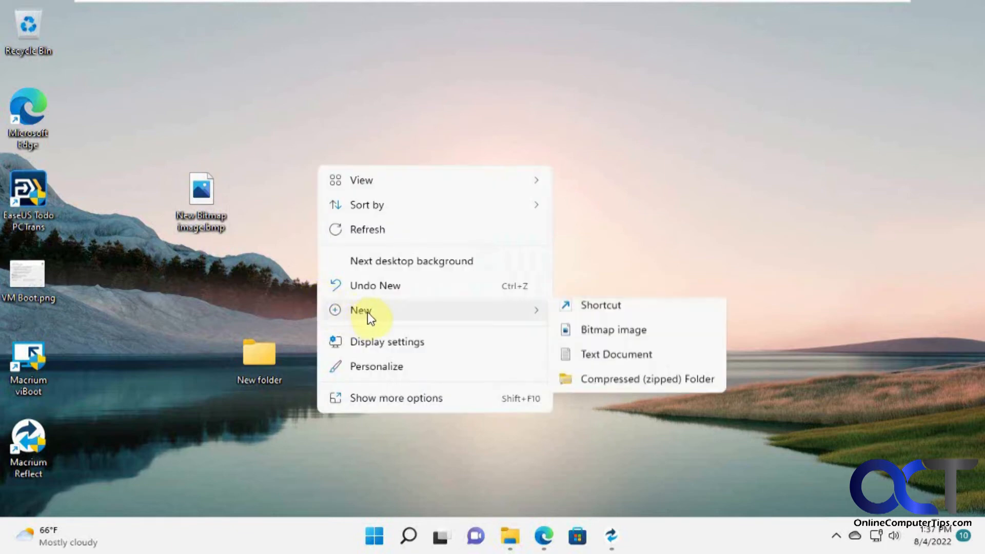
left_click(616, 355)
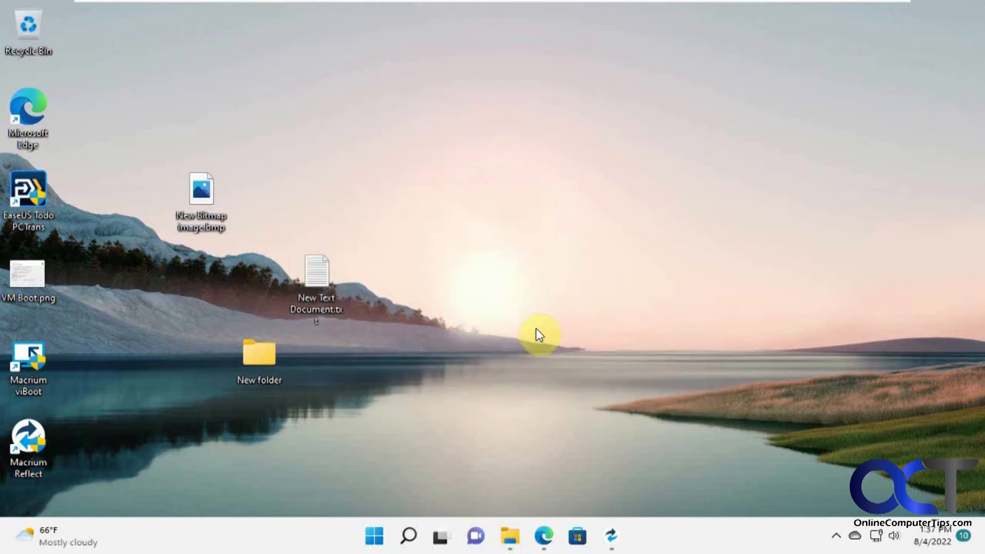
Step: Open Personalization settings from the desktop context menu
right_click(539, 332)
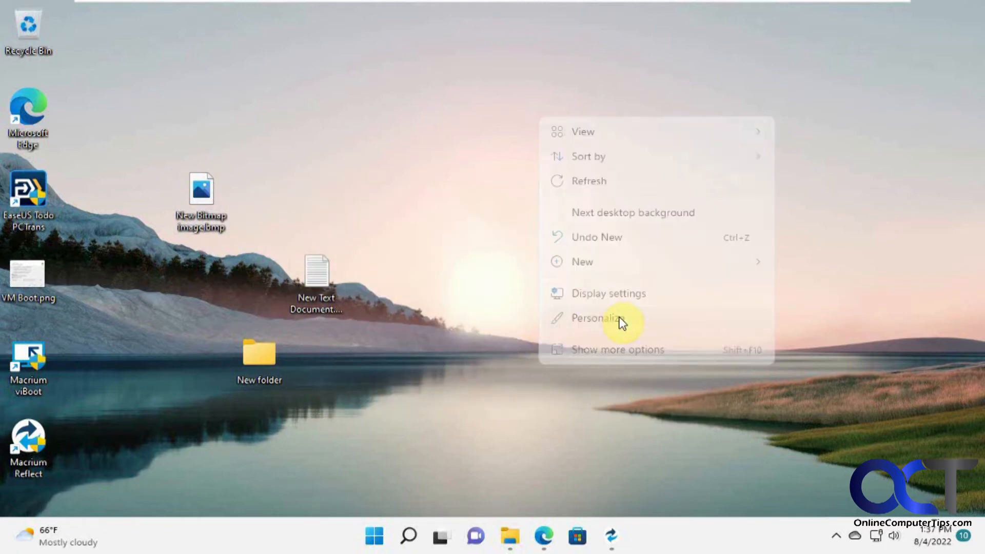
left_click(596, 317)
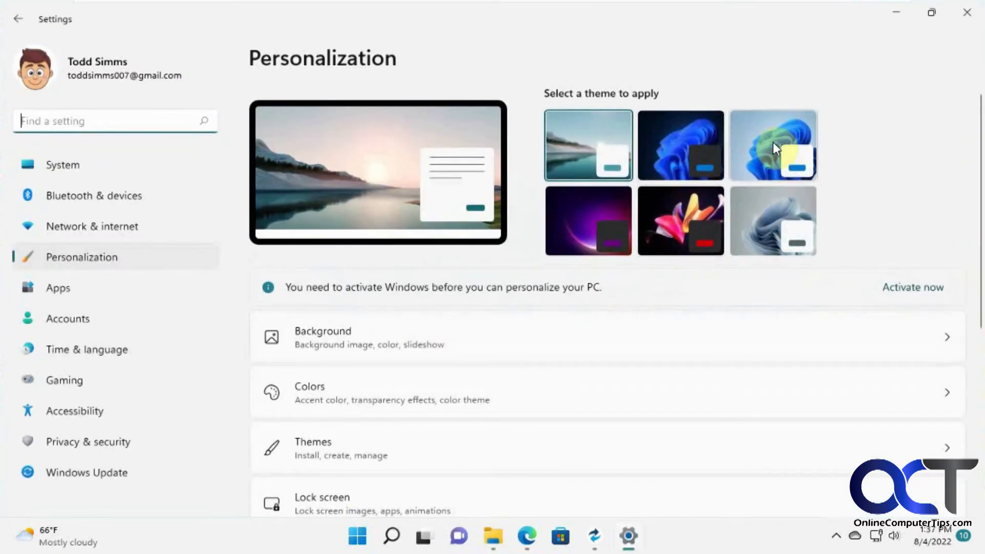
Step: Apply the blue Windows bloom theme under Select a theme
left_click(771, 145)
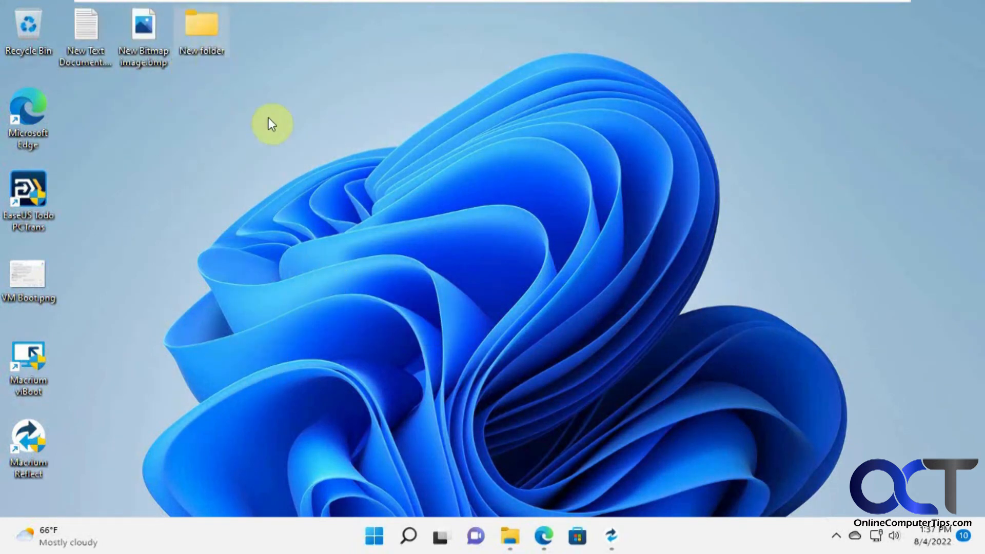
mouse_move(495, 296)
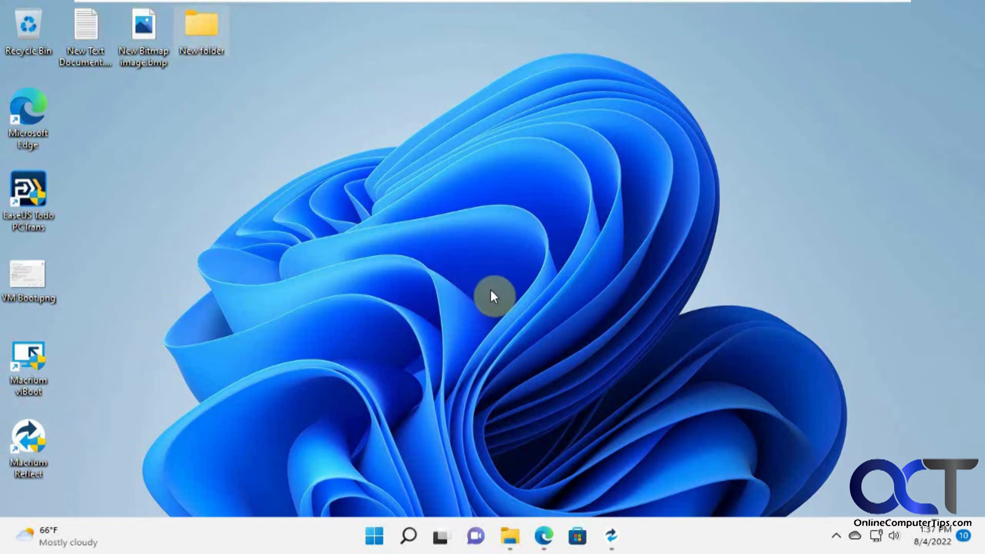
mouse_move(178, 47)
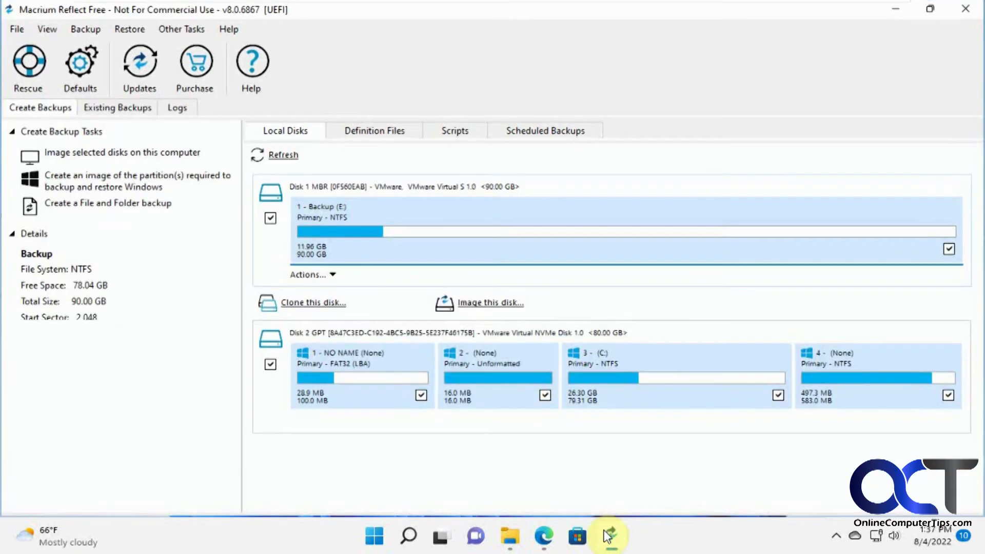
mouse_move(613, 457)
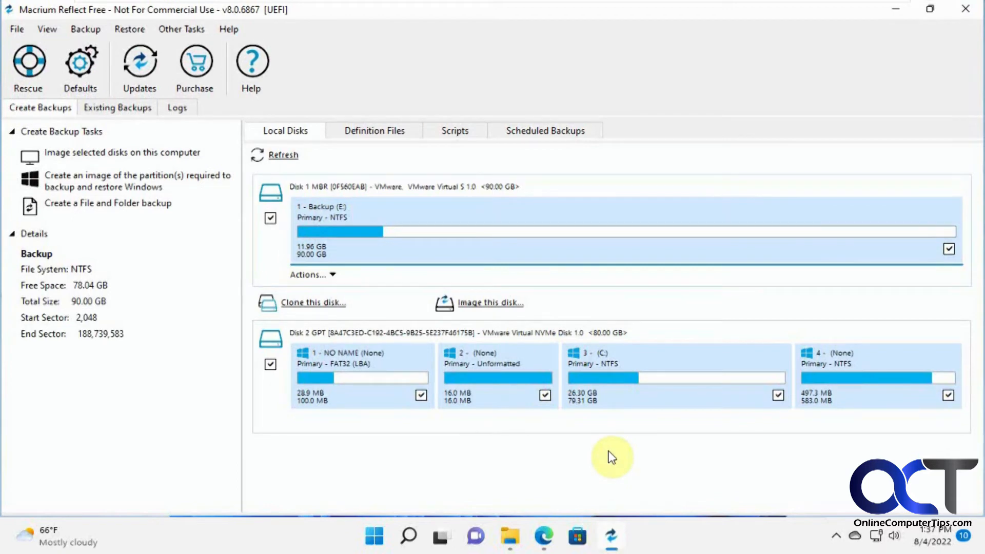
mouse_move(130, 29)
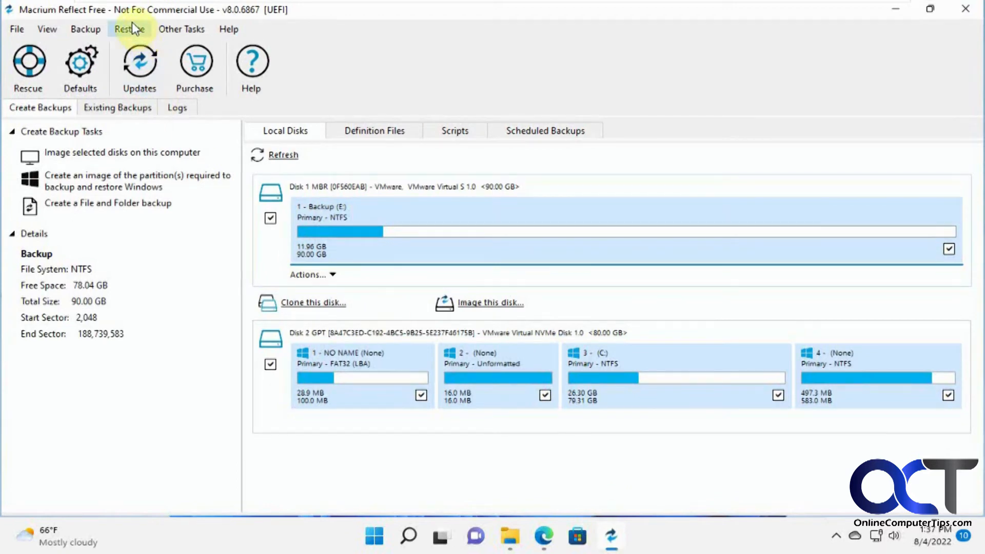
Step: Via Restore's browse option, load the Win11Backup .mrimg image from Backup (E:)
left_click(129, 29)
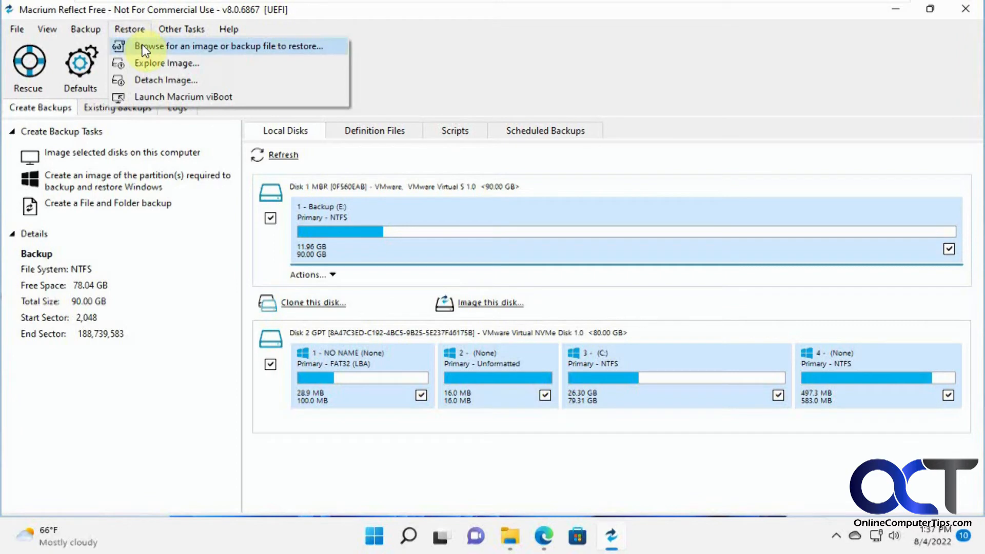
left_click(234, 46)
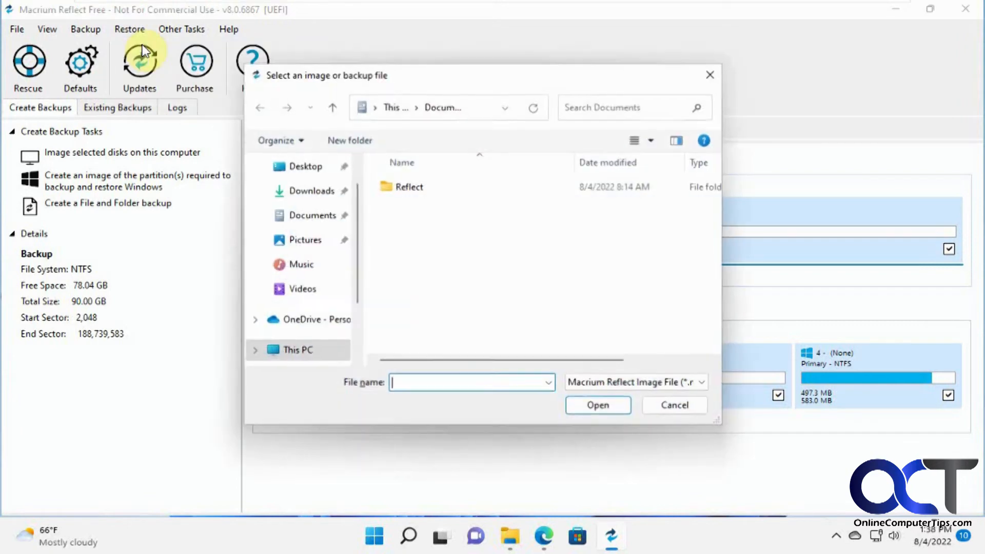
mouse_move(352, 269)
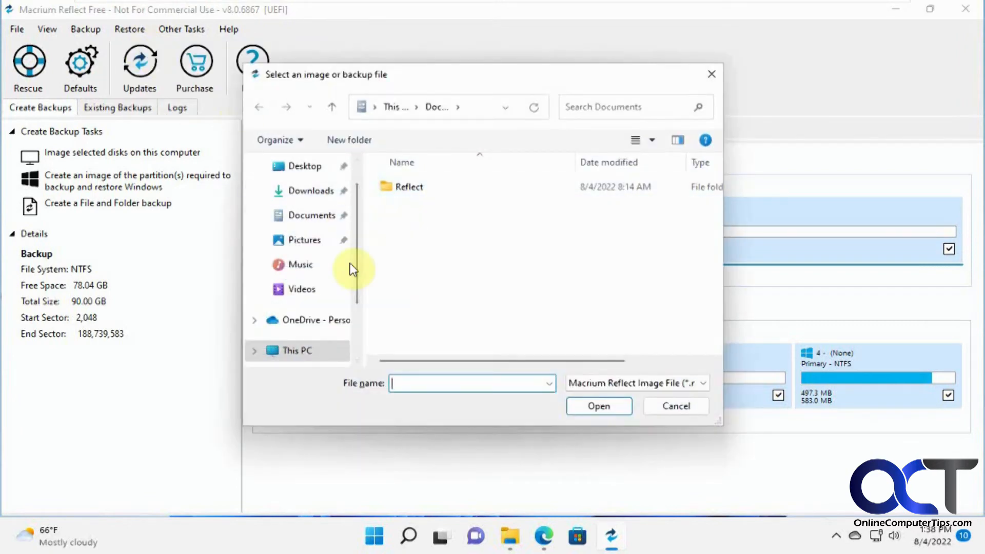
mouse_move(358, 296)
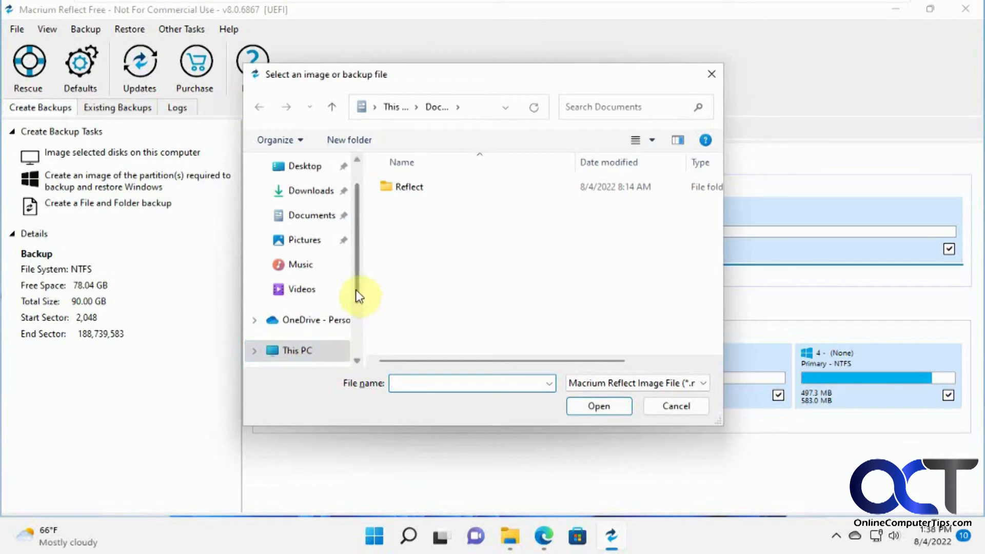
left_click(306, 307)
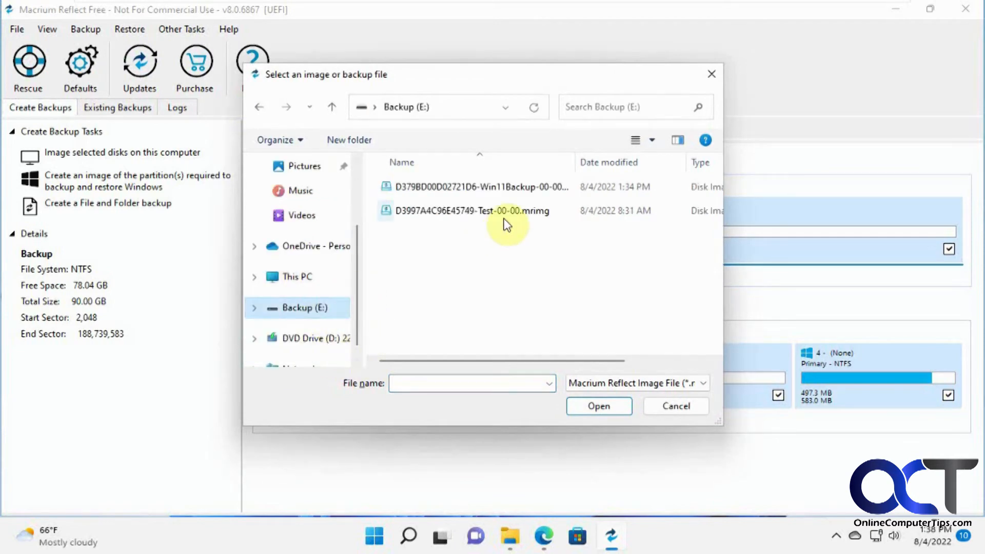
double_click(479, 187)
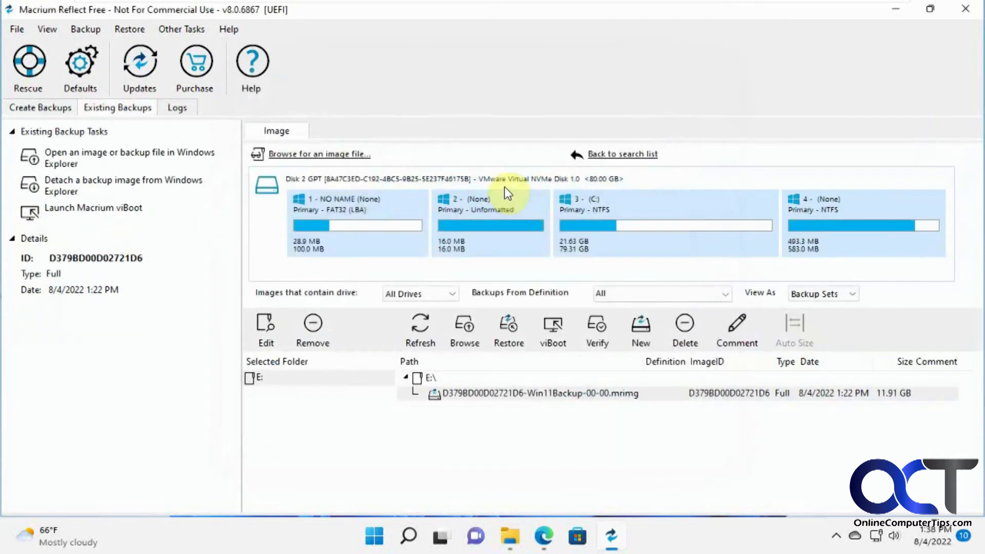
mouse_move(374, 277)
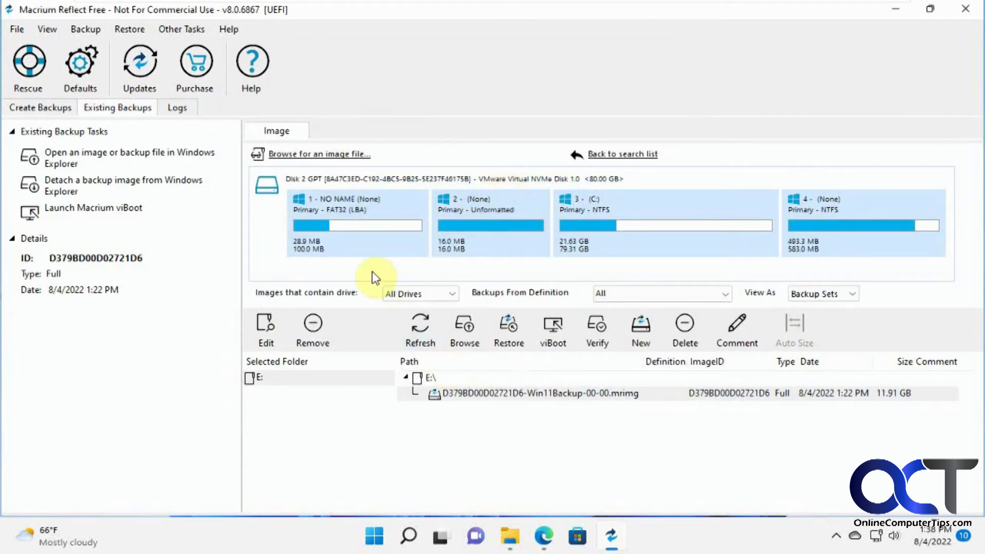
mouse_move(453, 193)
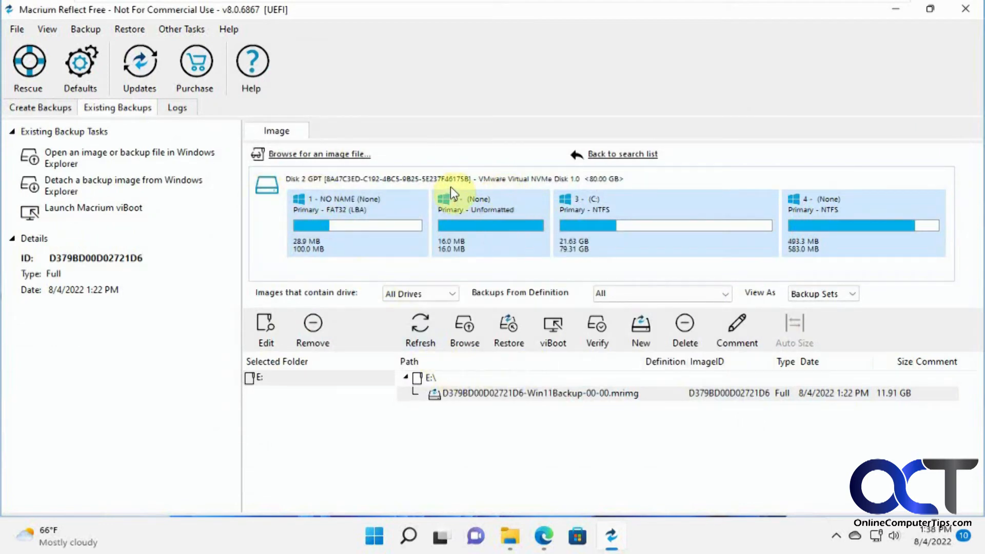
mouse_move(695, 210)
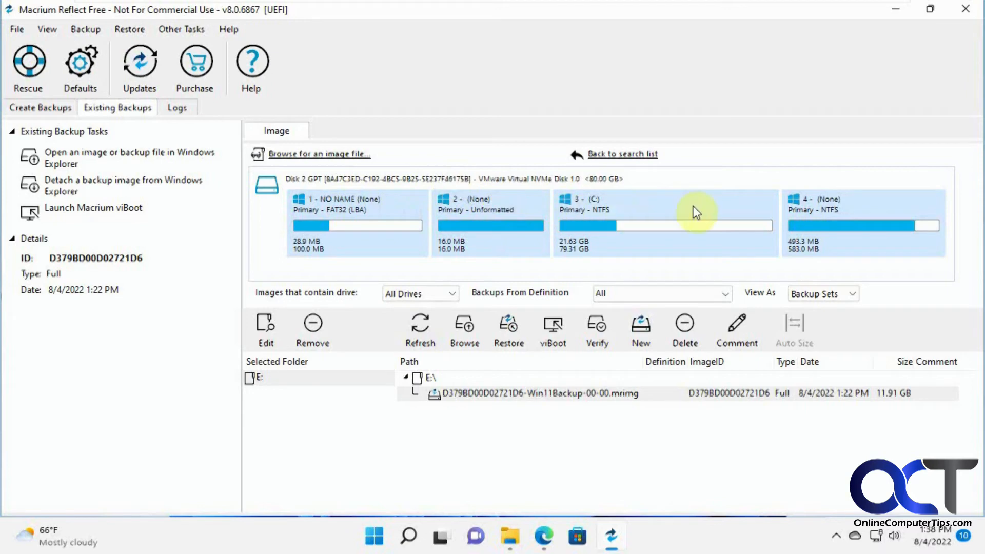
mouse_move(317, 177)
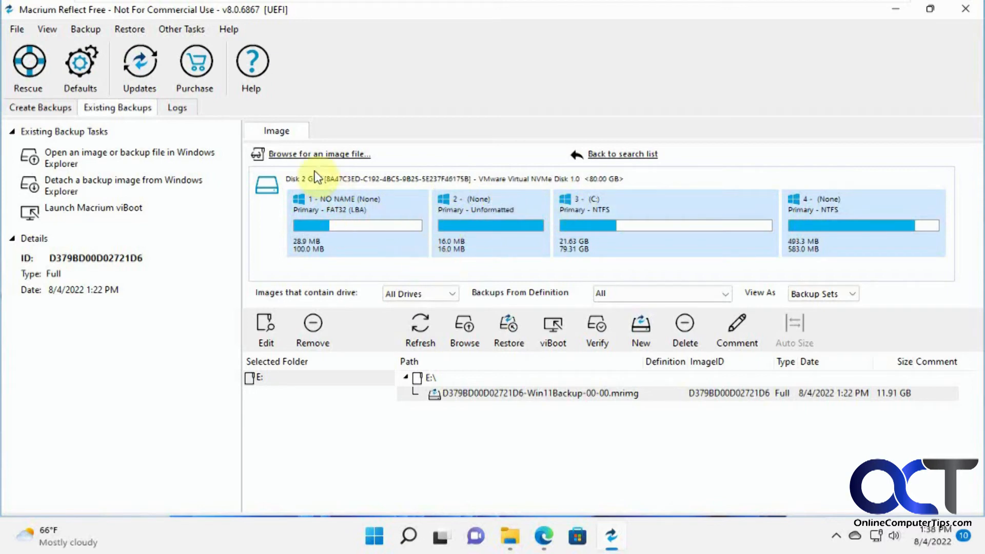
mouse_move(542, 394)
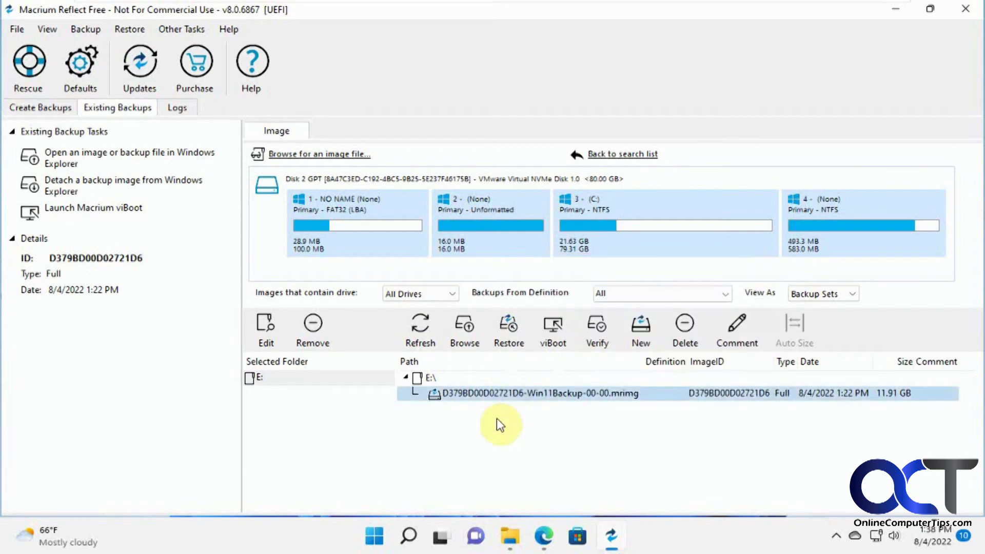
mouse_move(496, 393)
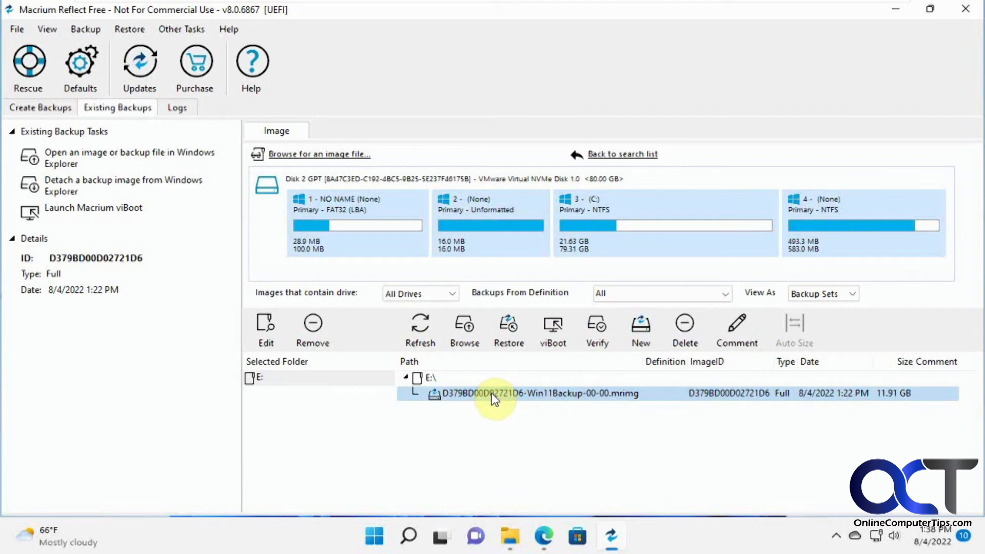
mouse_move(509, 329)
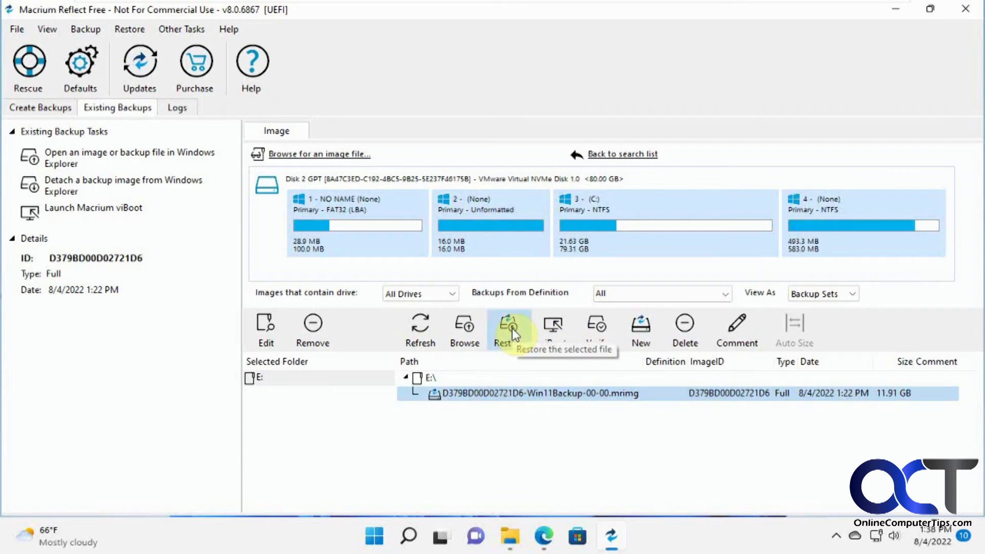
Step: Start restoring the selected Win11Backup image onto Disk 2
left_click(502, 329)
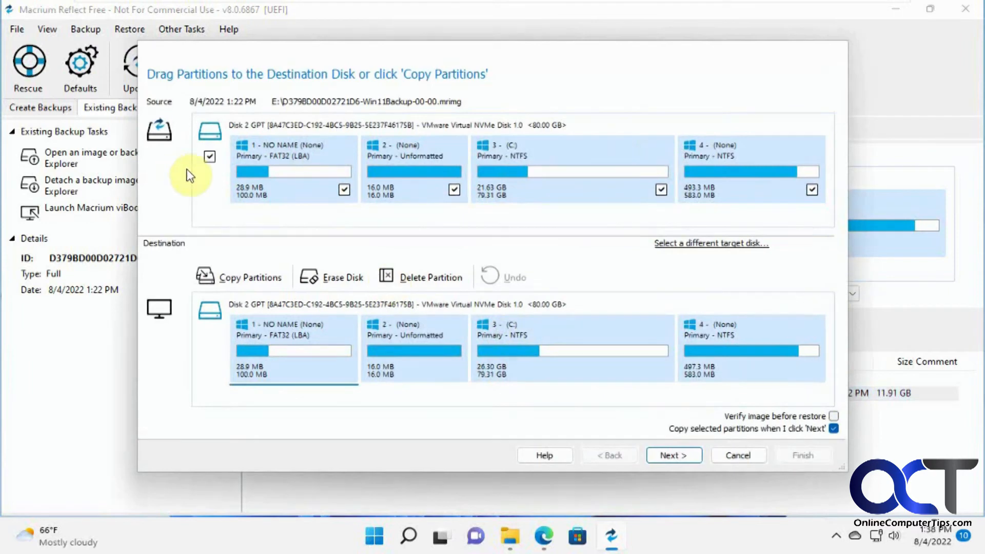
mouse_move(193, 112)
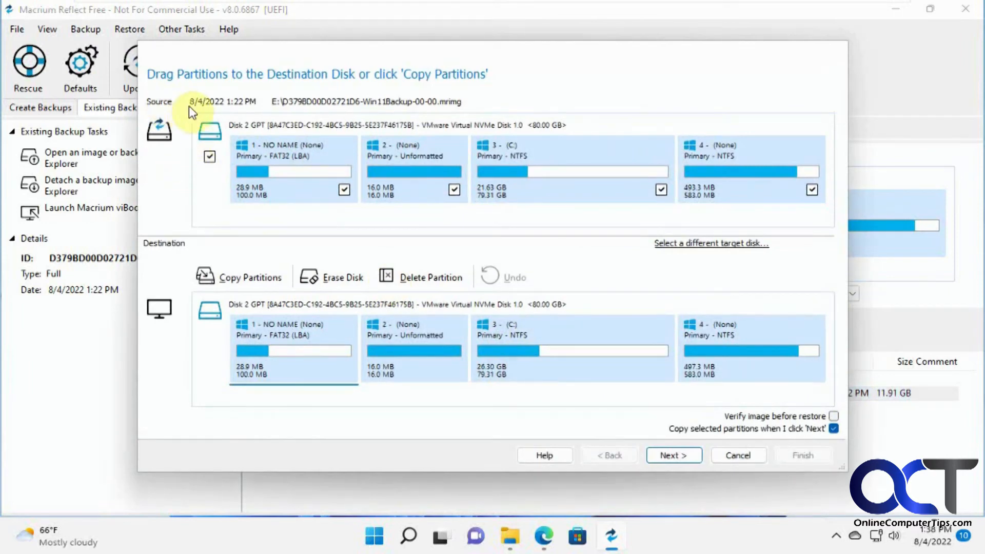
mouse_move(280, 110)
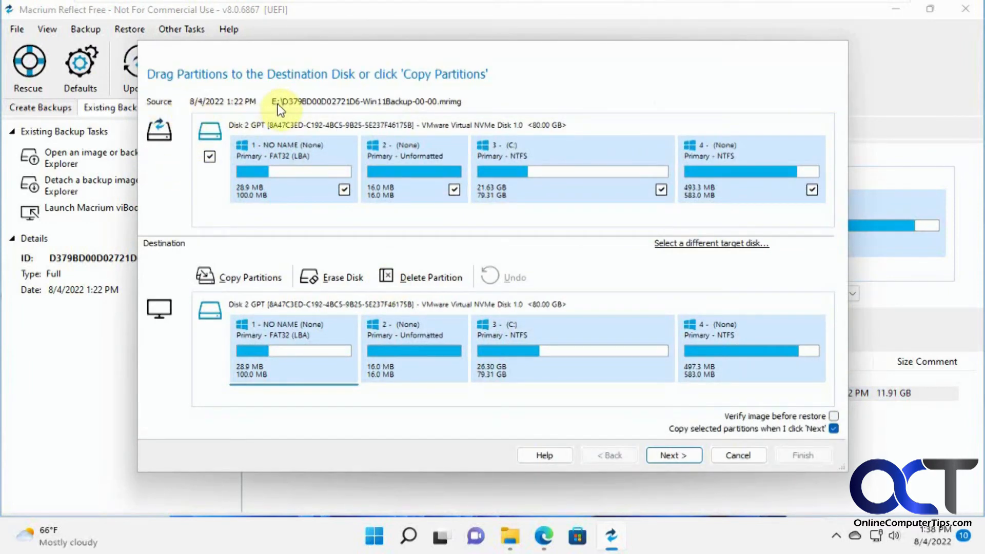
mouse_move(279, 349)
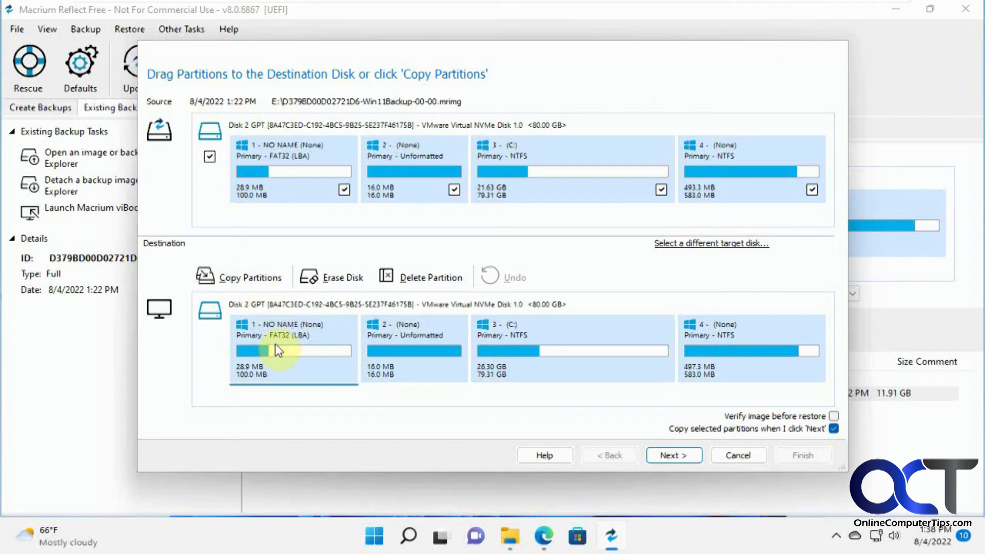
mouse_move(400, 352)
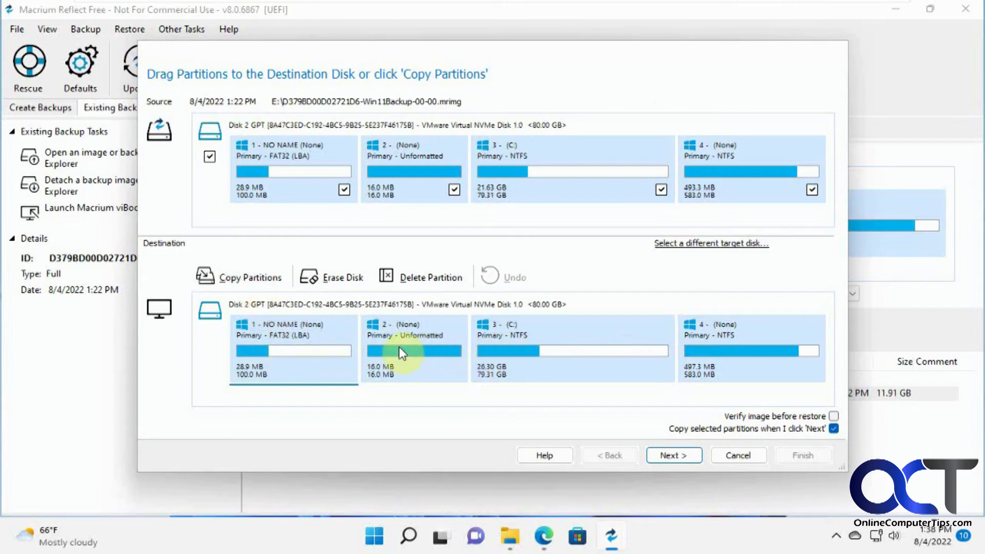
mouse_move(345, 343)
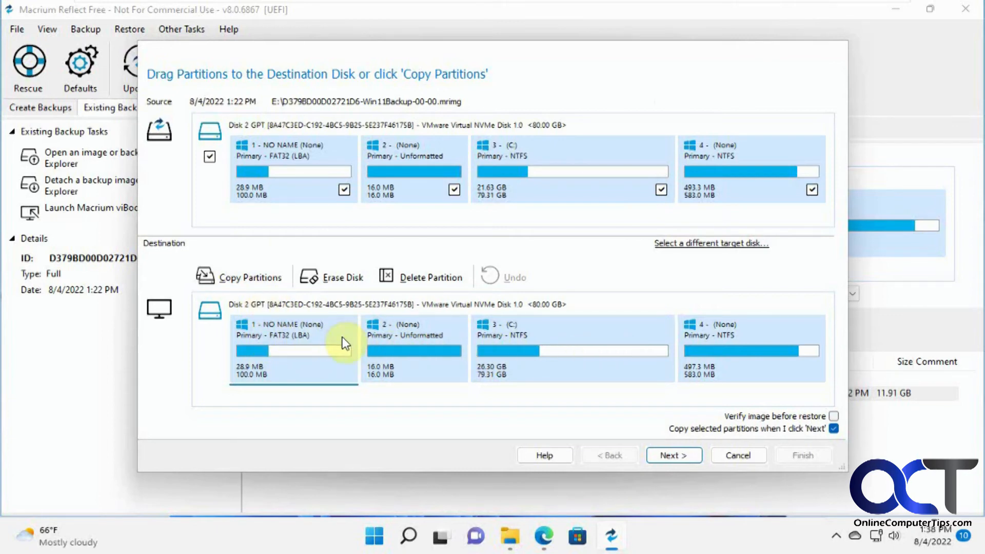
mouse_move(397, 192)
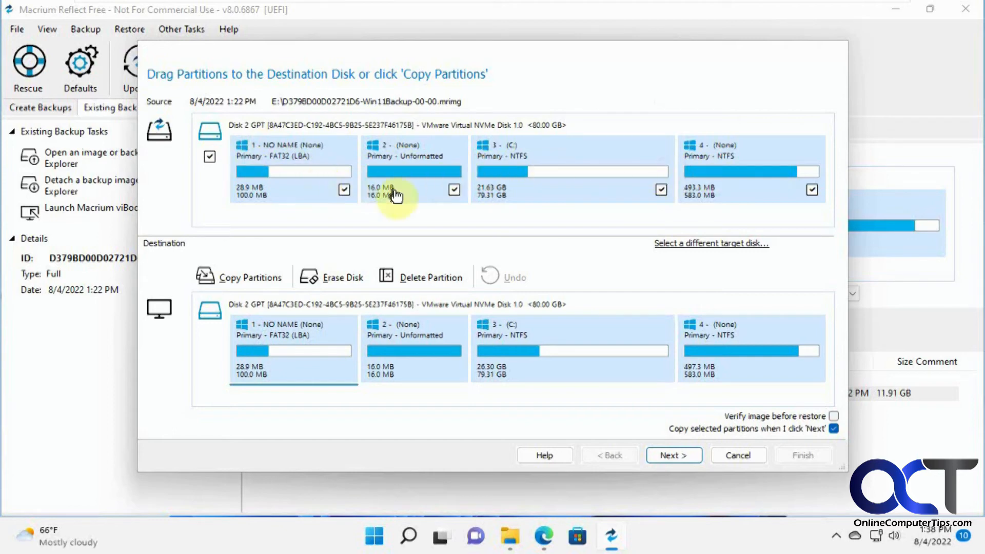
mouse_move(319, 329)
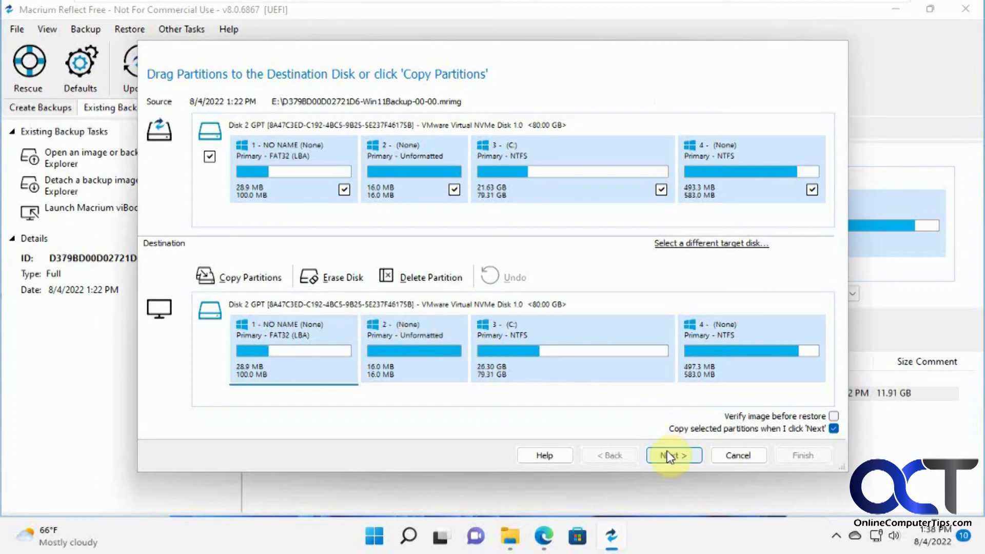
mouse_move(761, 421)
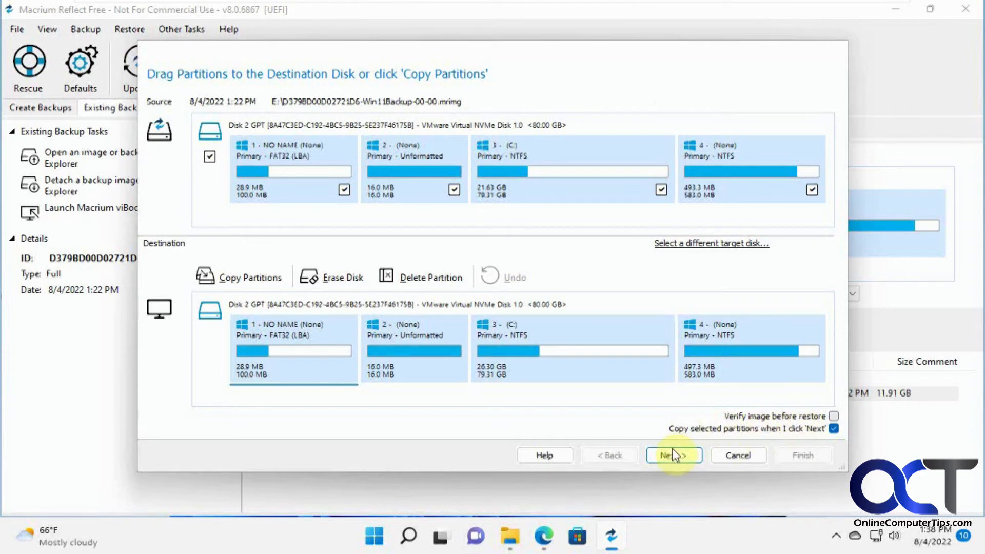
mouse_move(745, 427)
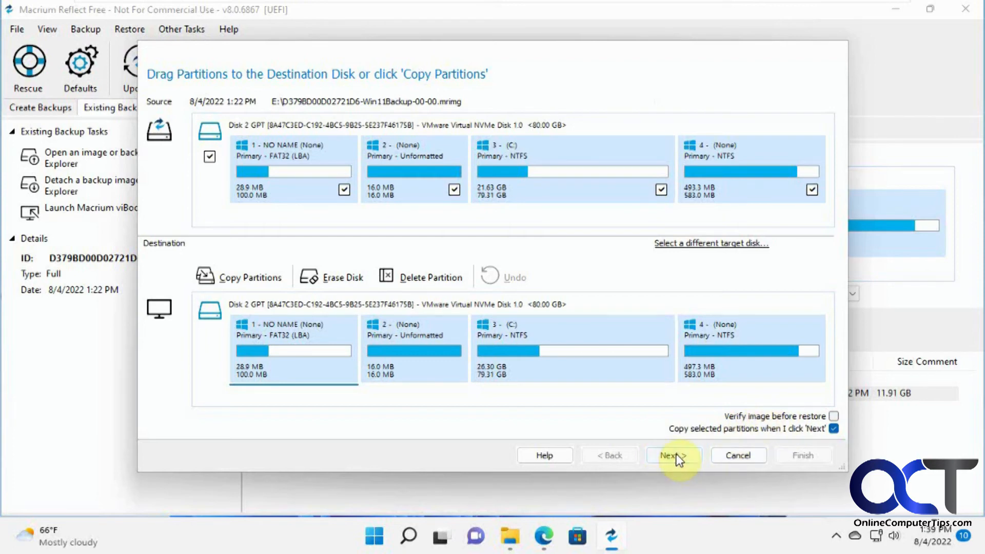
Step: Accept the partition copy page, review the restore summary, and bring up Advanced Options
left_click(673, 455)
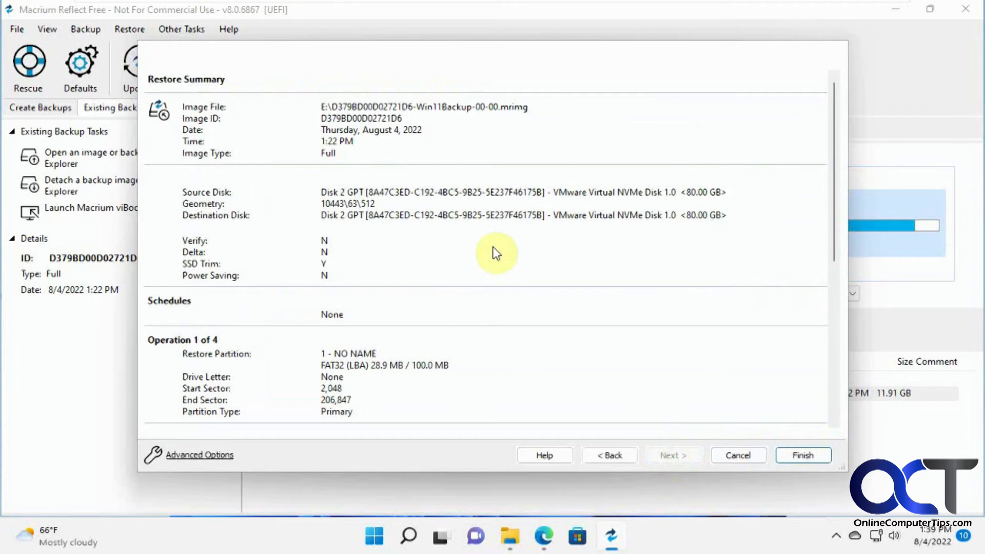
scroll("down", 3)
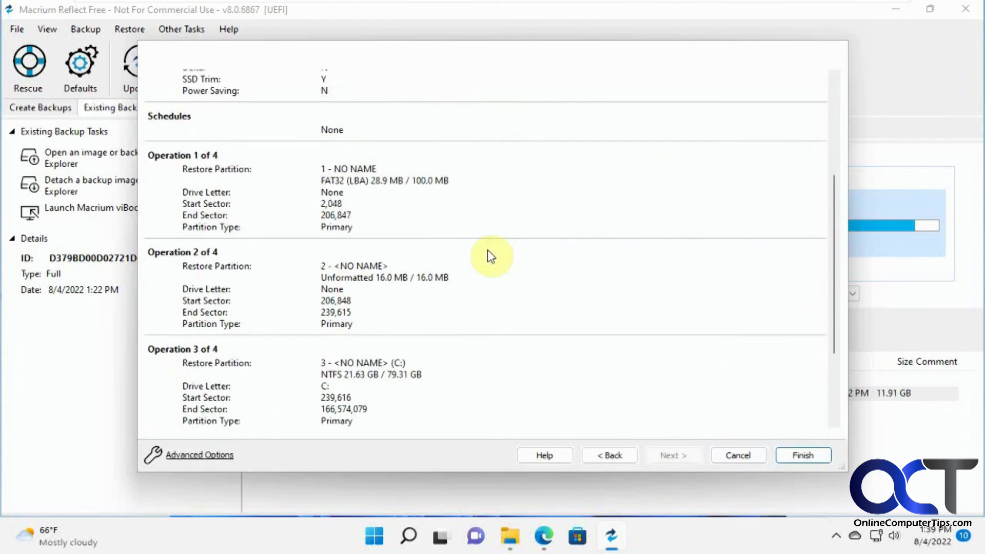
scroll("up", 3)
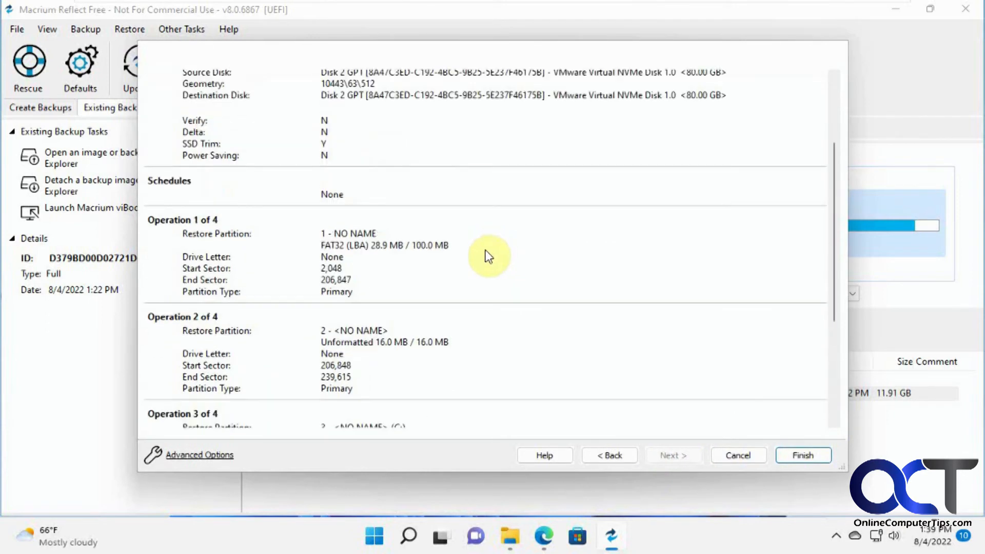
left_click(199, 455)
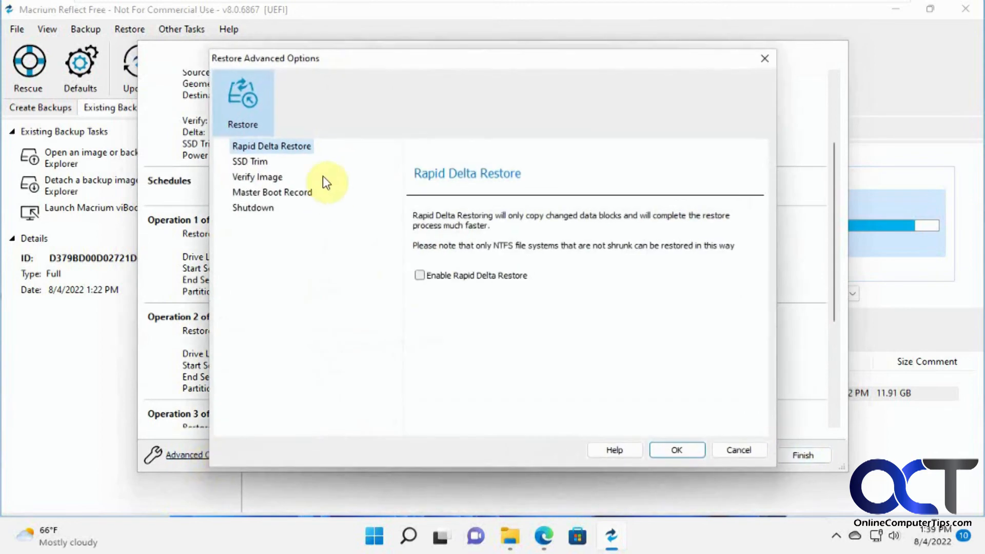
mouse_move(257, 166)
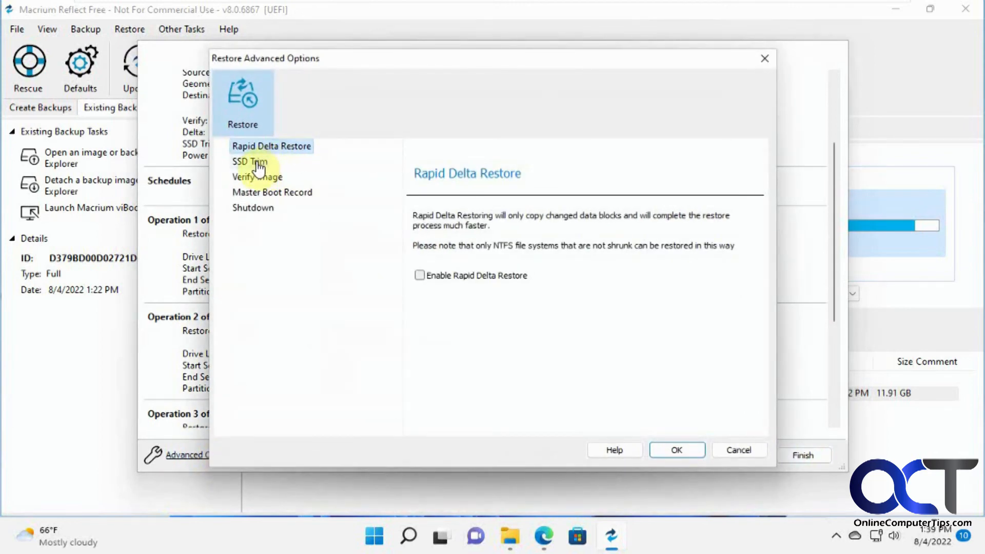
Step: Review SSD Trim, Verify Image and Shutdown pages, keep the settings, and finish to start the restore
left_click(249, 161)
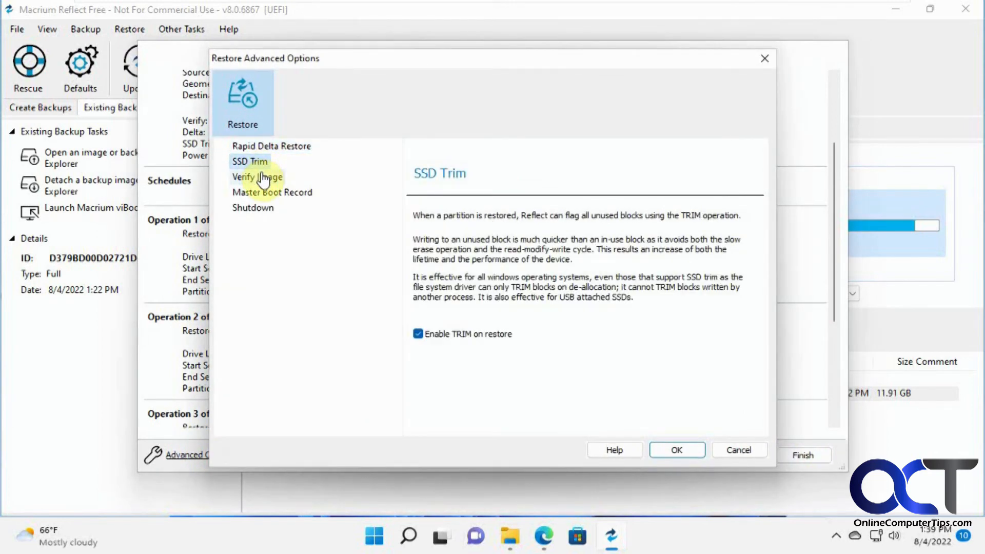
left_click(271, 192)
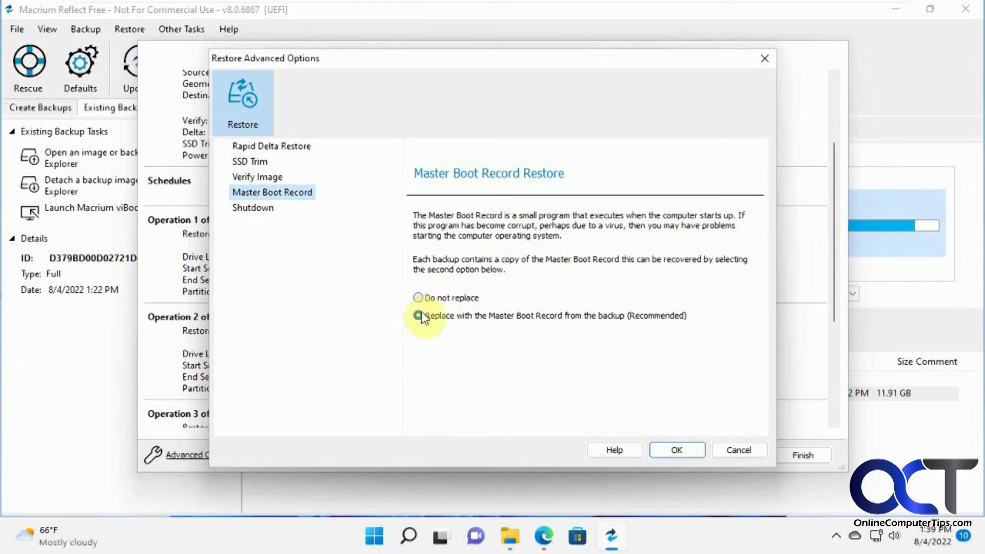
left_click(253, 208)
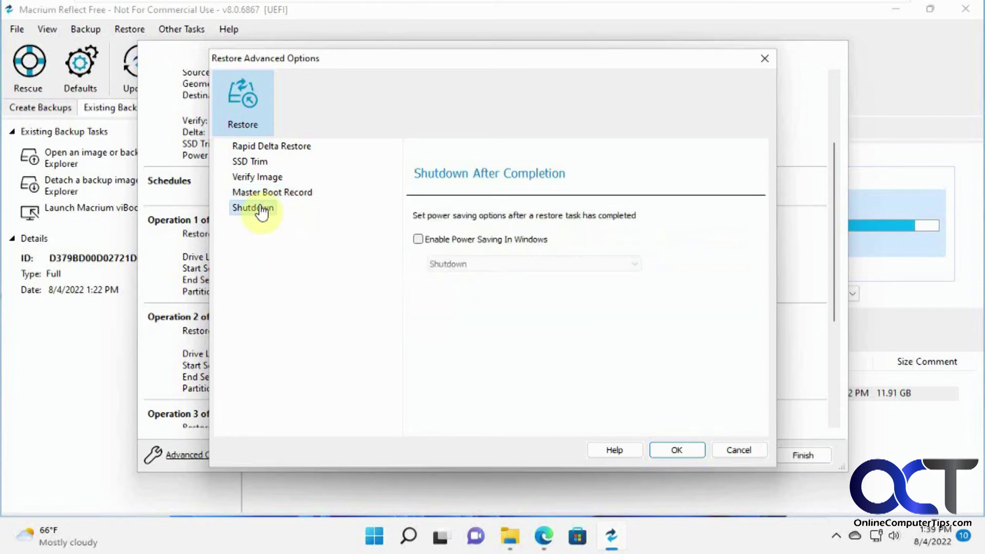
mouse_move(659, 389)
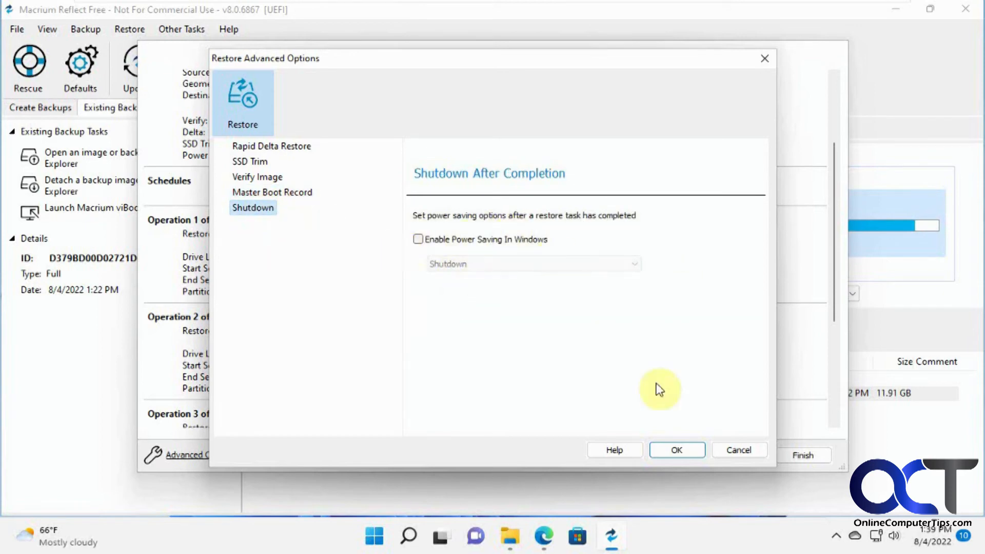
left_click(676, 450)
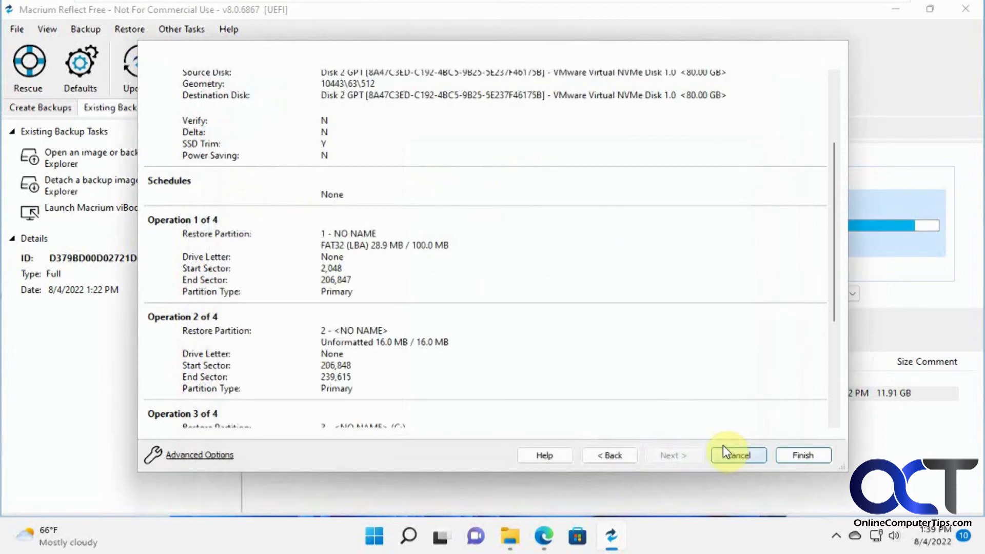
left_click(737, 455)
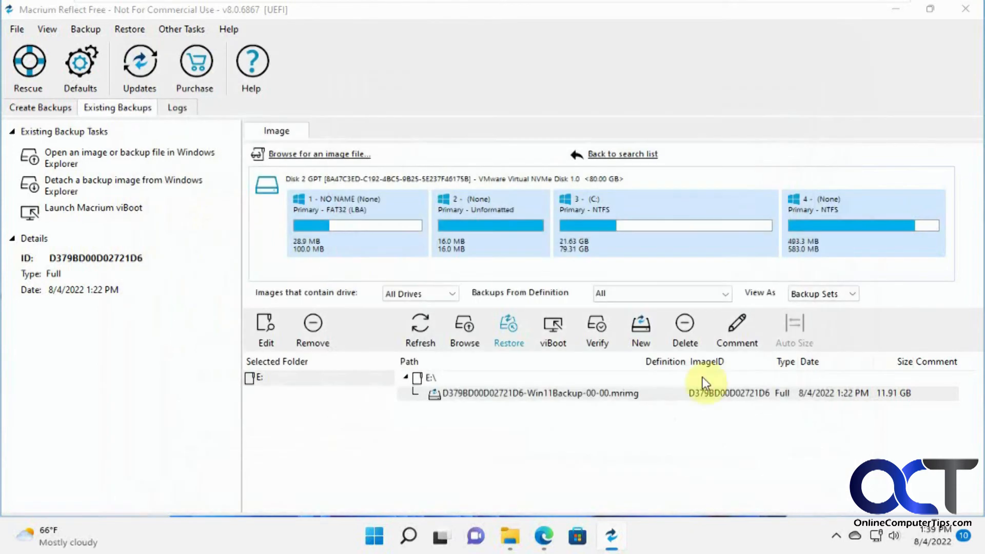
Step: Confirm the restore prompt and agree to build Windows PE rescue media with a boot menu
left_click(509, 329)
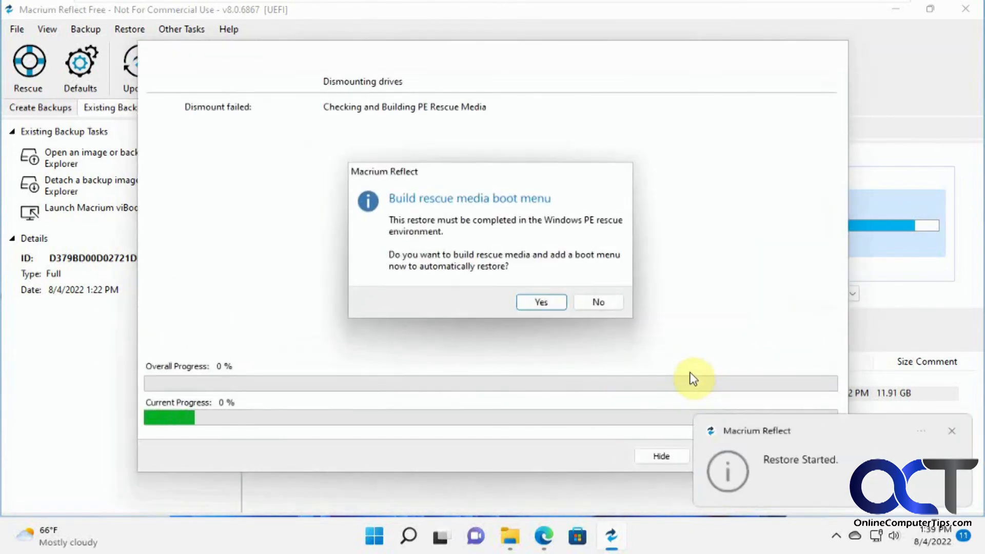
mouse_move(418, 213)
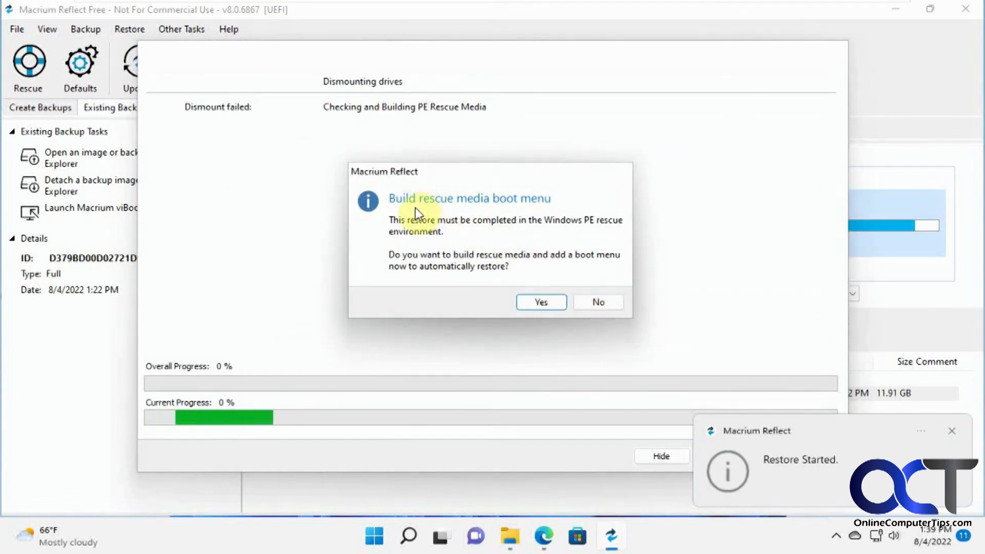
mouse_move(472, 221)
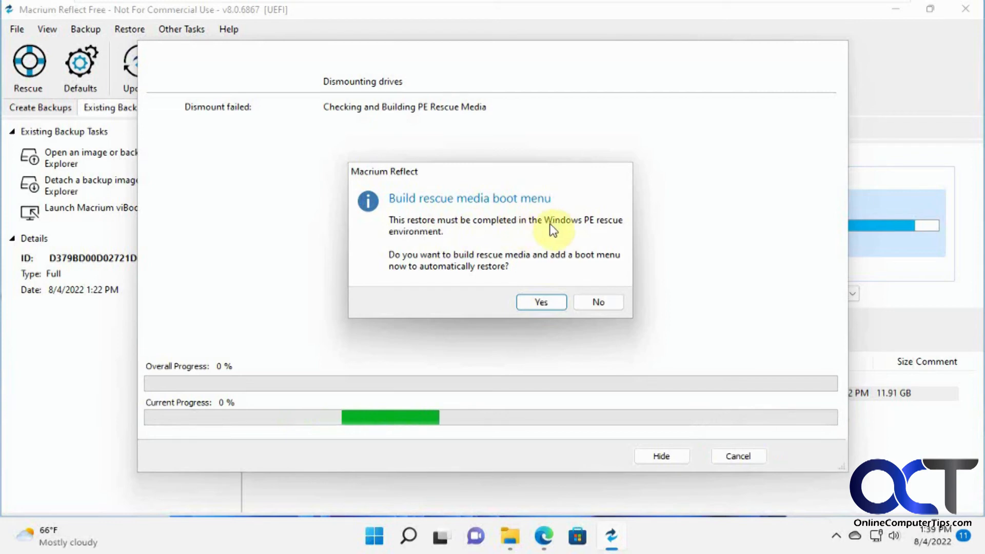
mouse_move(500, 263)
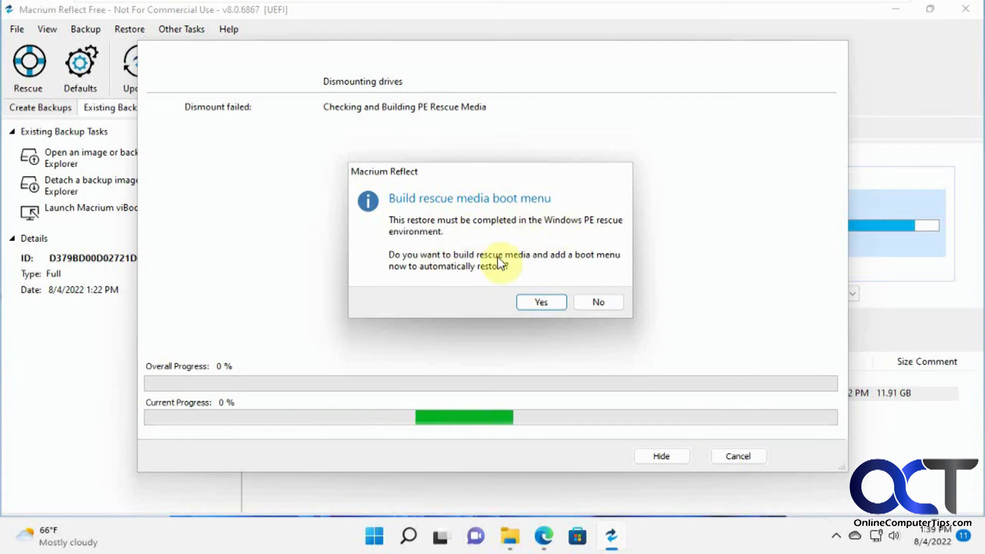
mouse_move(563, 262)
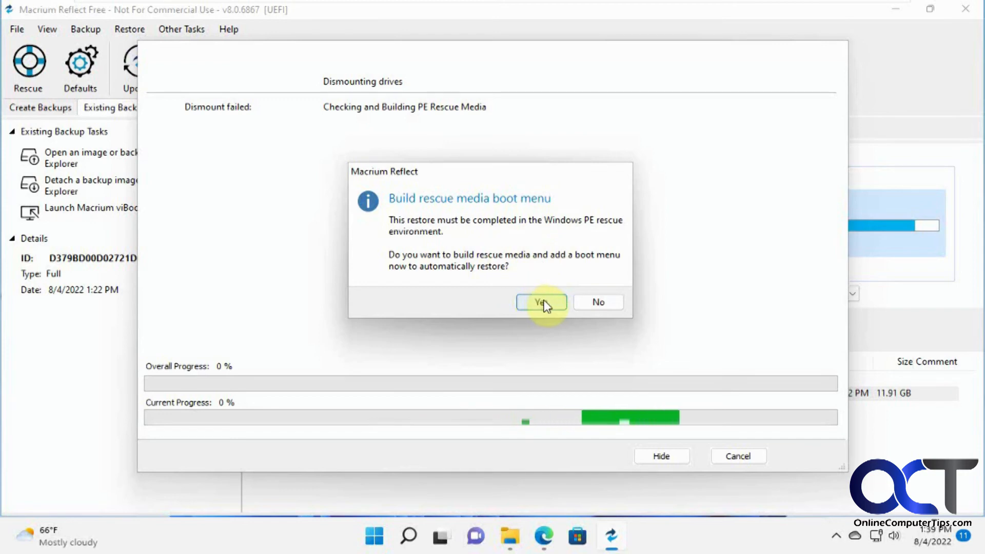
left_click(541, 301)
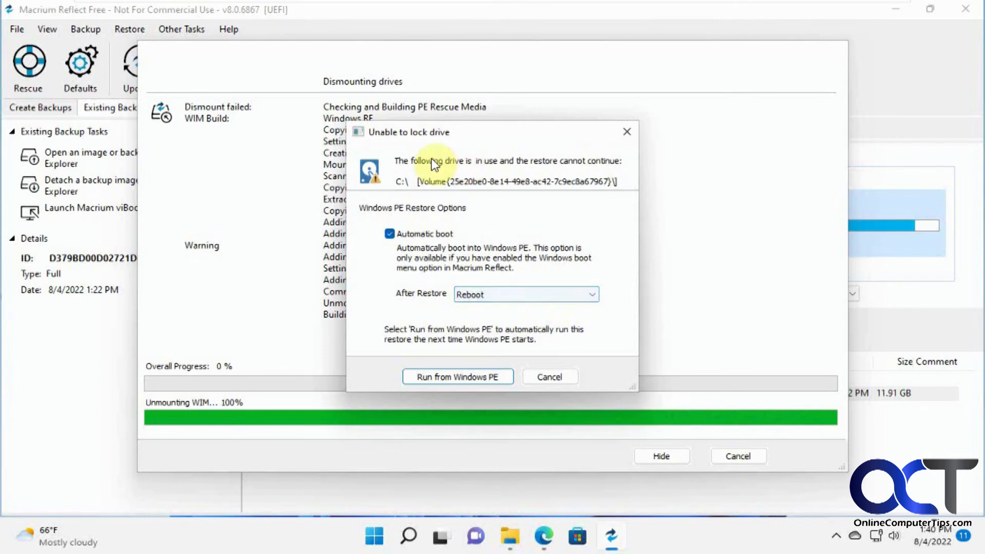
mouse_move(483, 168)
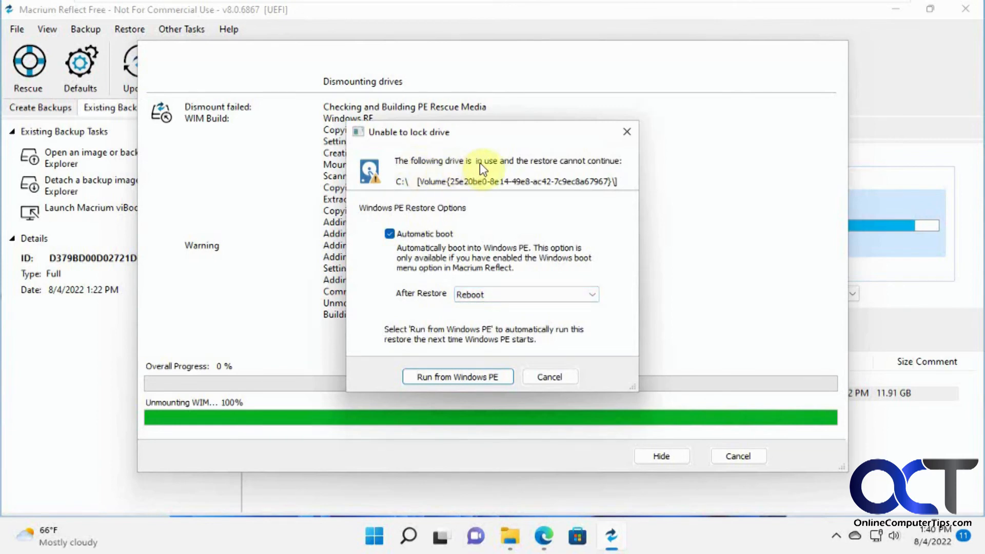
mouse_move(430, 142)
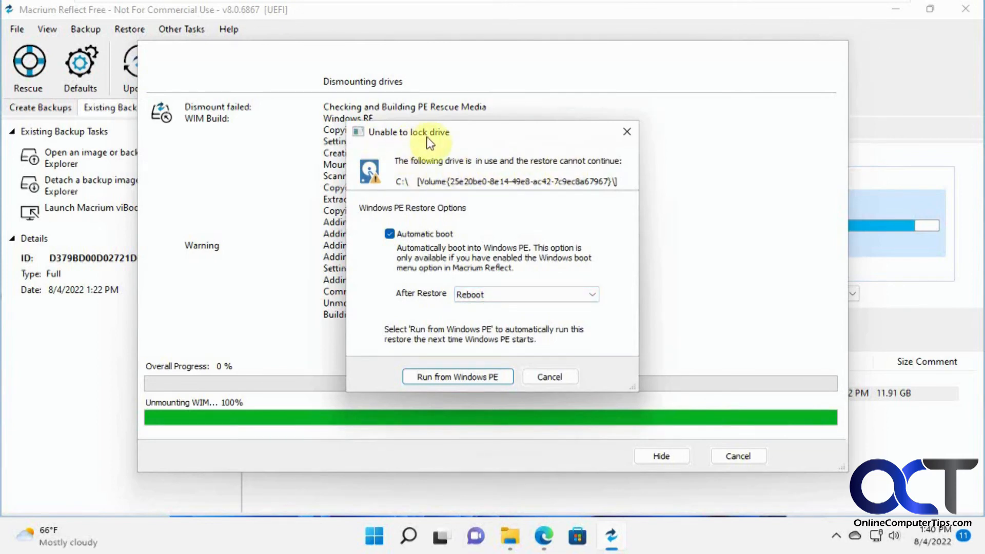
mouse_move(823, 289)
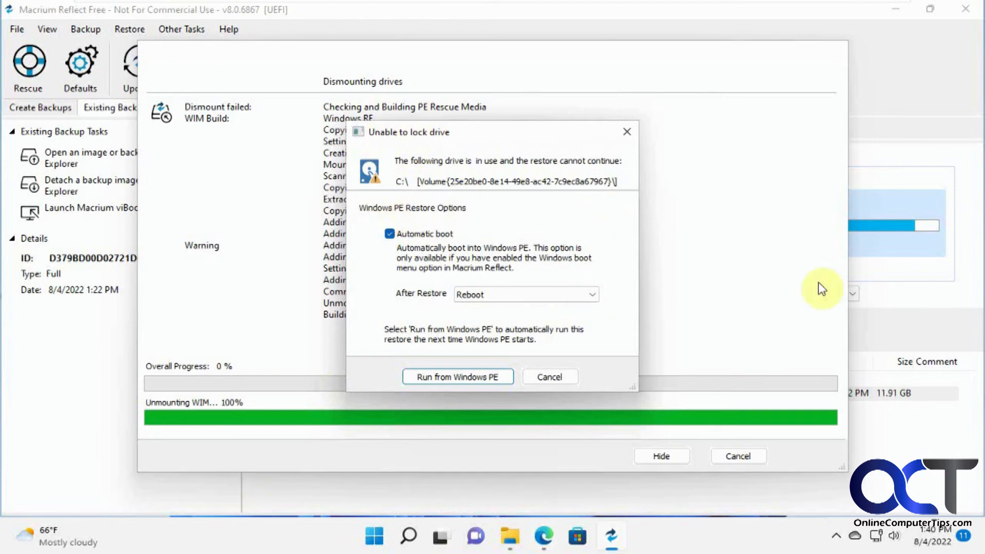
mouse_move(691, 312)
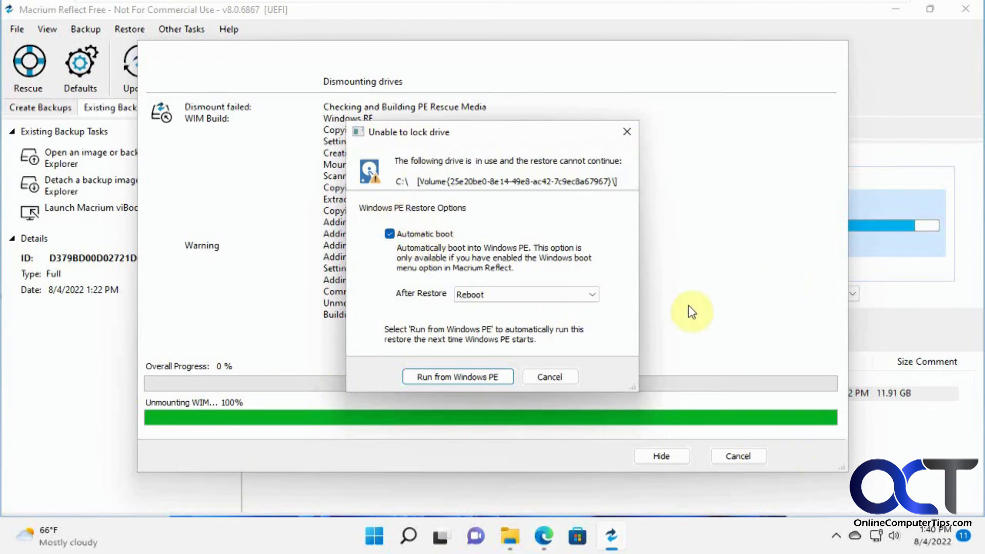
mouse_move(559, 326)
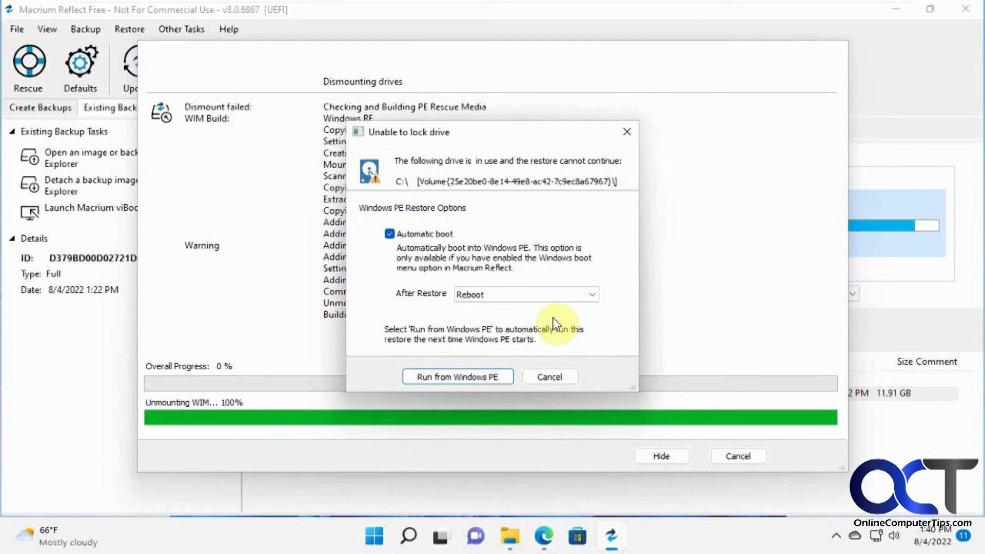
mouse_move(416, 216)
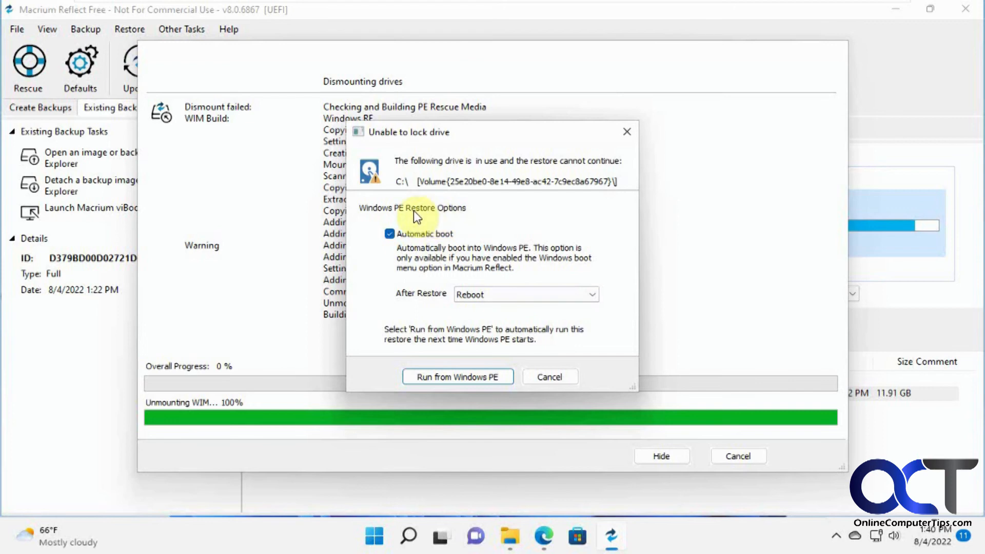
mouse_move(446, 302)
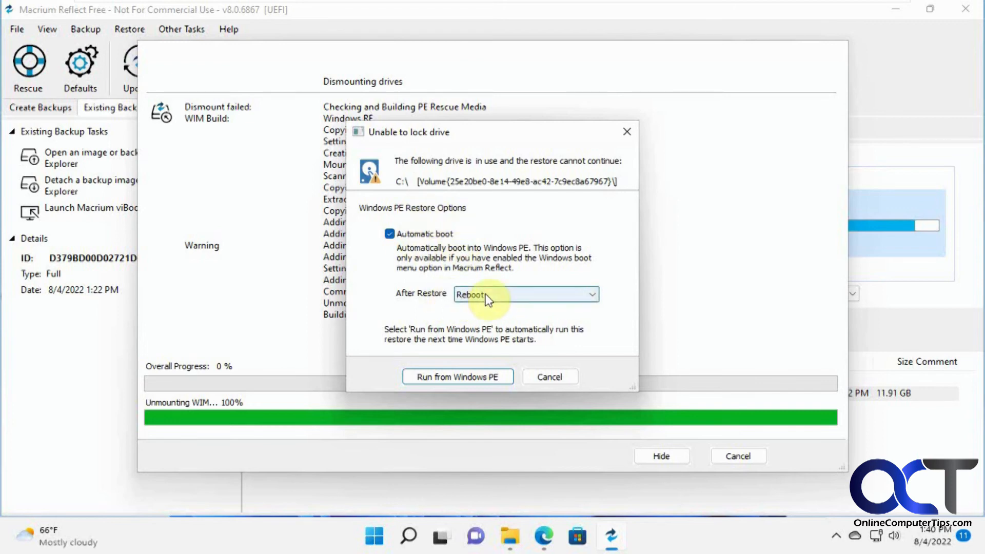
mouse_move(531, 273)
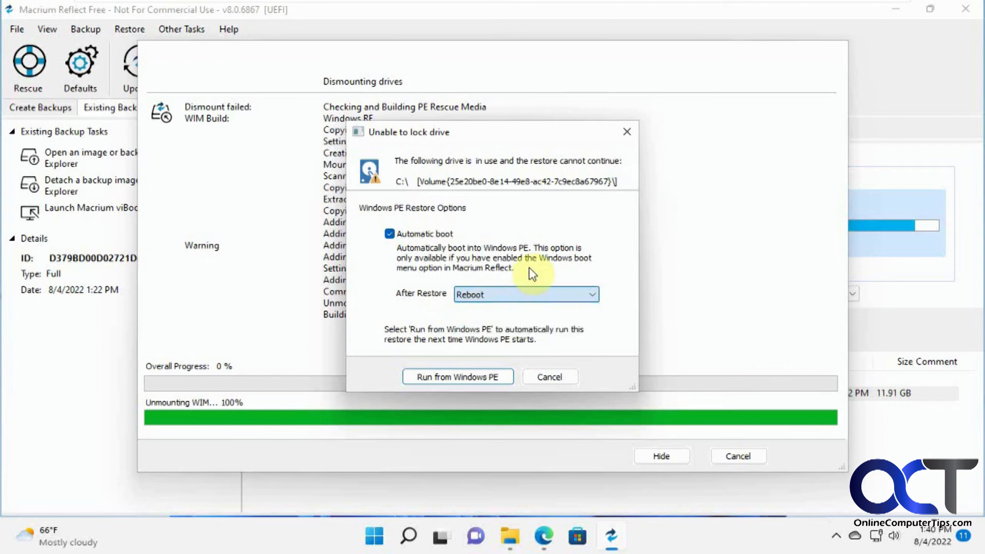
mouse_move(441, 342)
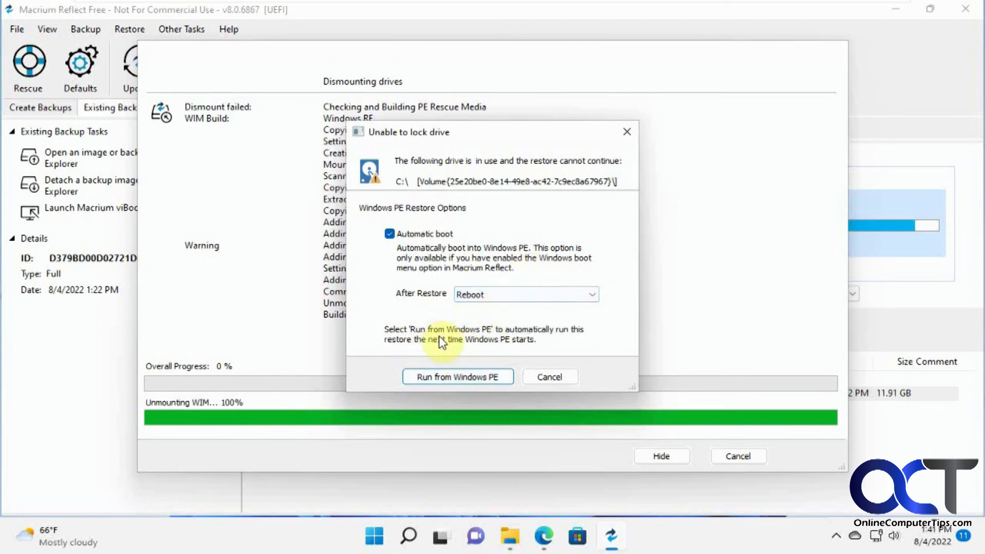
mouse_move(415, 353)
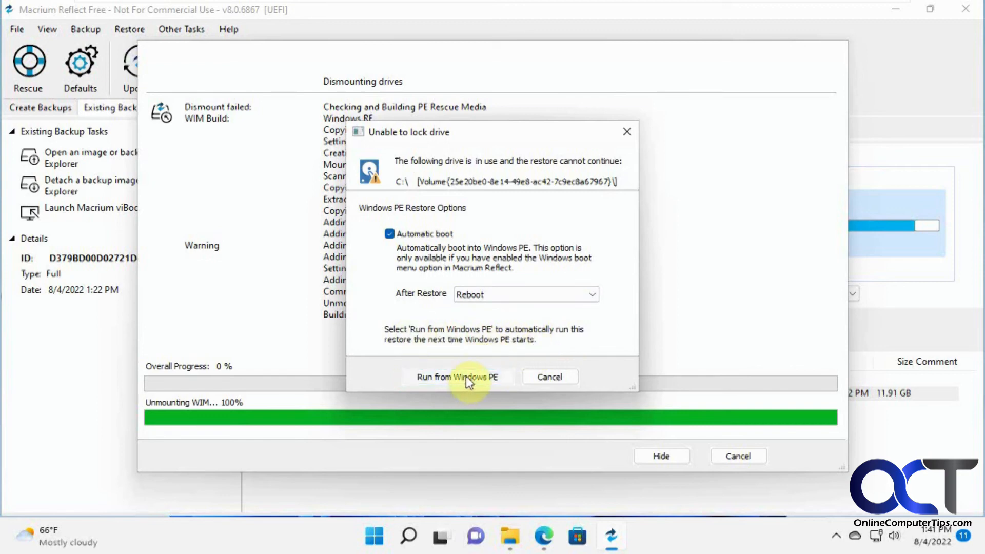
Step: Run the restore from Windows PE with Automatic boot and Reboot after restore
left_click(458, 376)
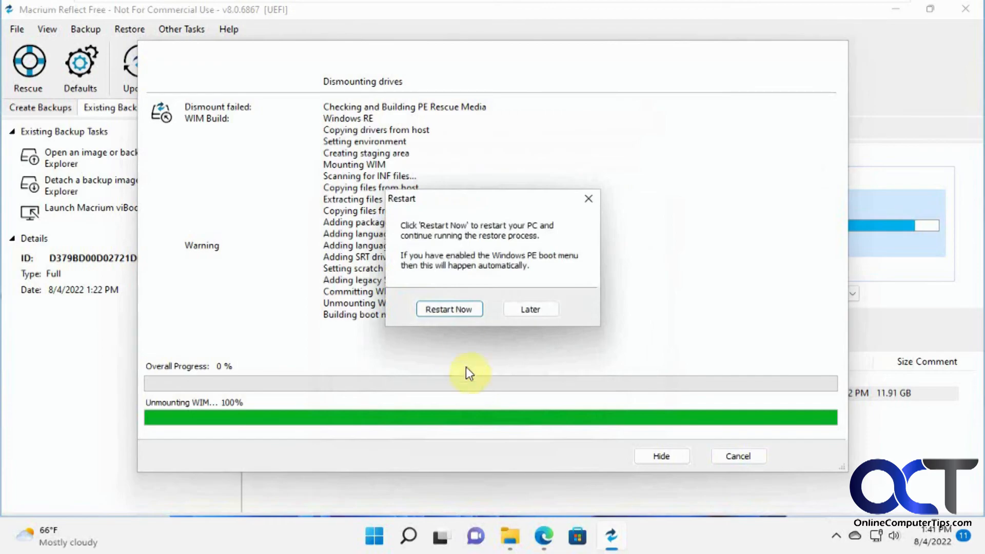
Step: Restart the PC now so the restore continues inside Windows PE
left_click(449, 309)
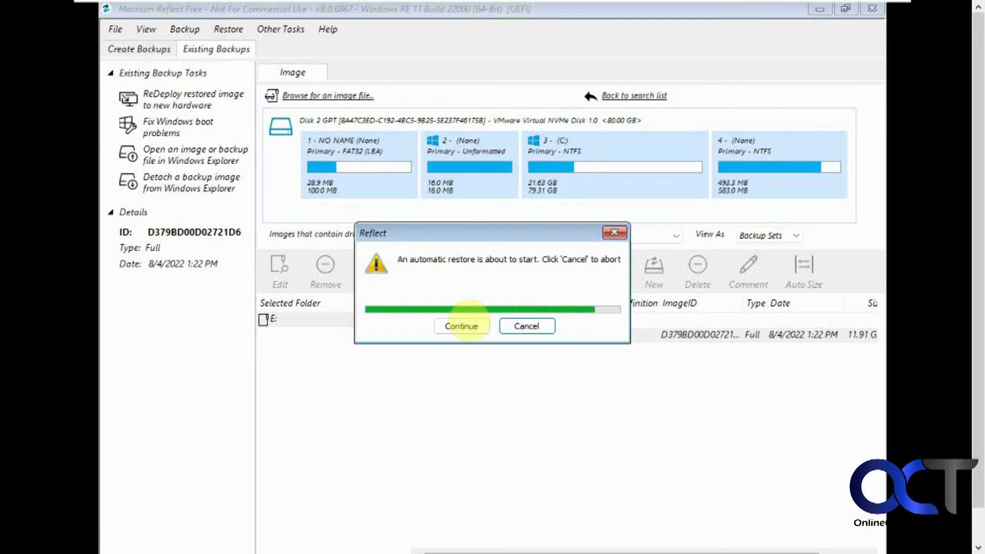
Step: Continue the automatic restore of the Windows 11 system disk and let it finish
left_click(461, 325)
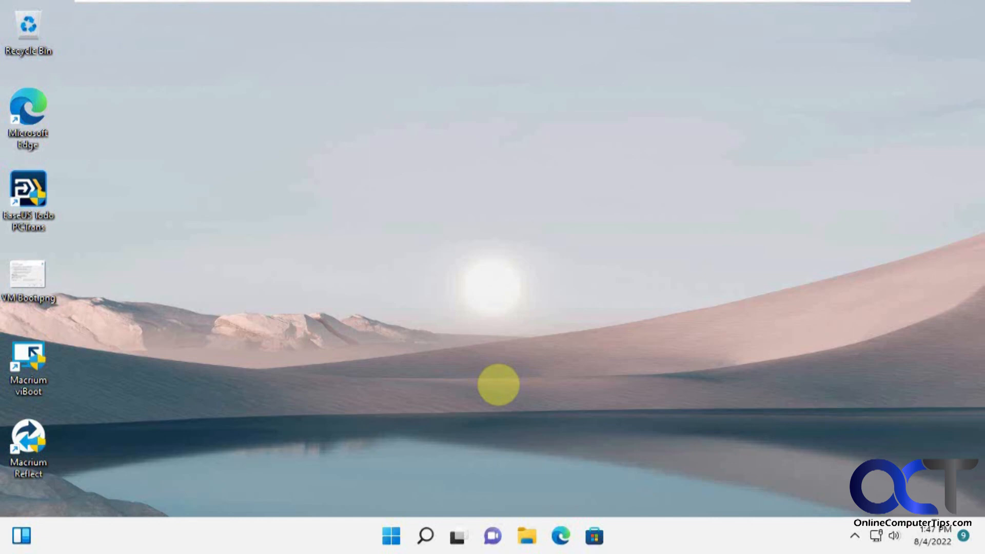
mouse_move(536, 366)
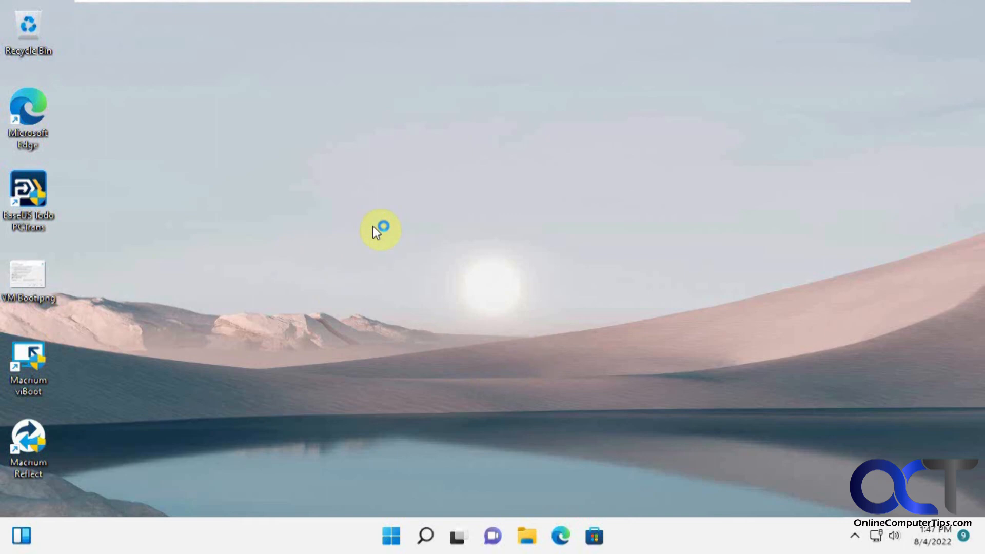
mouse_move(376, 233)
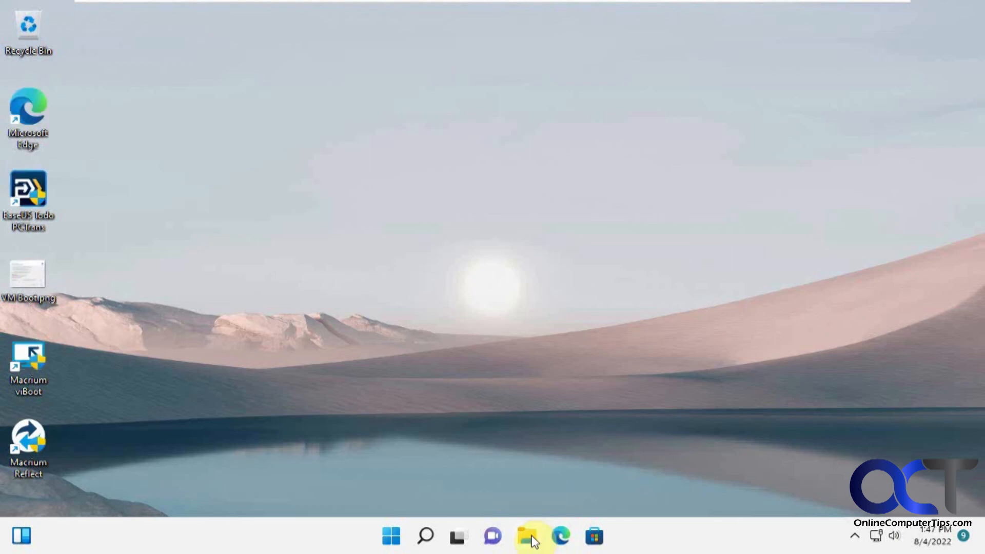
Step: Show Backup (E:) in File Explorer with its Win11Backup and Test disk image files
left_click(528, 536)
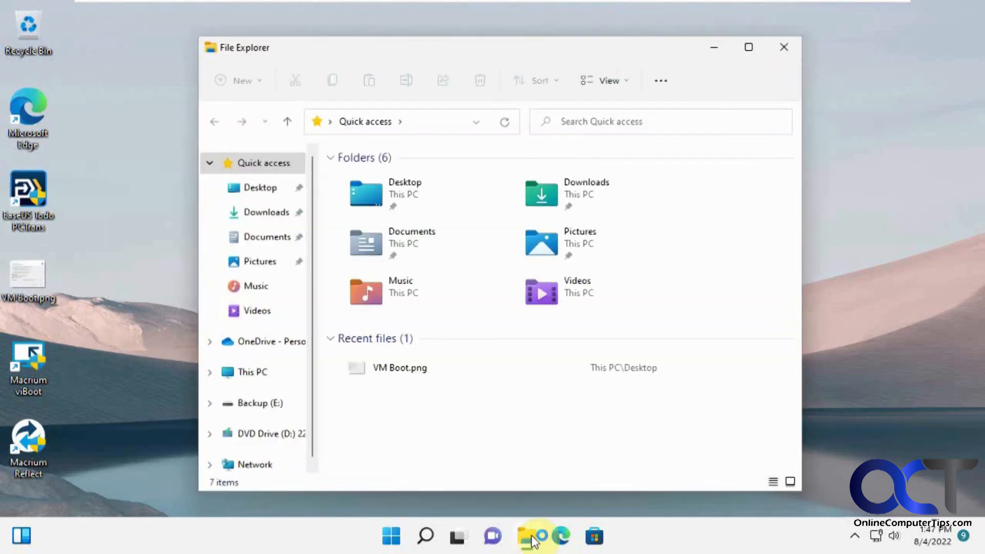
mouse_move(267, 425)
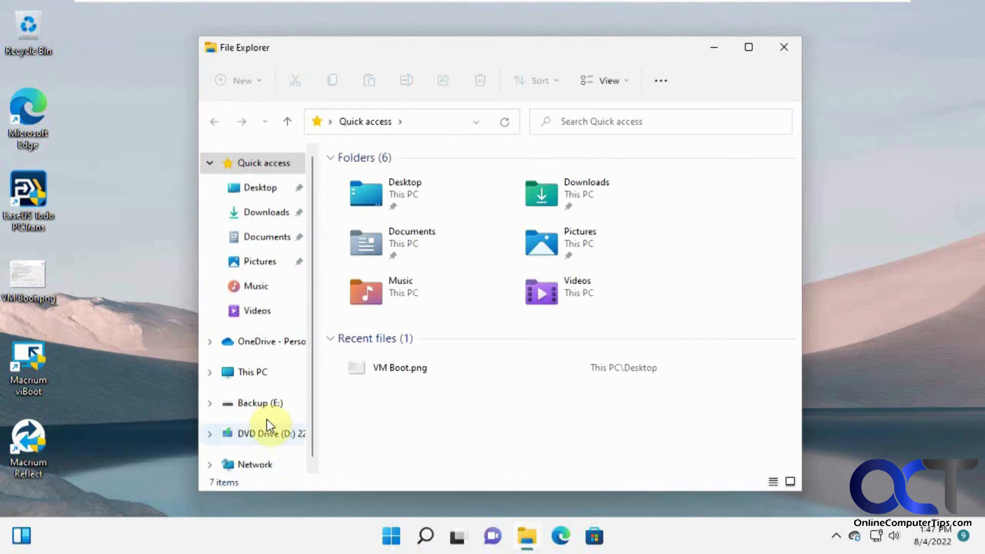
left_click(258, 403)
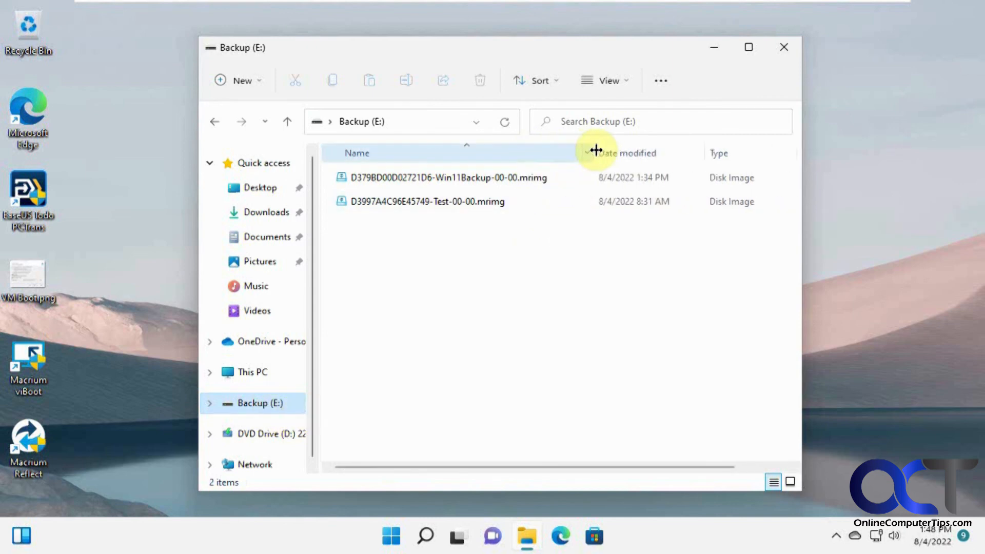
left_click(449, 178)
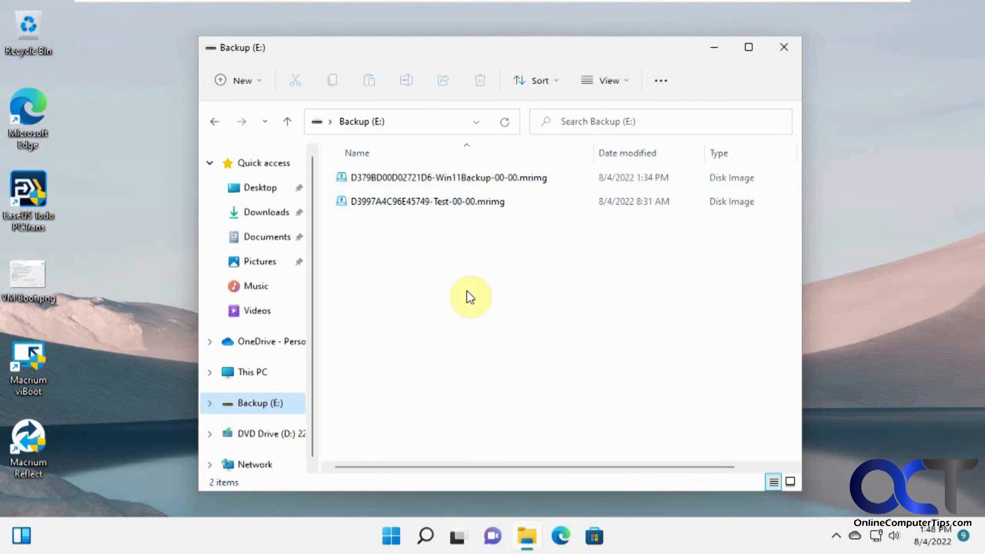
mouse_move(446, 244)
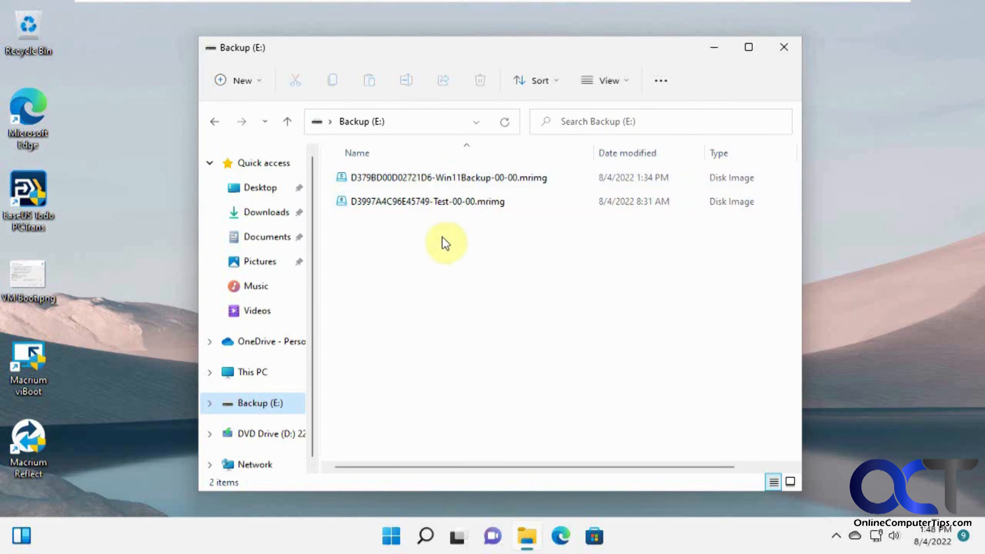
mouse_move(527, 279)
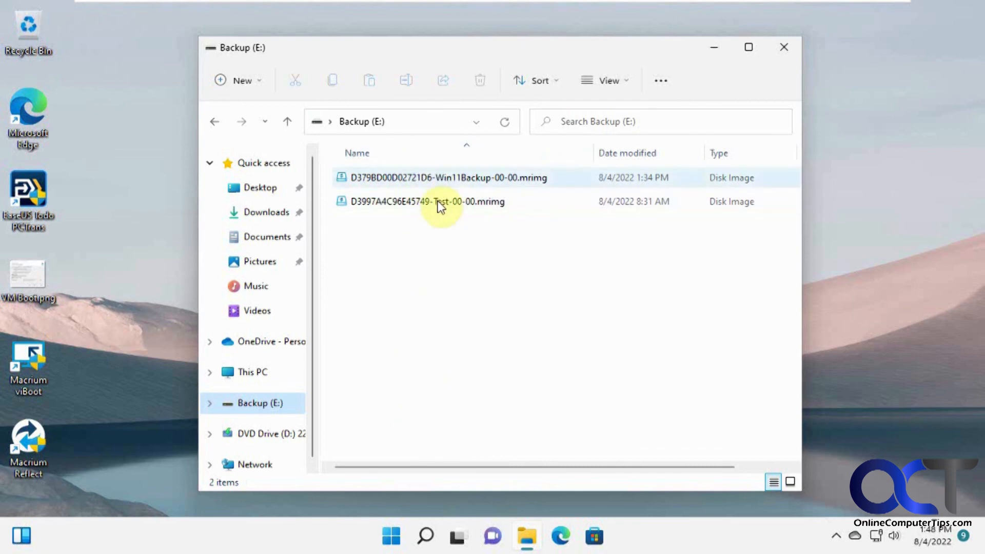
mouse_move(458, 180)
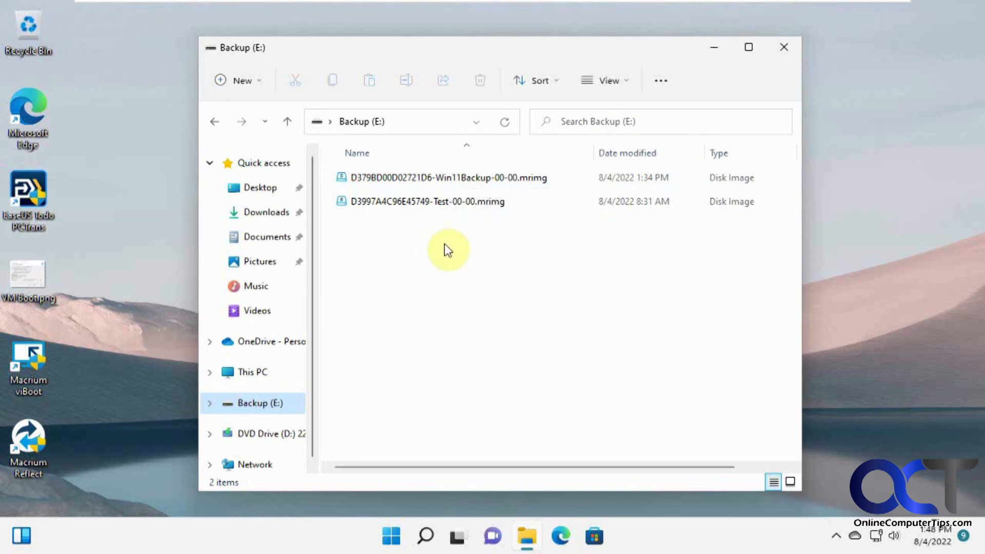
mouse_move(427, 201)
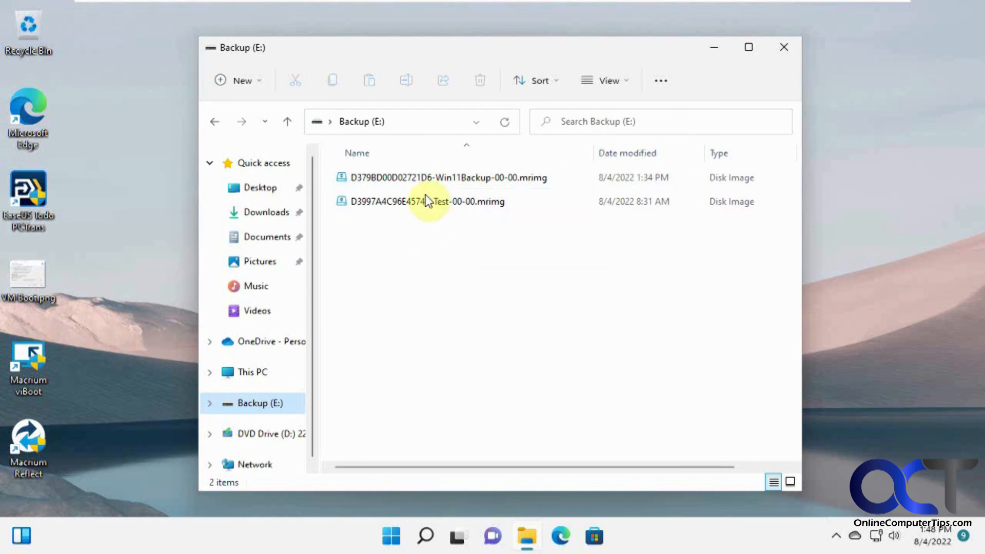
mouse_move(568, 210)
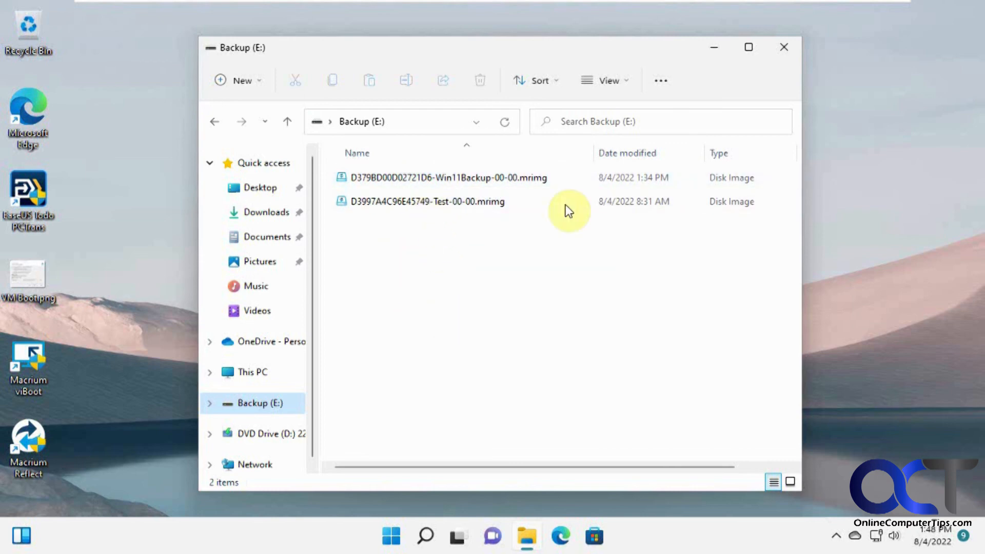
mouse_move(433, 276)
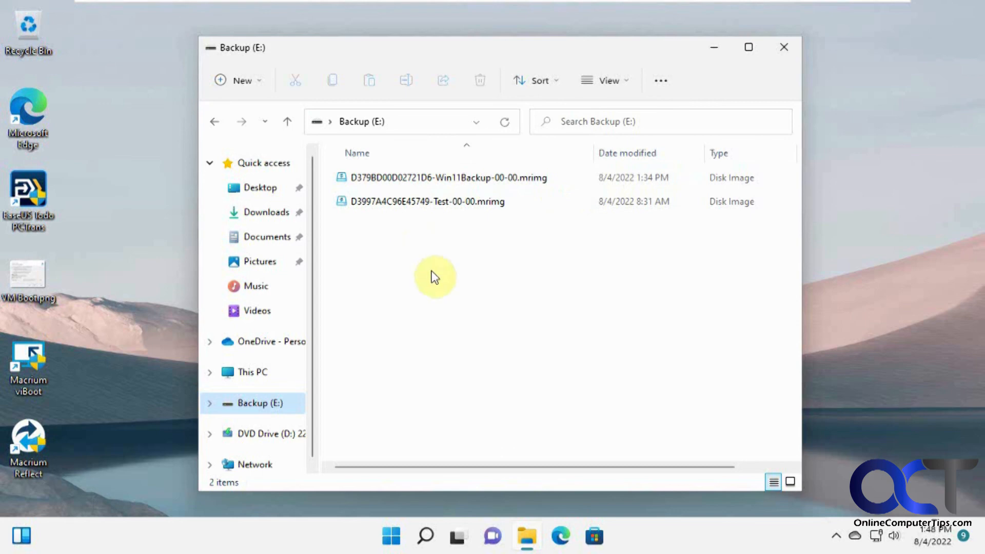
mouse_move(423, 256)
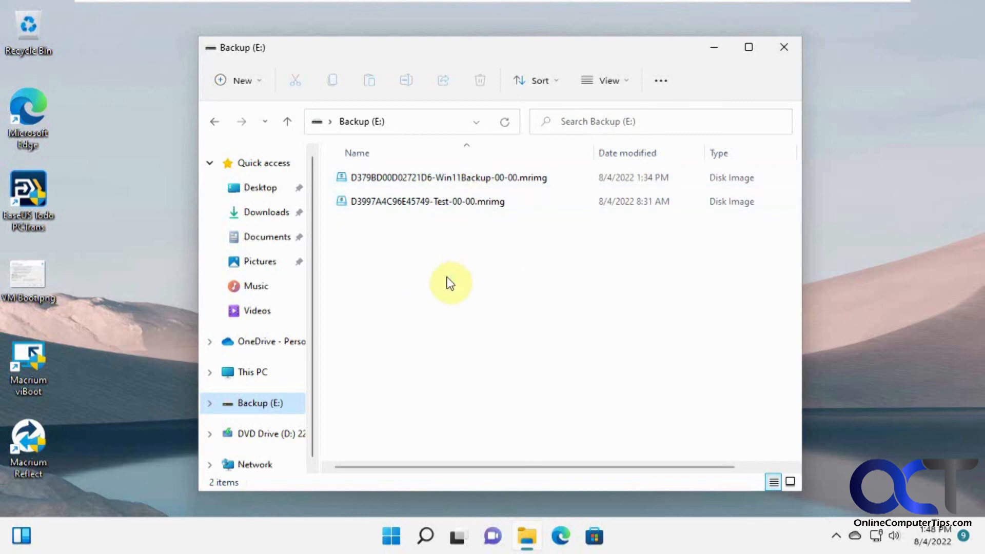
mouse_move(438, 221)
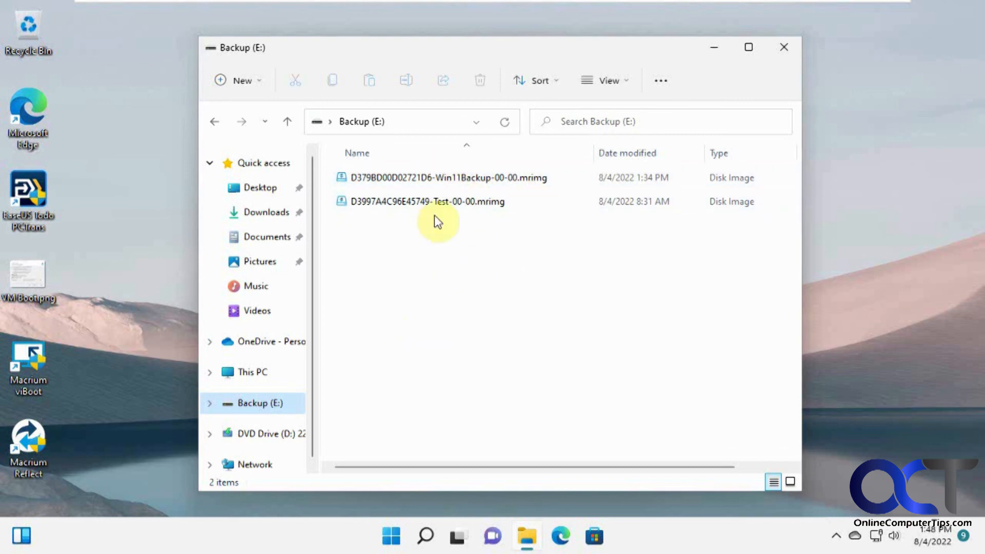
mouse_move(430, 261)
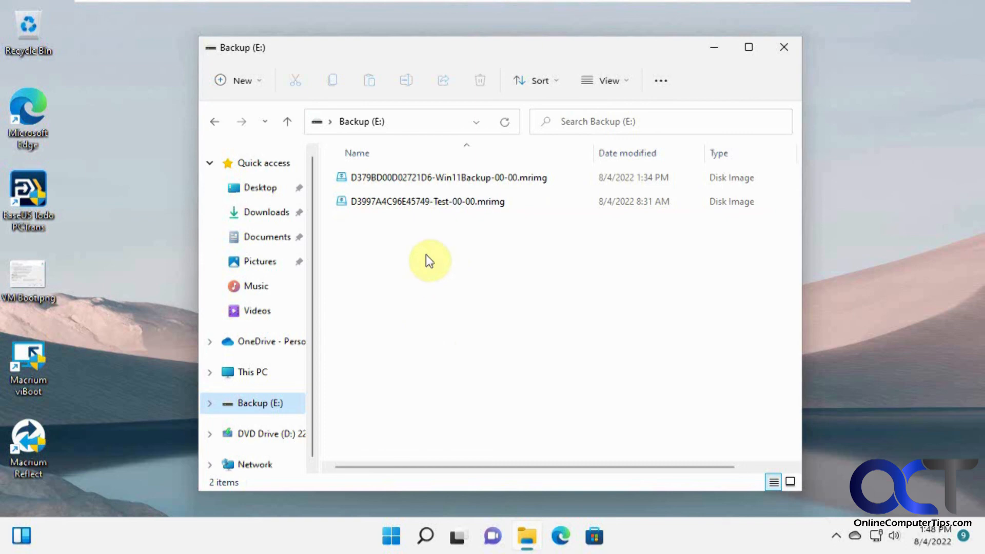
mouse_move(119, 302)
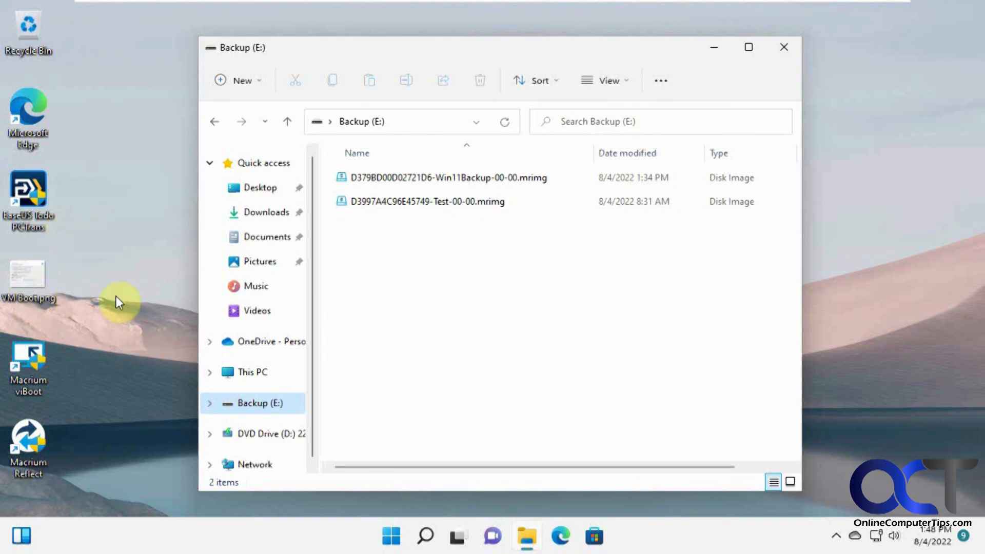
mouse_move(468, 283)
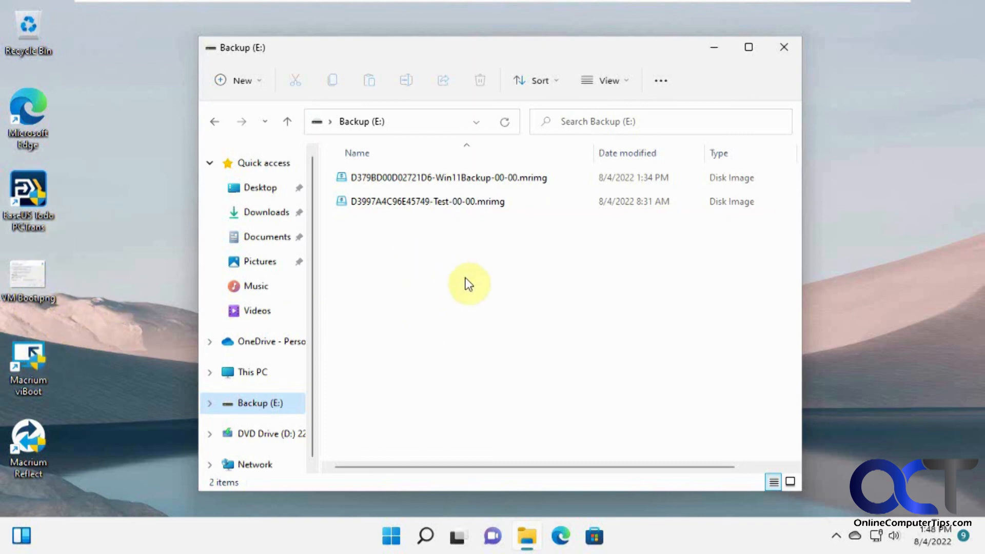
mouse_move(472, 302)
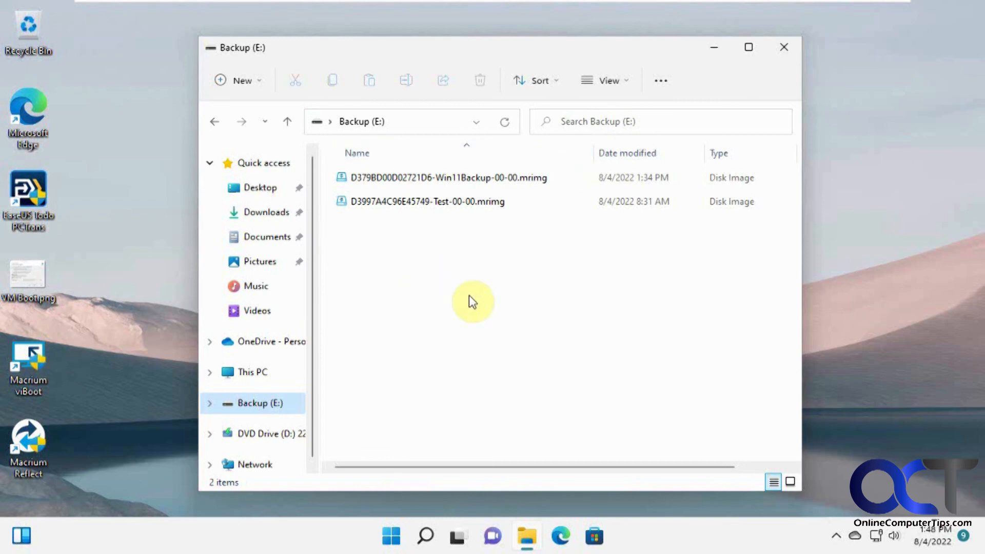
mouse_move(461, 255)
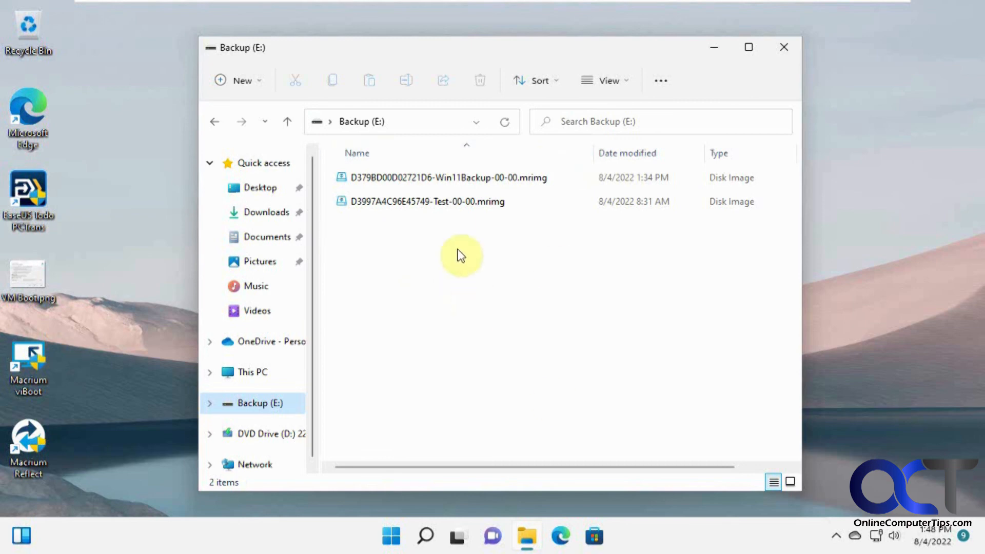